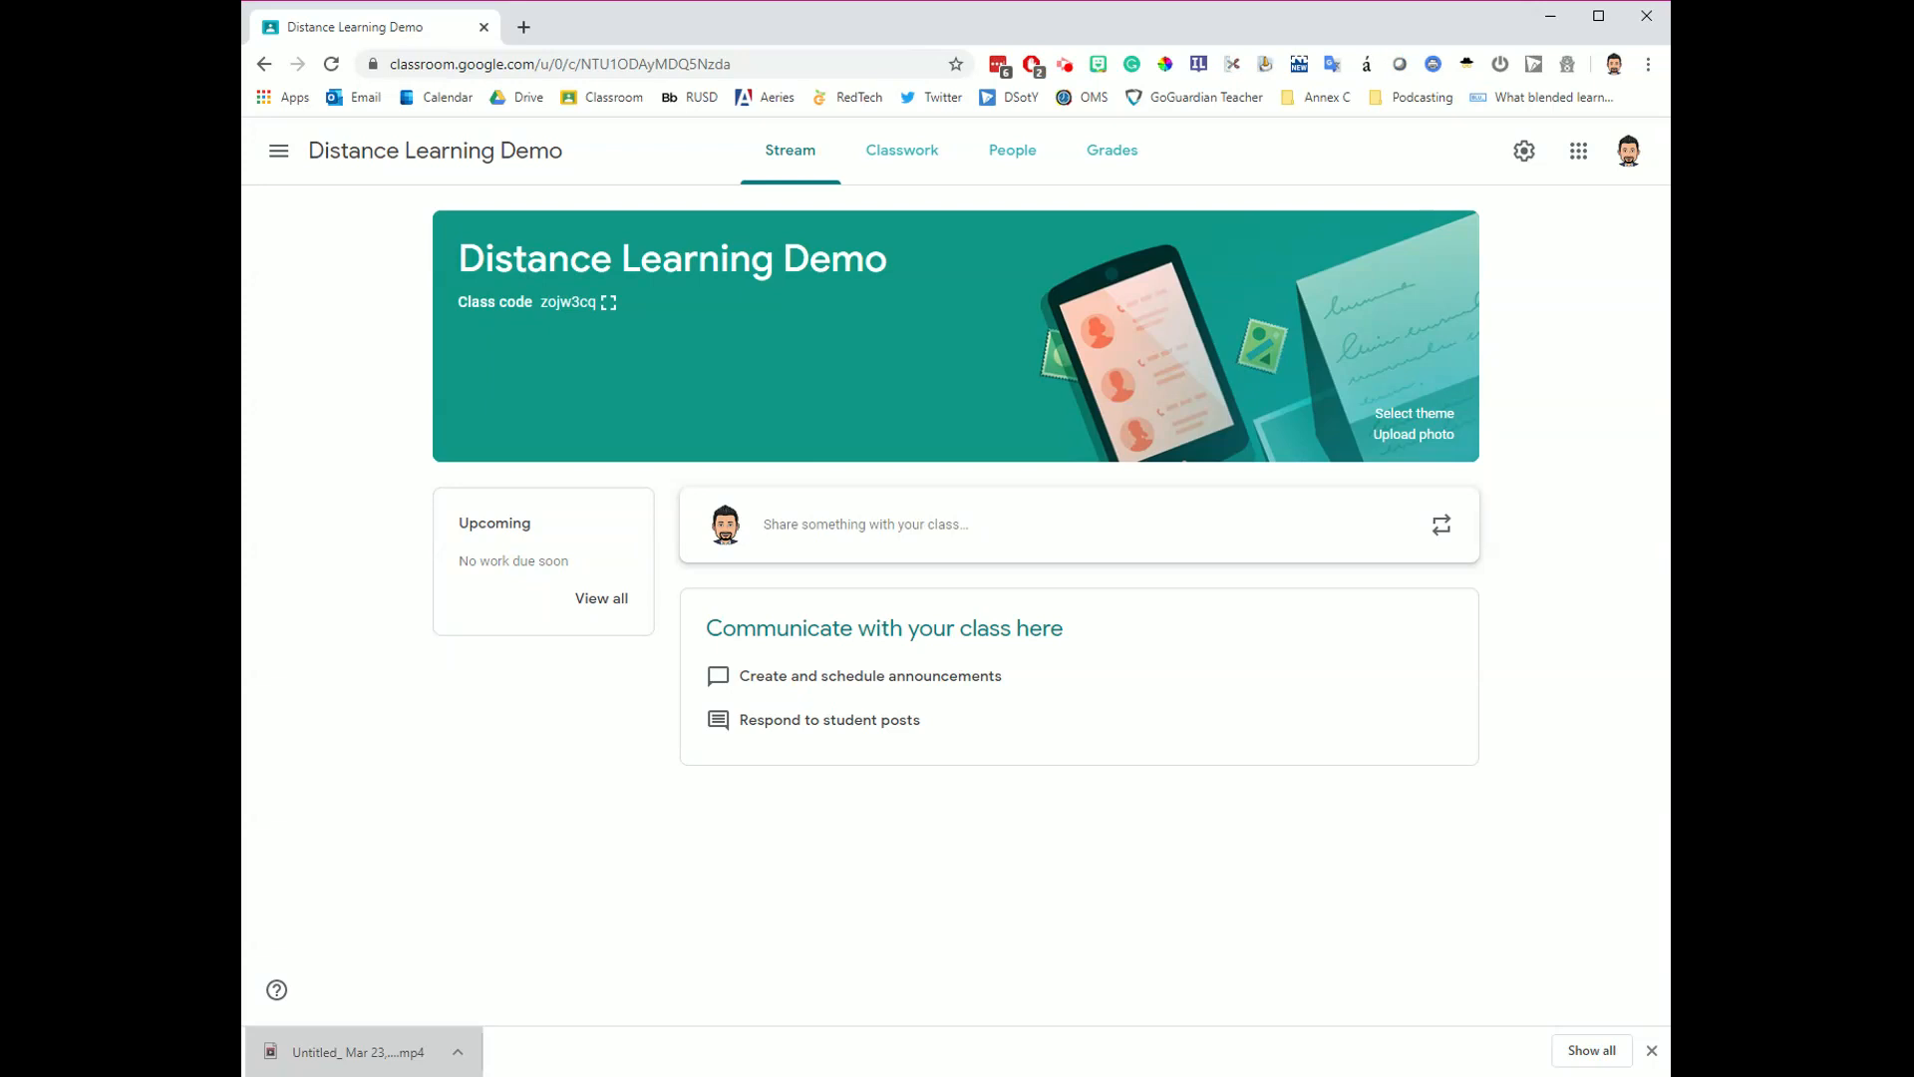
{"action": "mouse_move", "coordinate": [998, 933]}
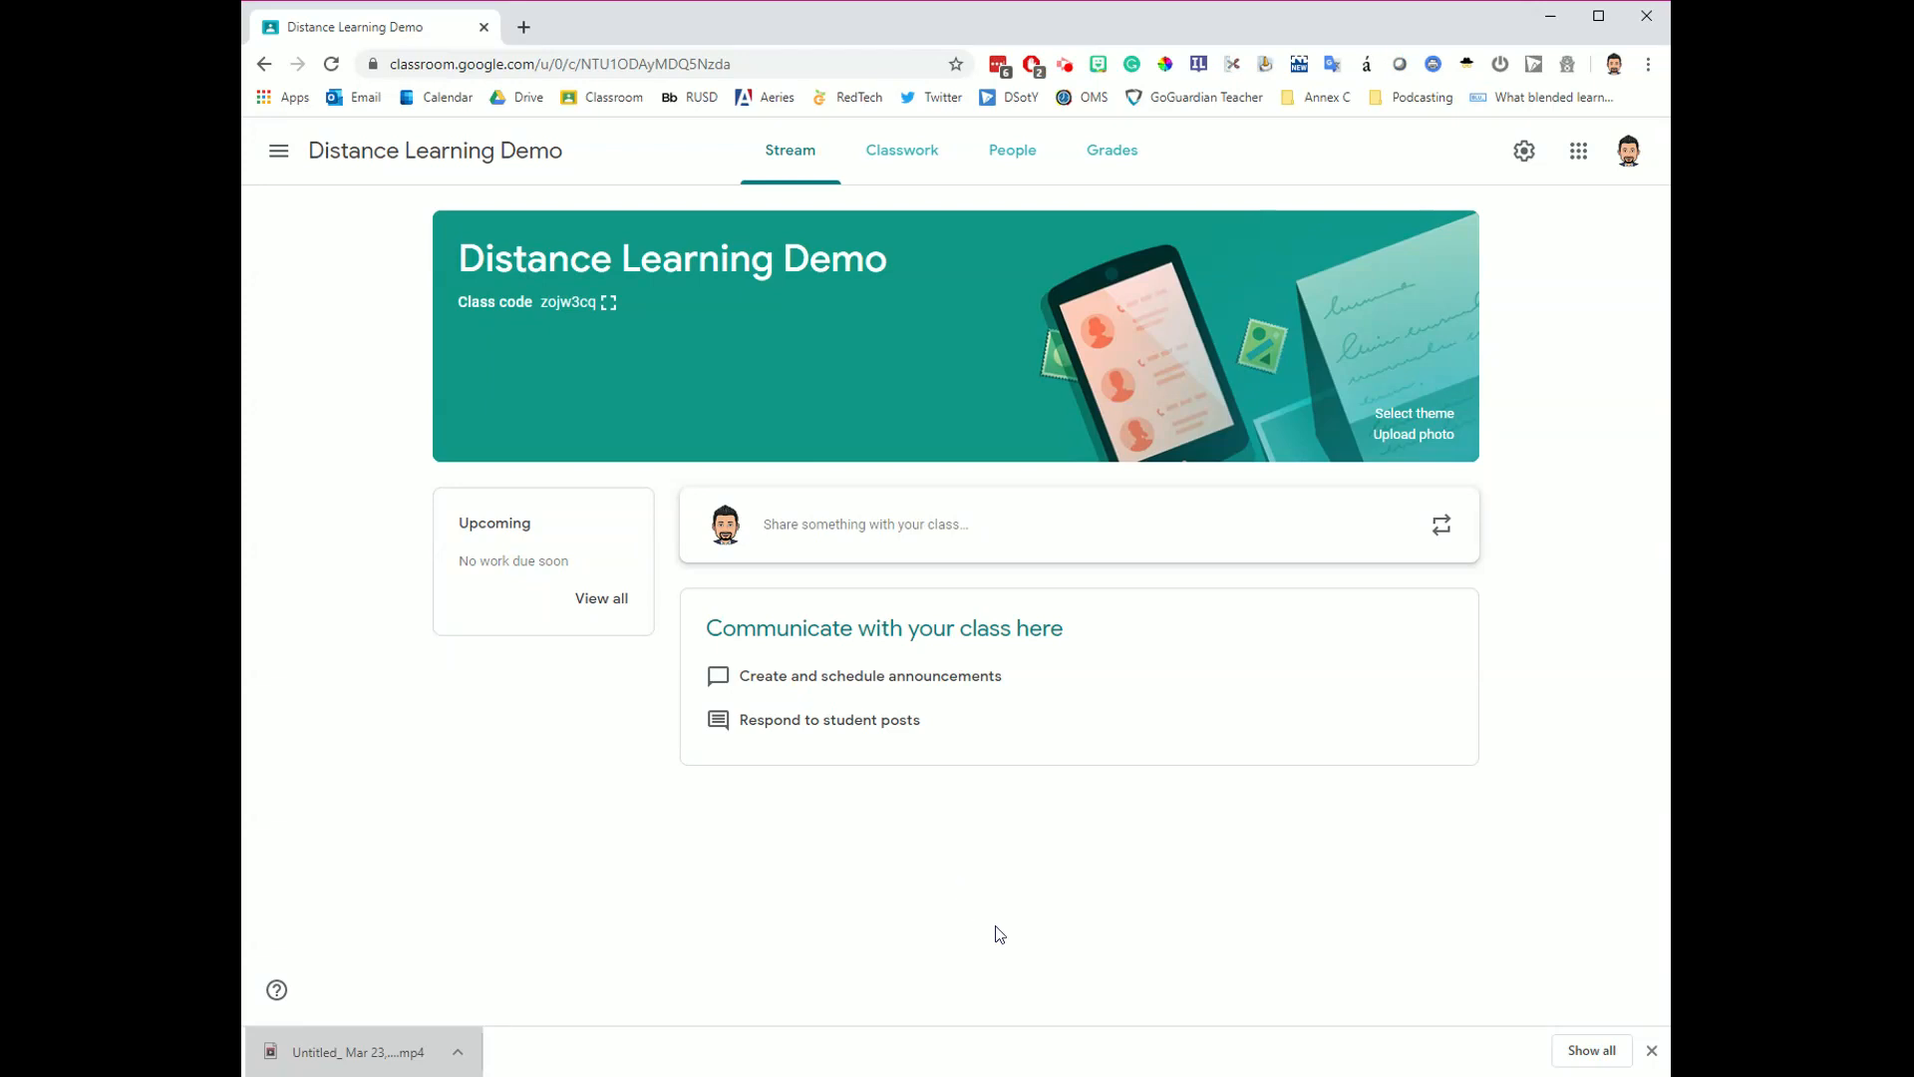
{"action": "mouse_move", "coordinate": [995, 891]}
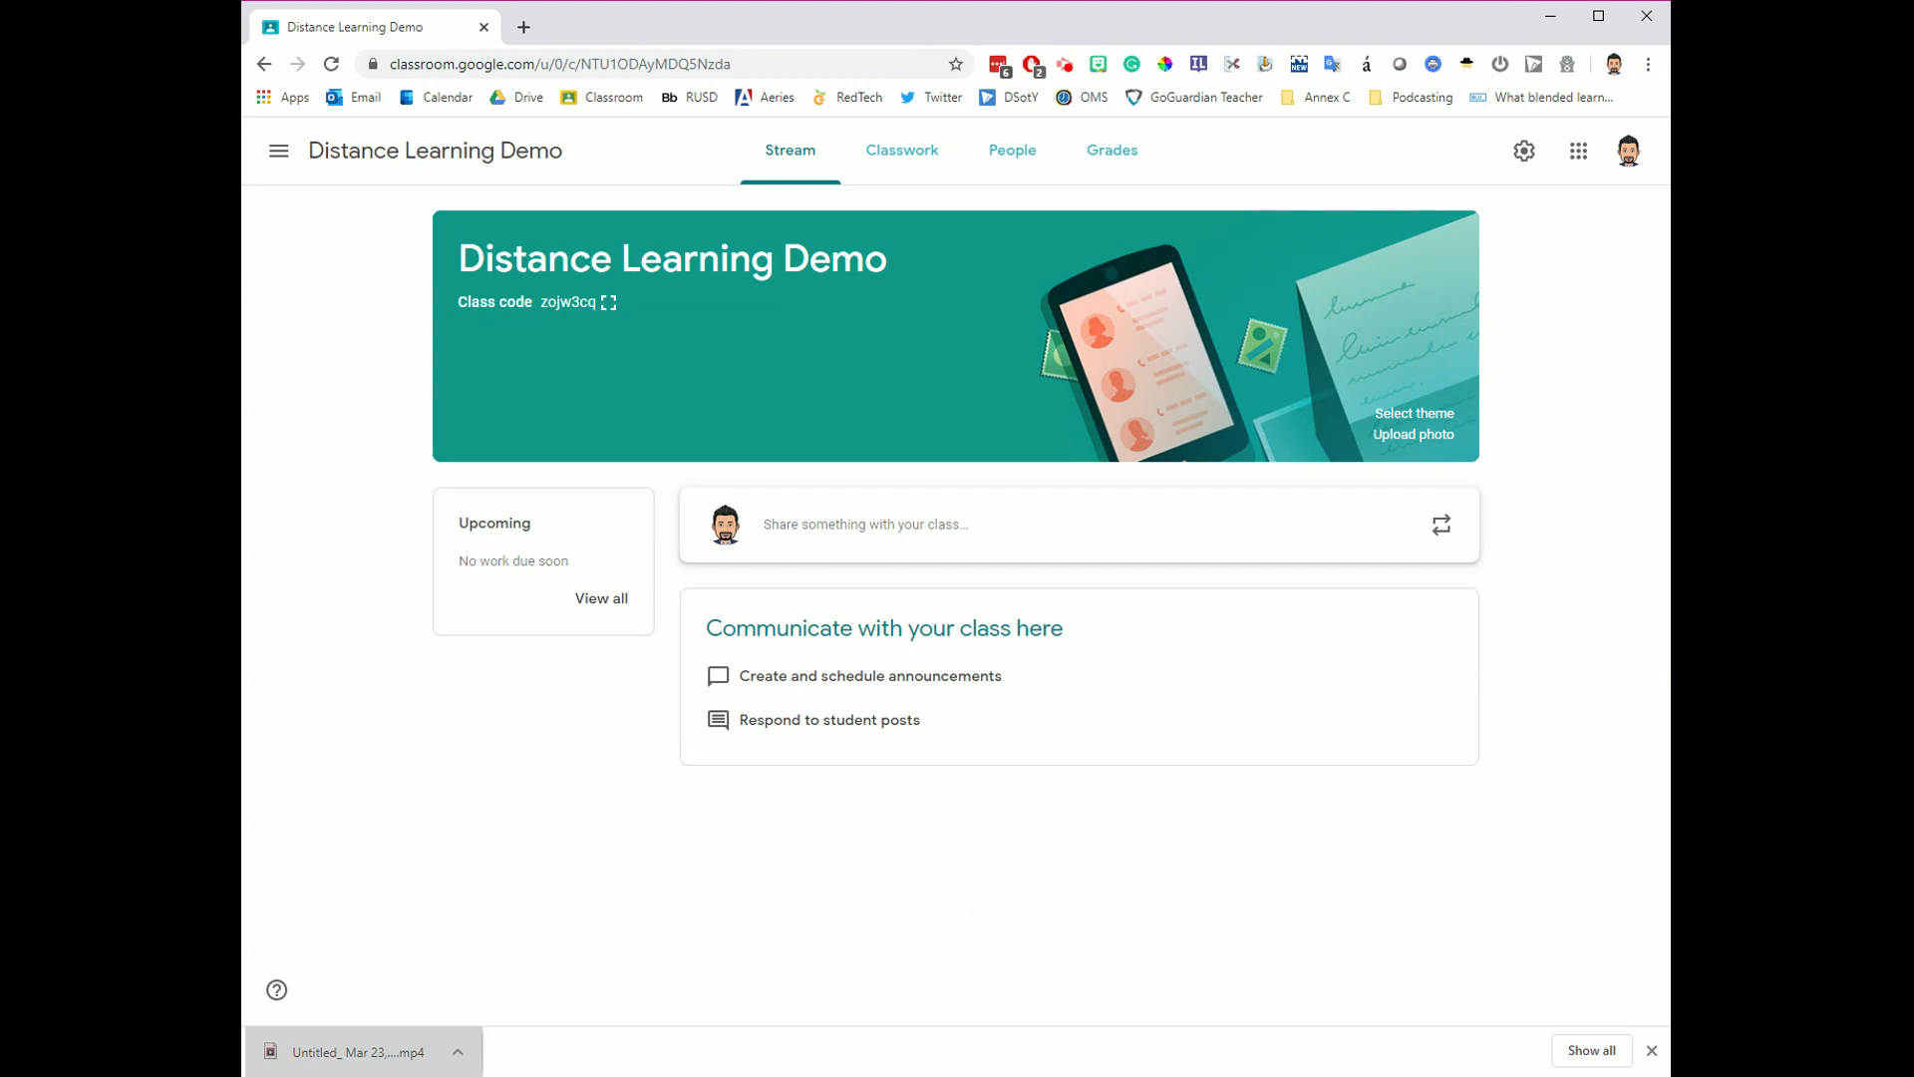
{"action": "mouse_move", "coordinate": [1081, 887]}
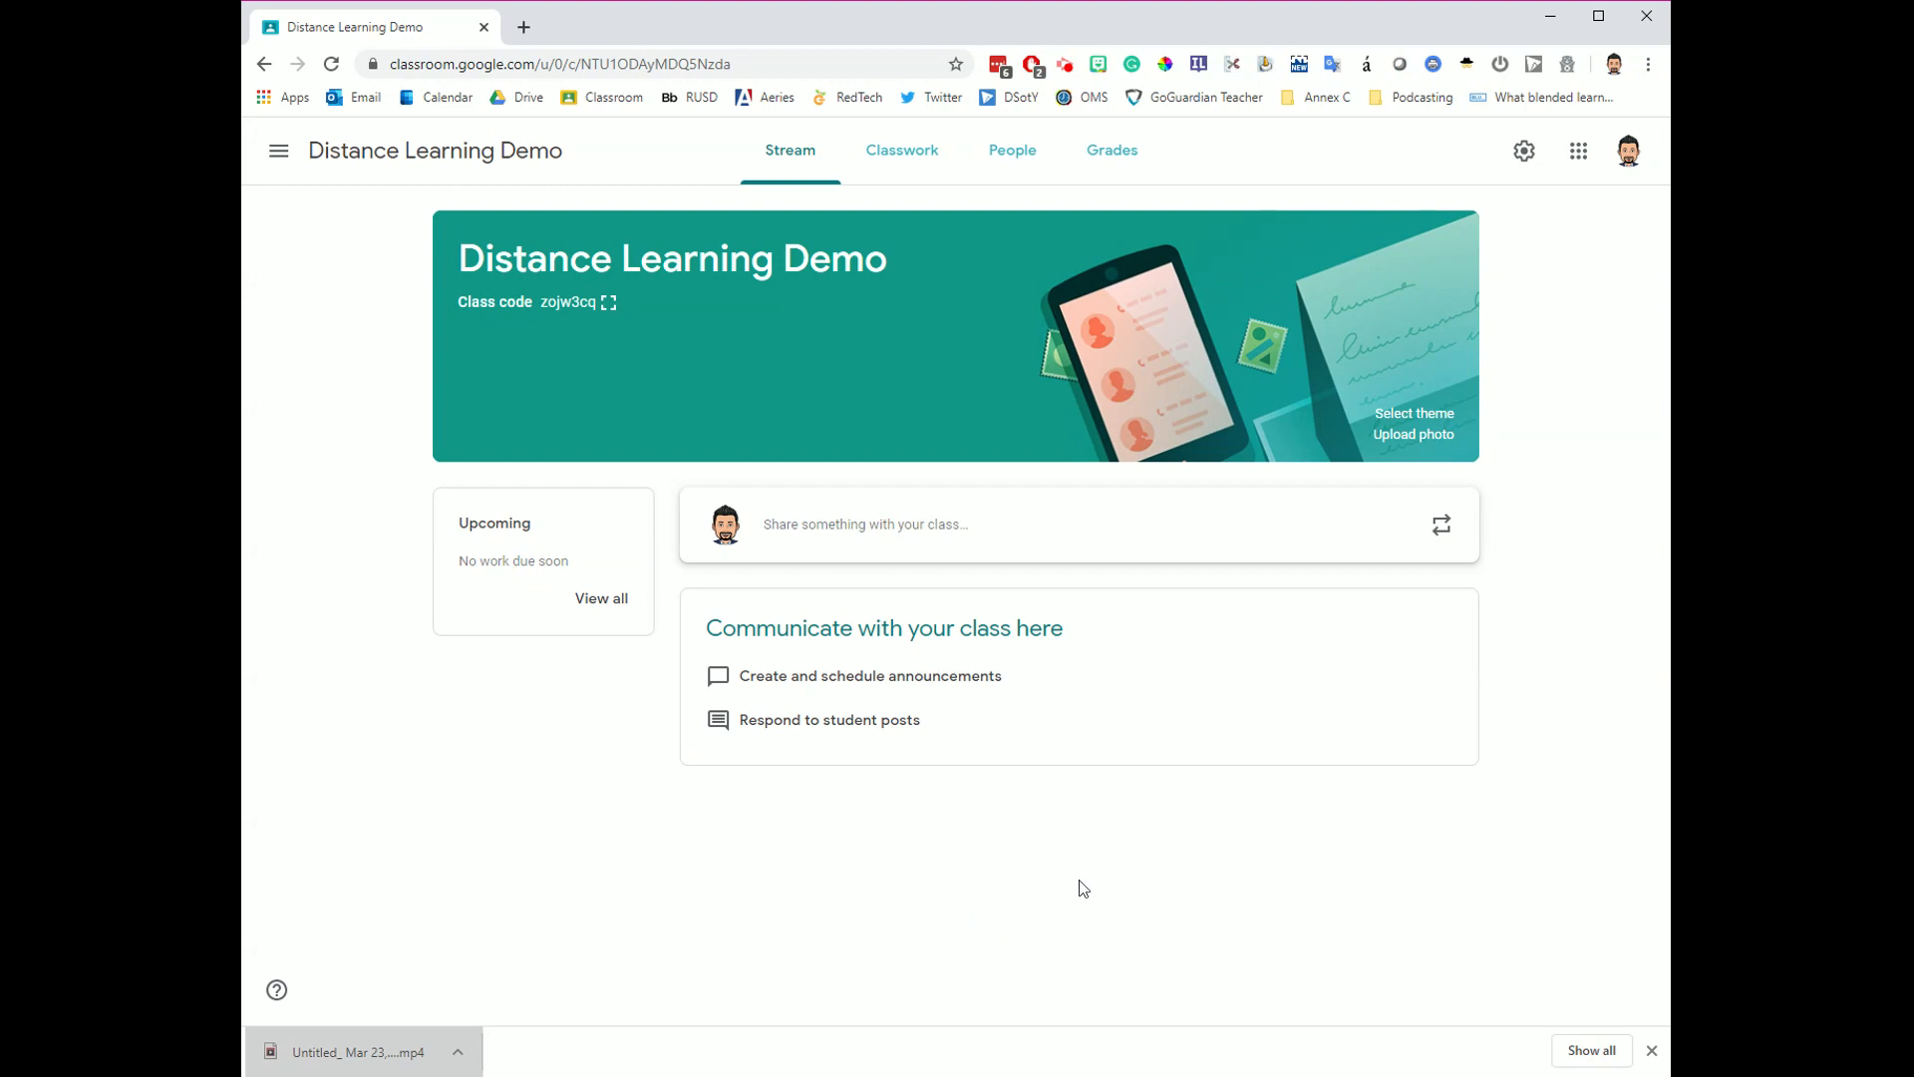
{"action": "mouse_move", "coordinate": [1087, 873]}
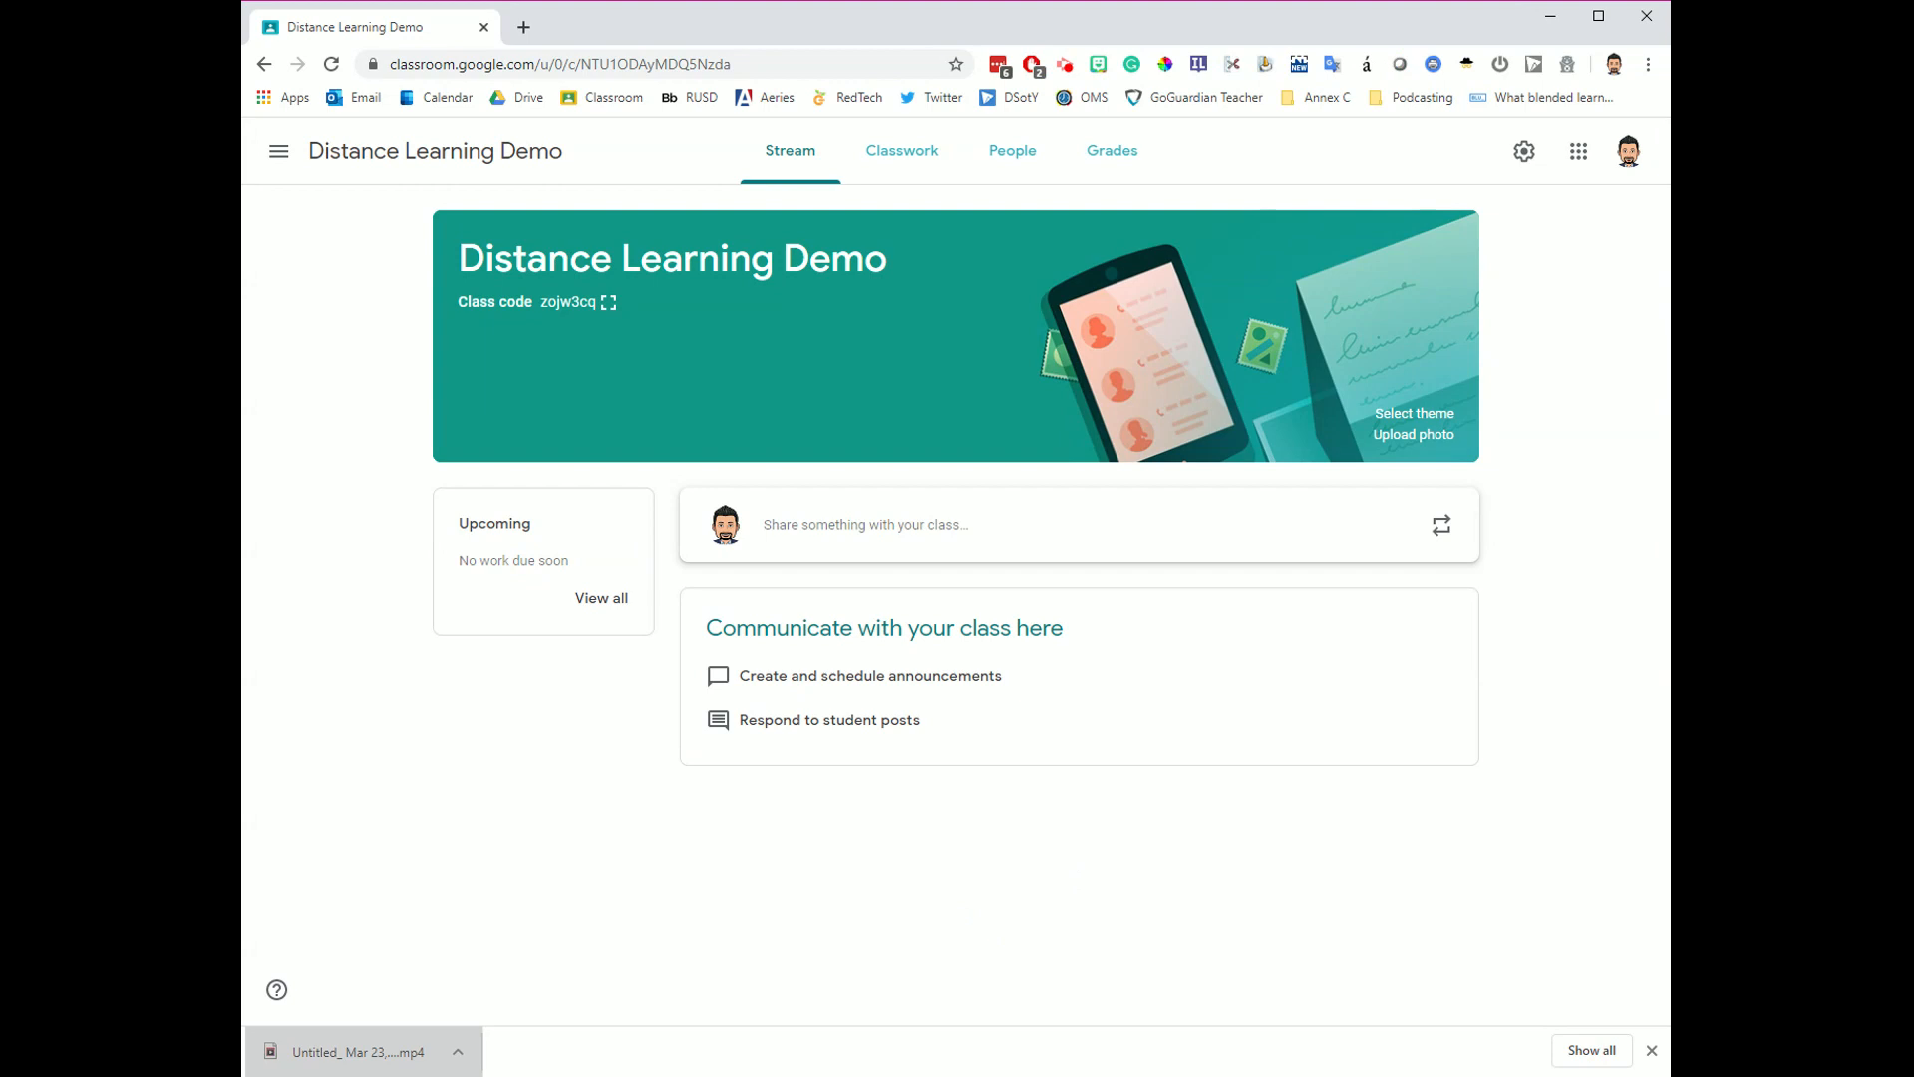
{"action": "mouse_move", "coordinate": [1019, 903]}
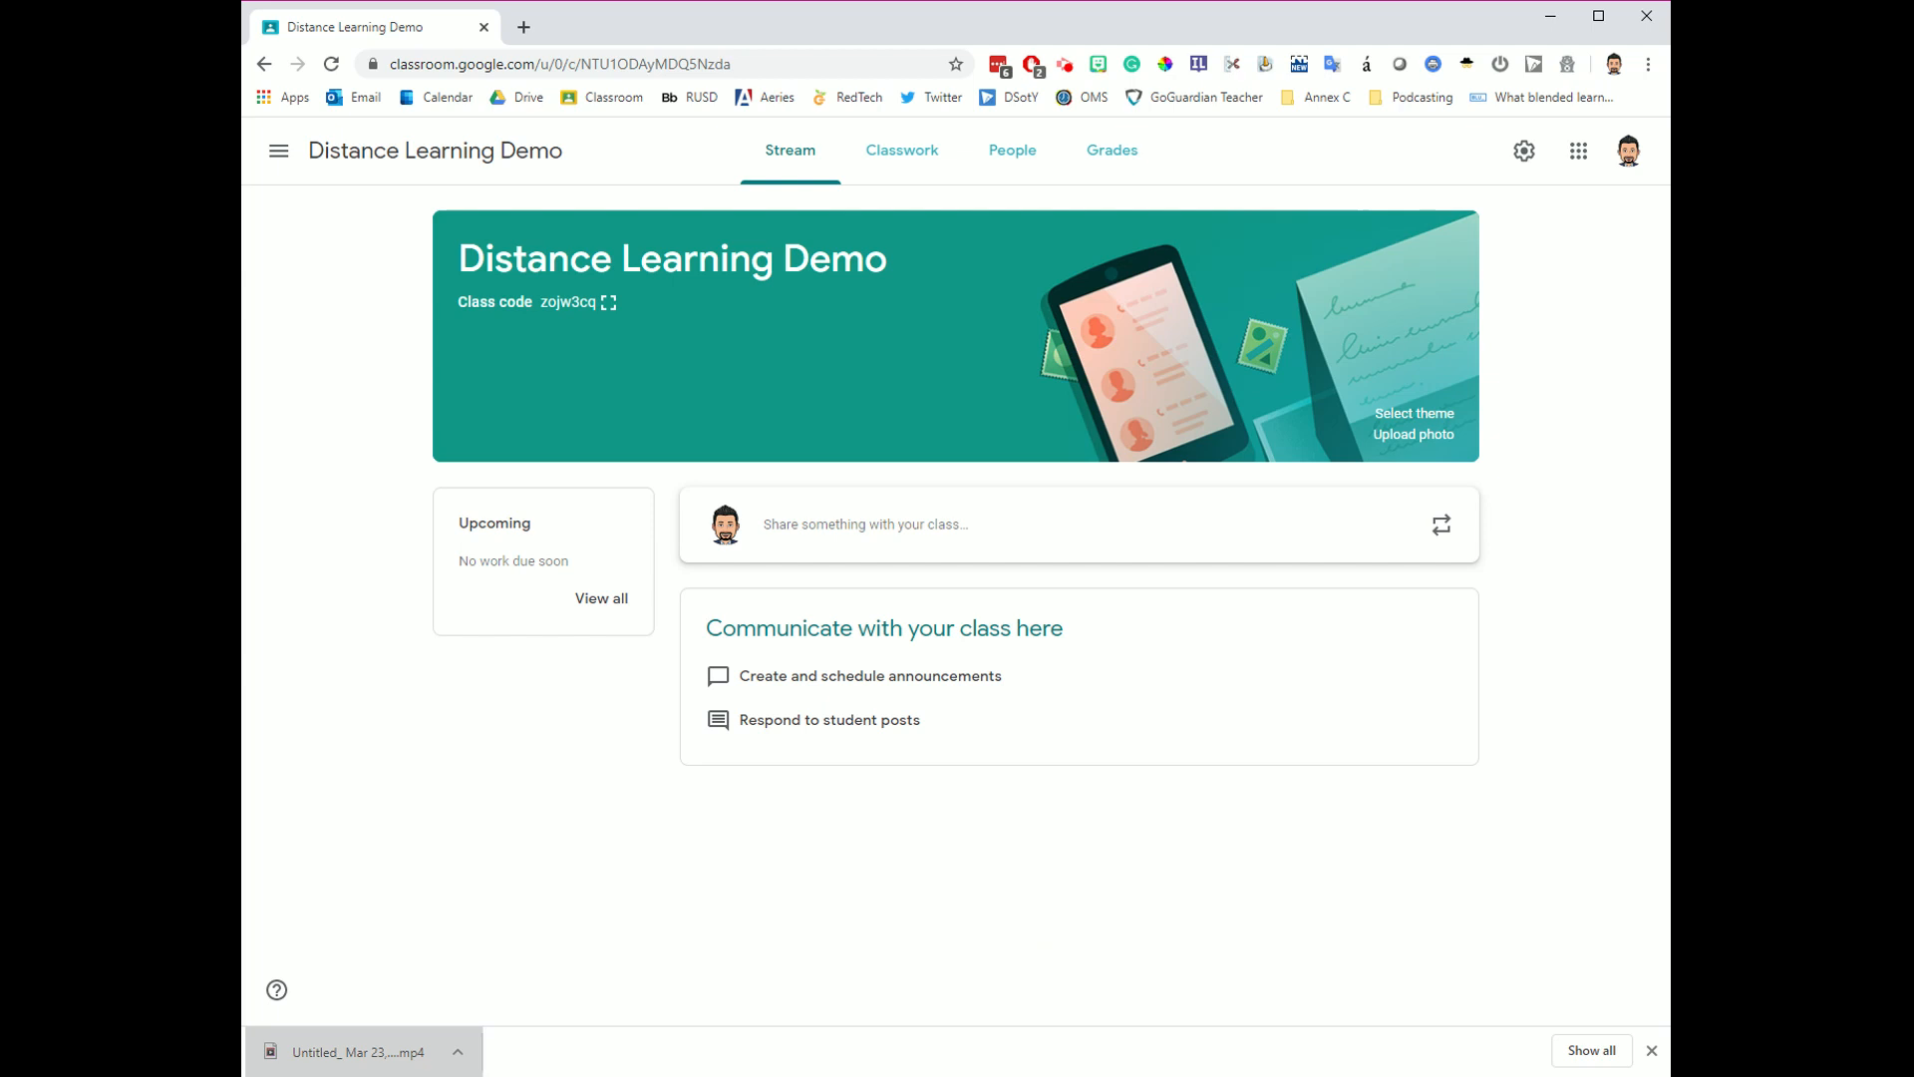
{"action": "mouse_move", "coordinate": [985, 911]}
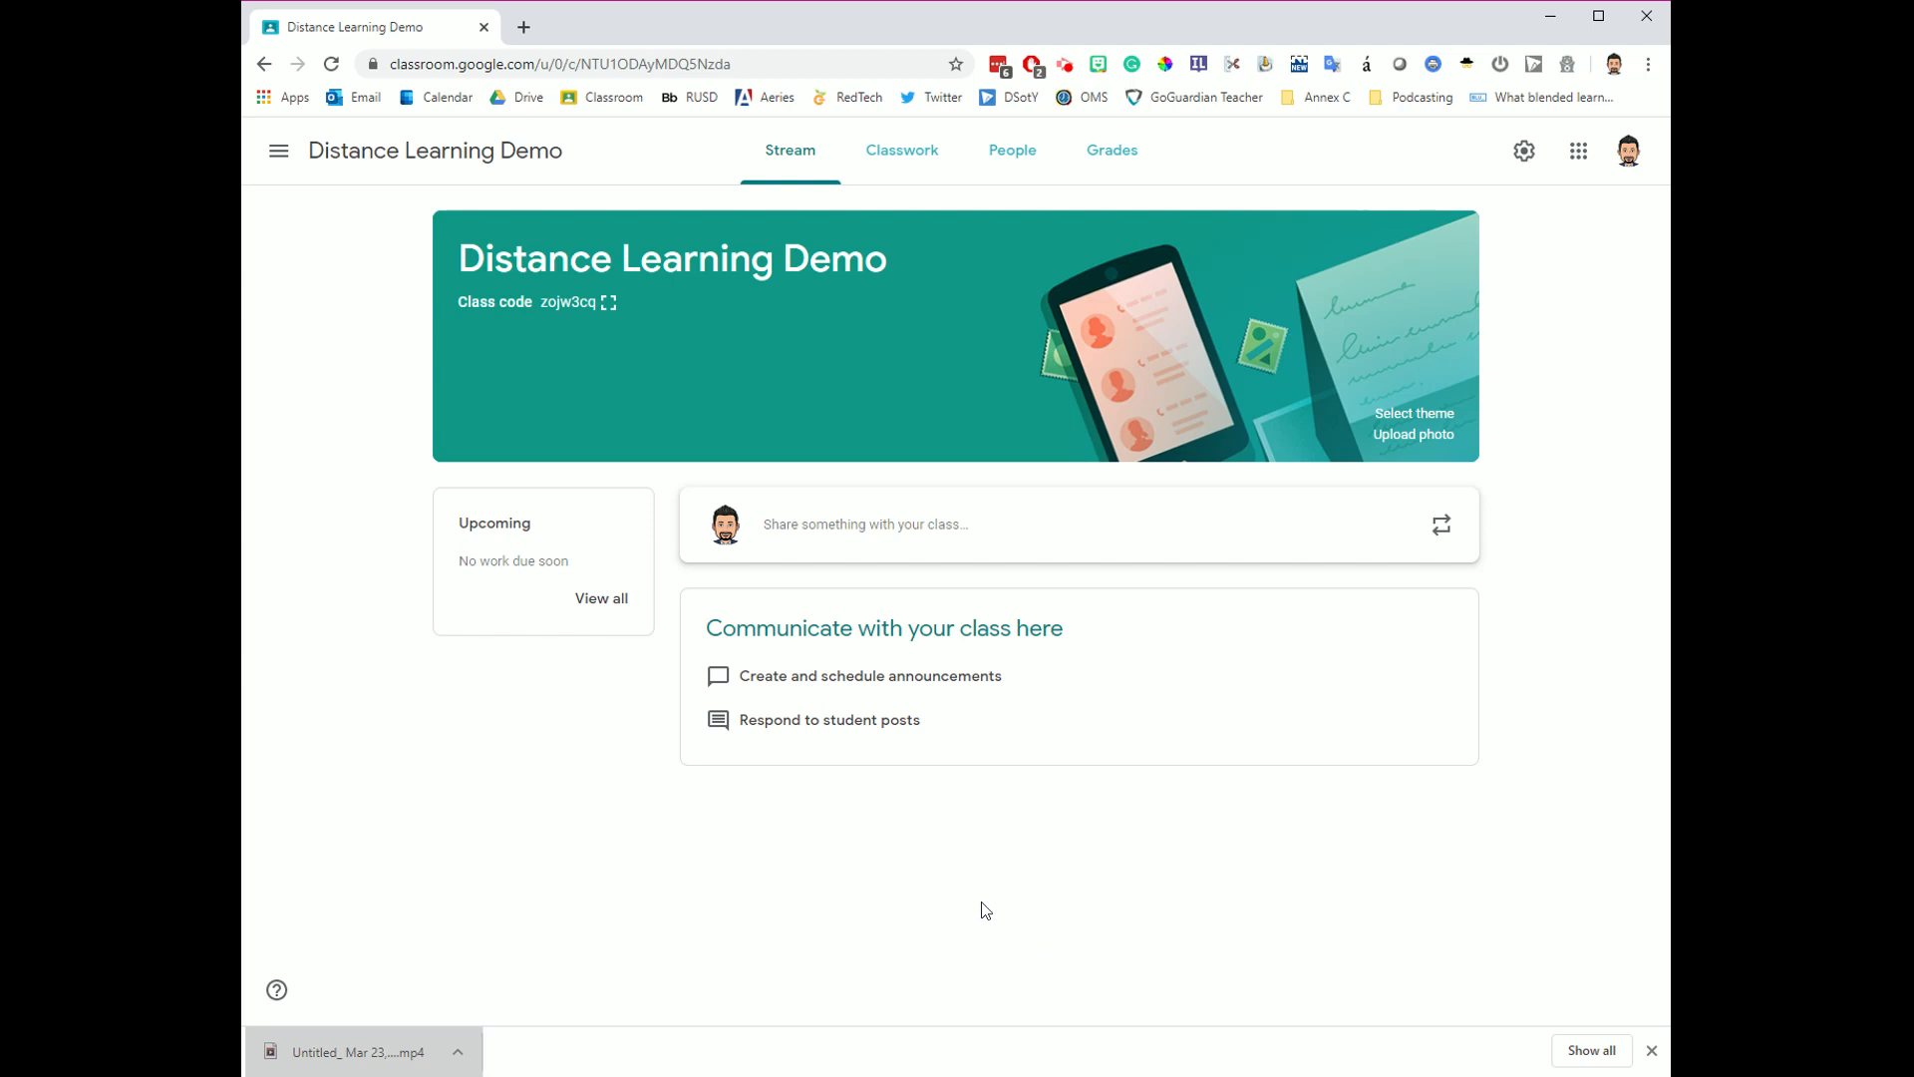
{"action": "mouse_move", "coordinate": [1012, 889]}
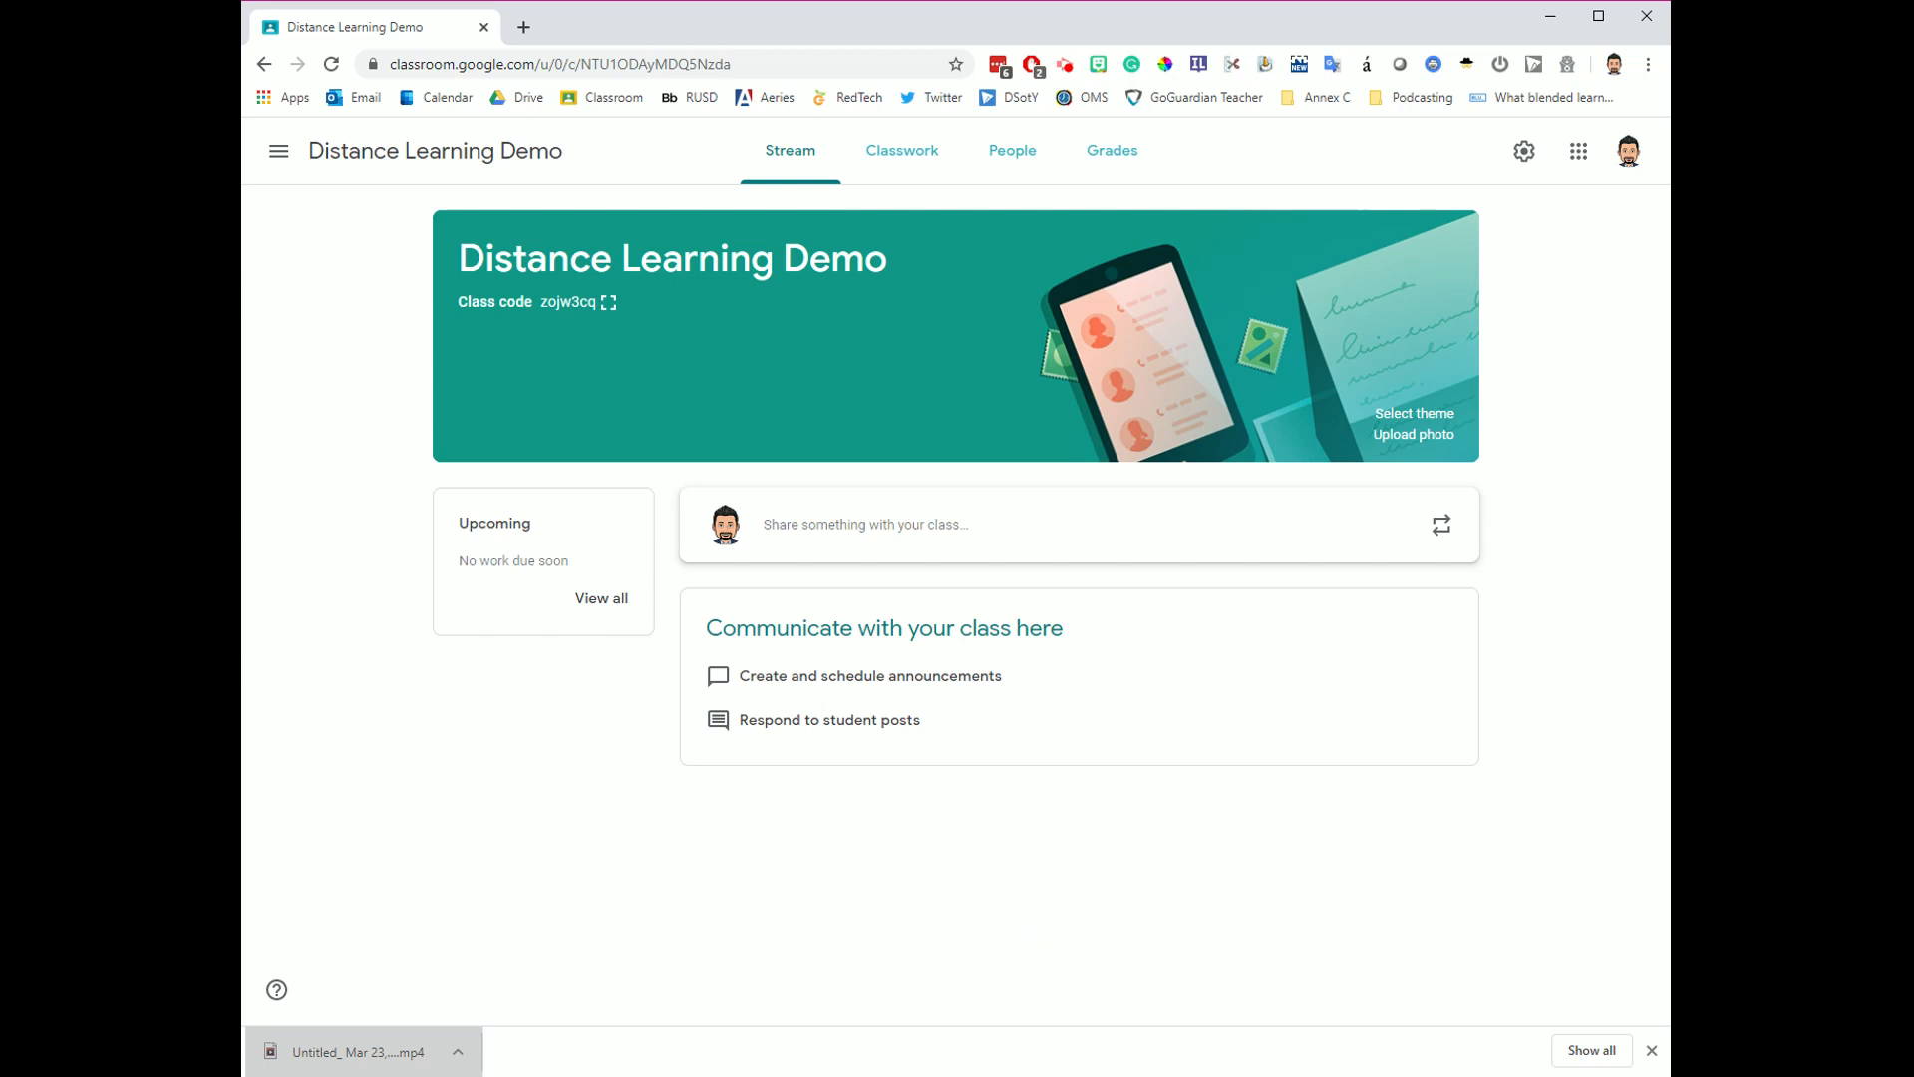
{"action": "mouse_move", "coordinate": [1005, 895]}
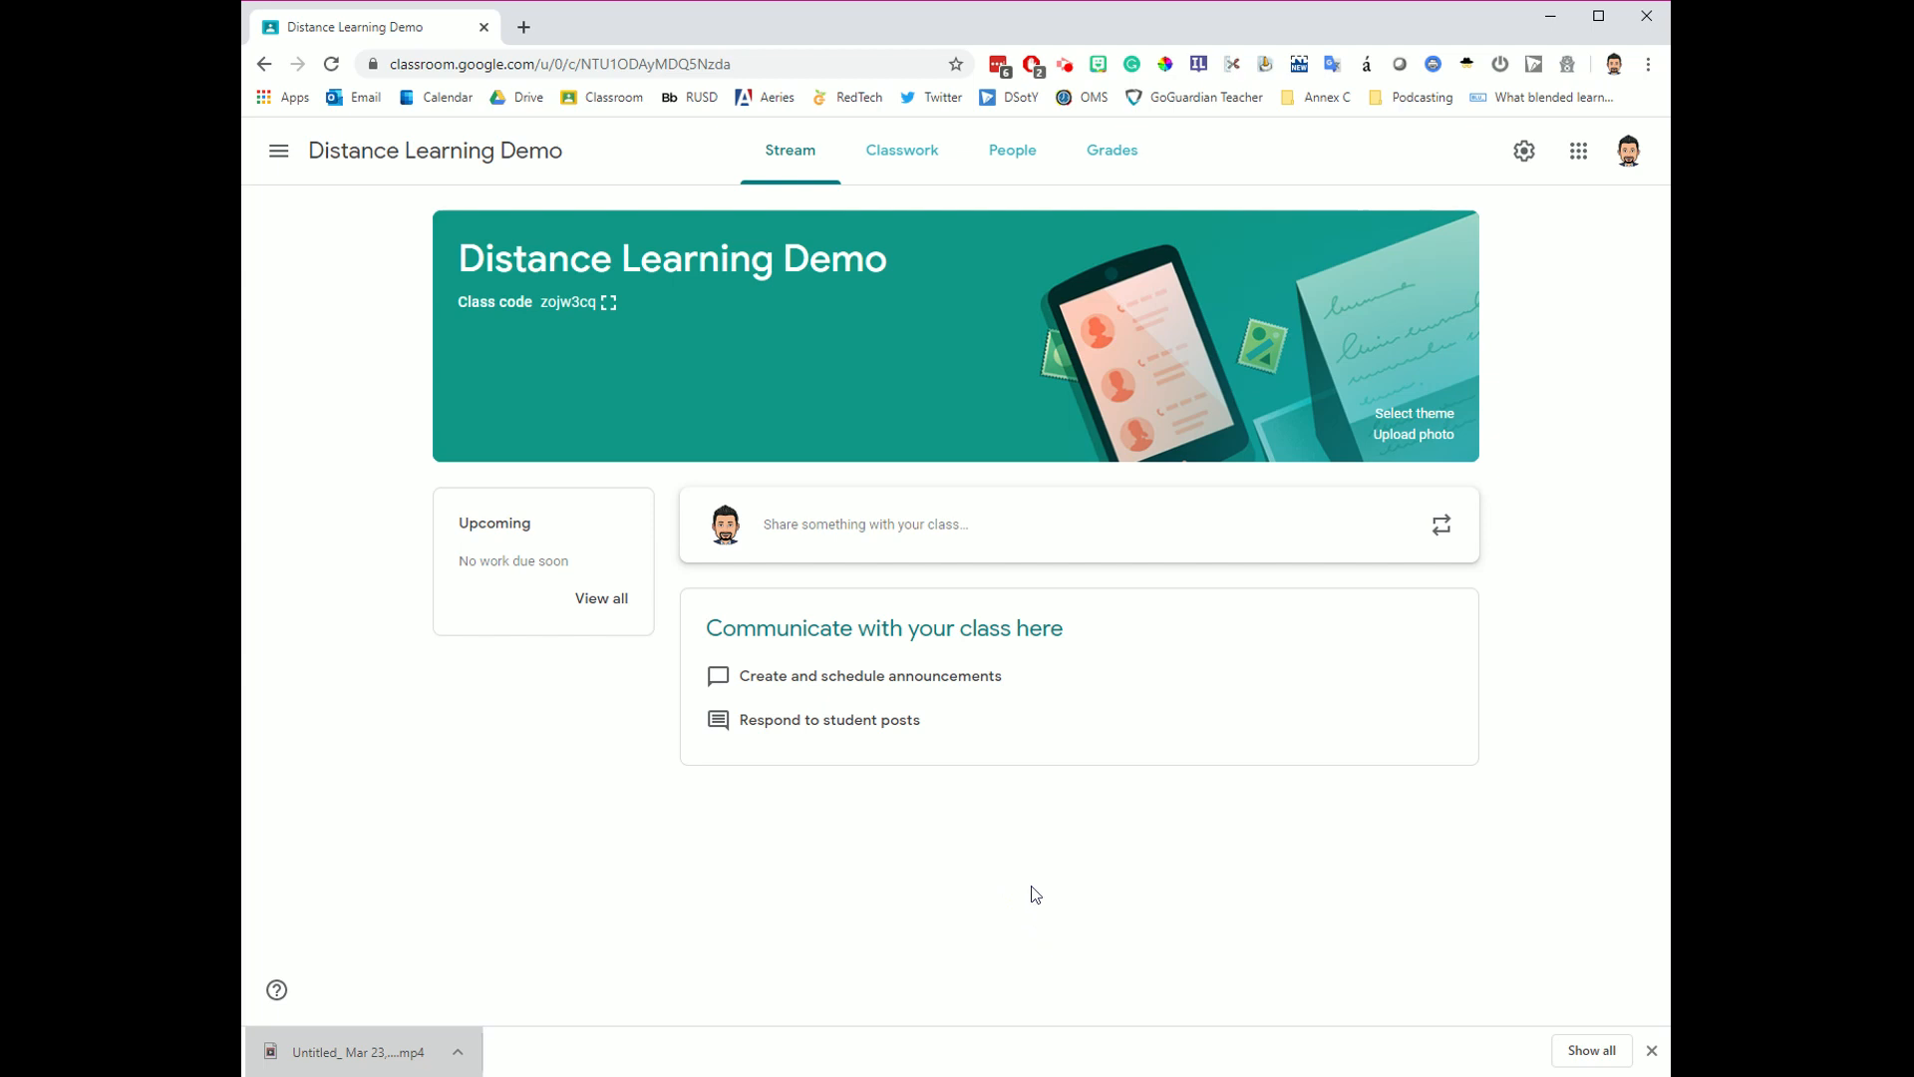
{"action": "mouse_move", "coordinate": [797, 803]}
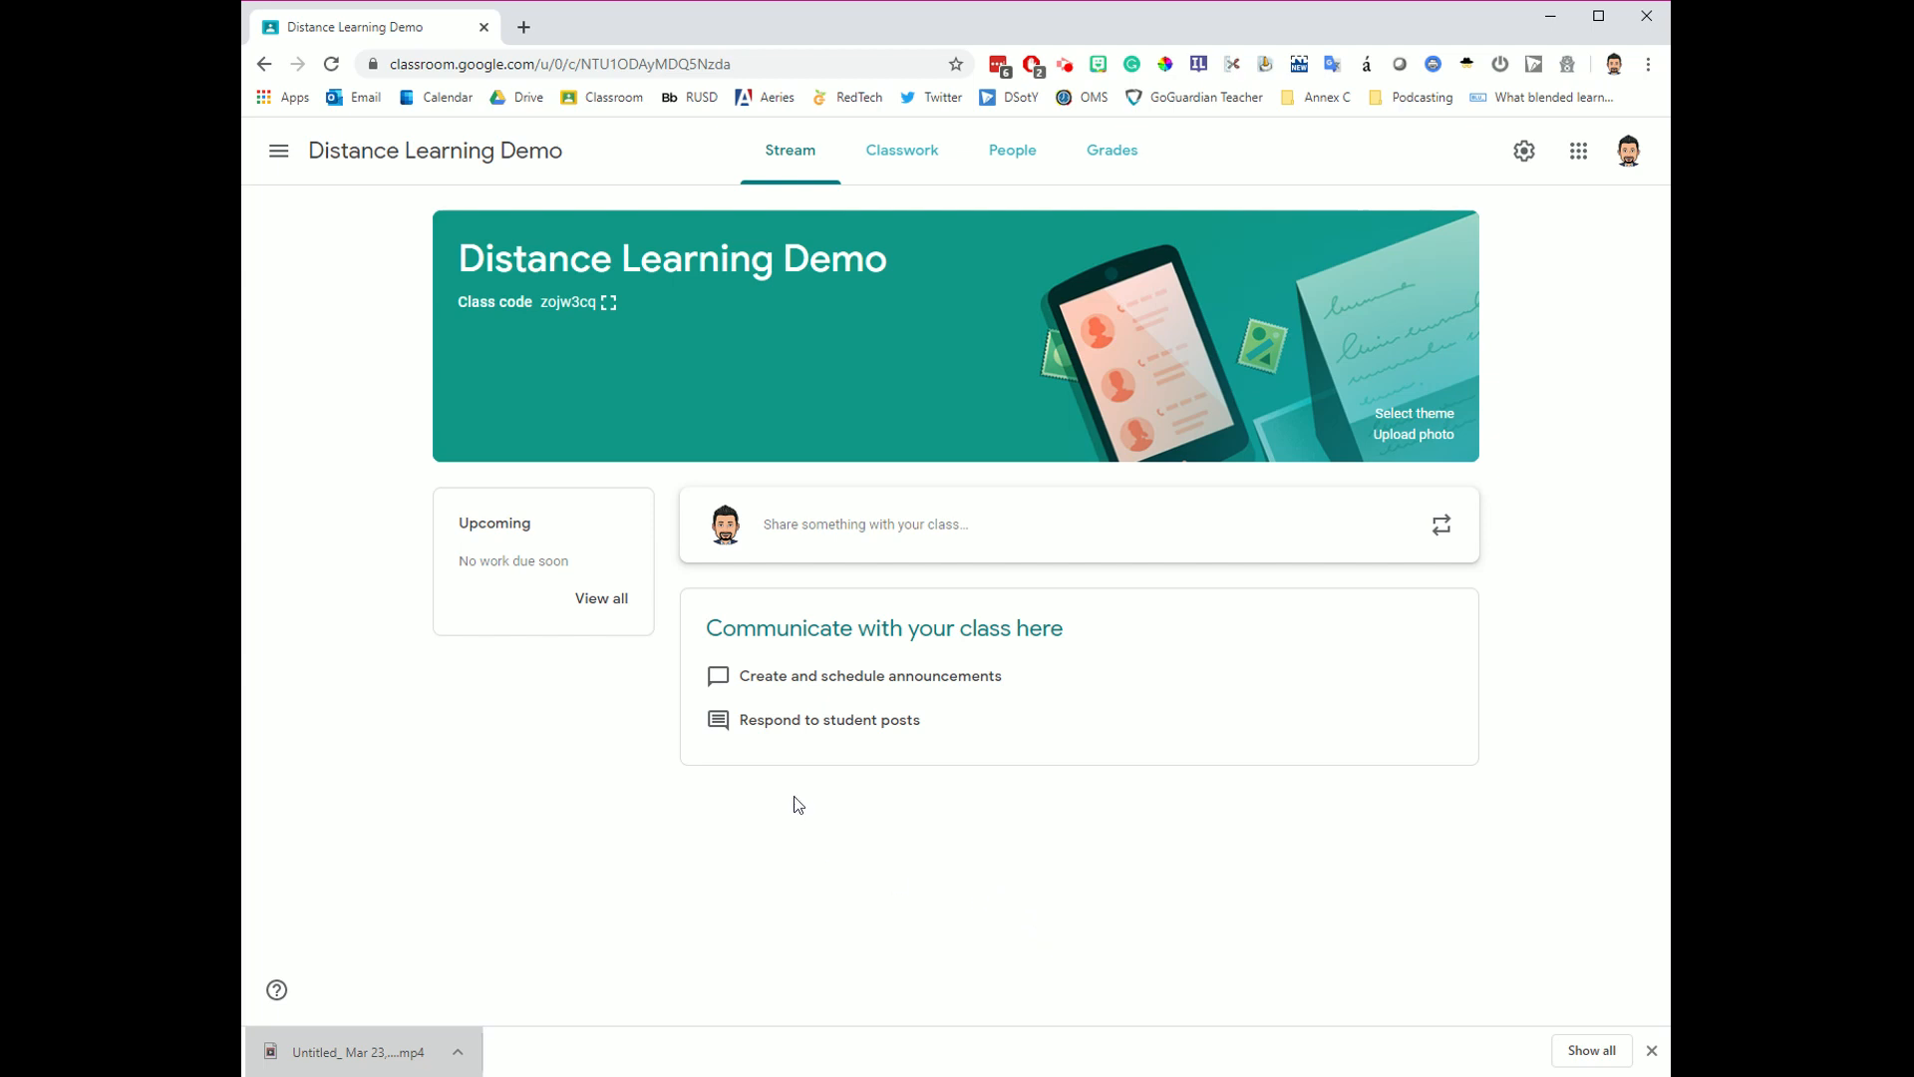
{"action": "mouse_move", "coordinate": [790, 159]}
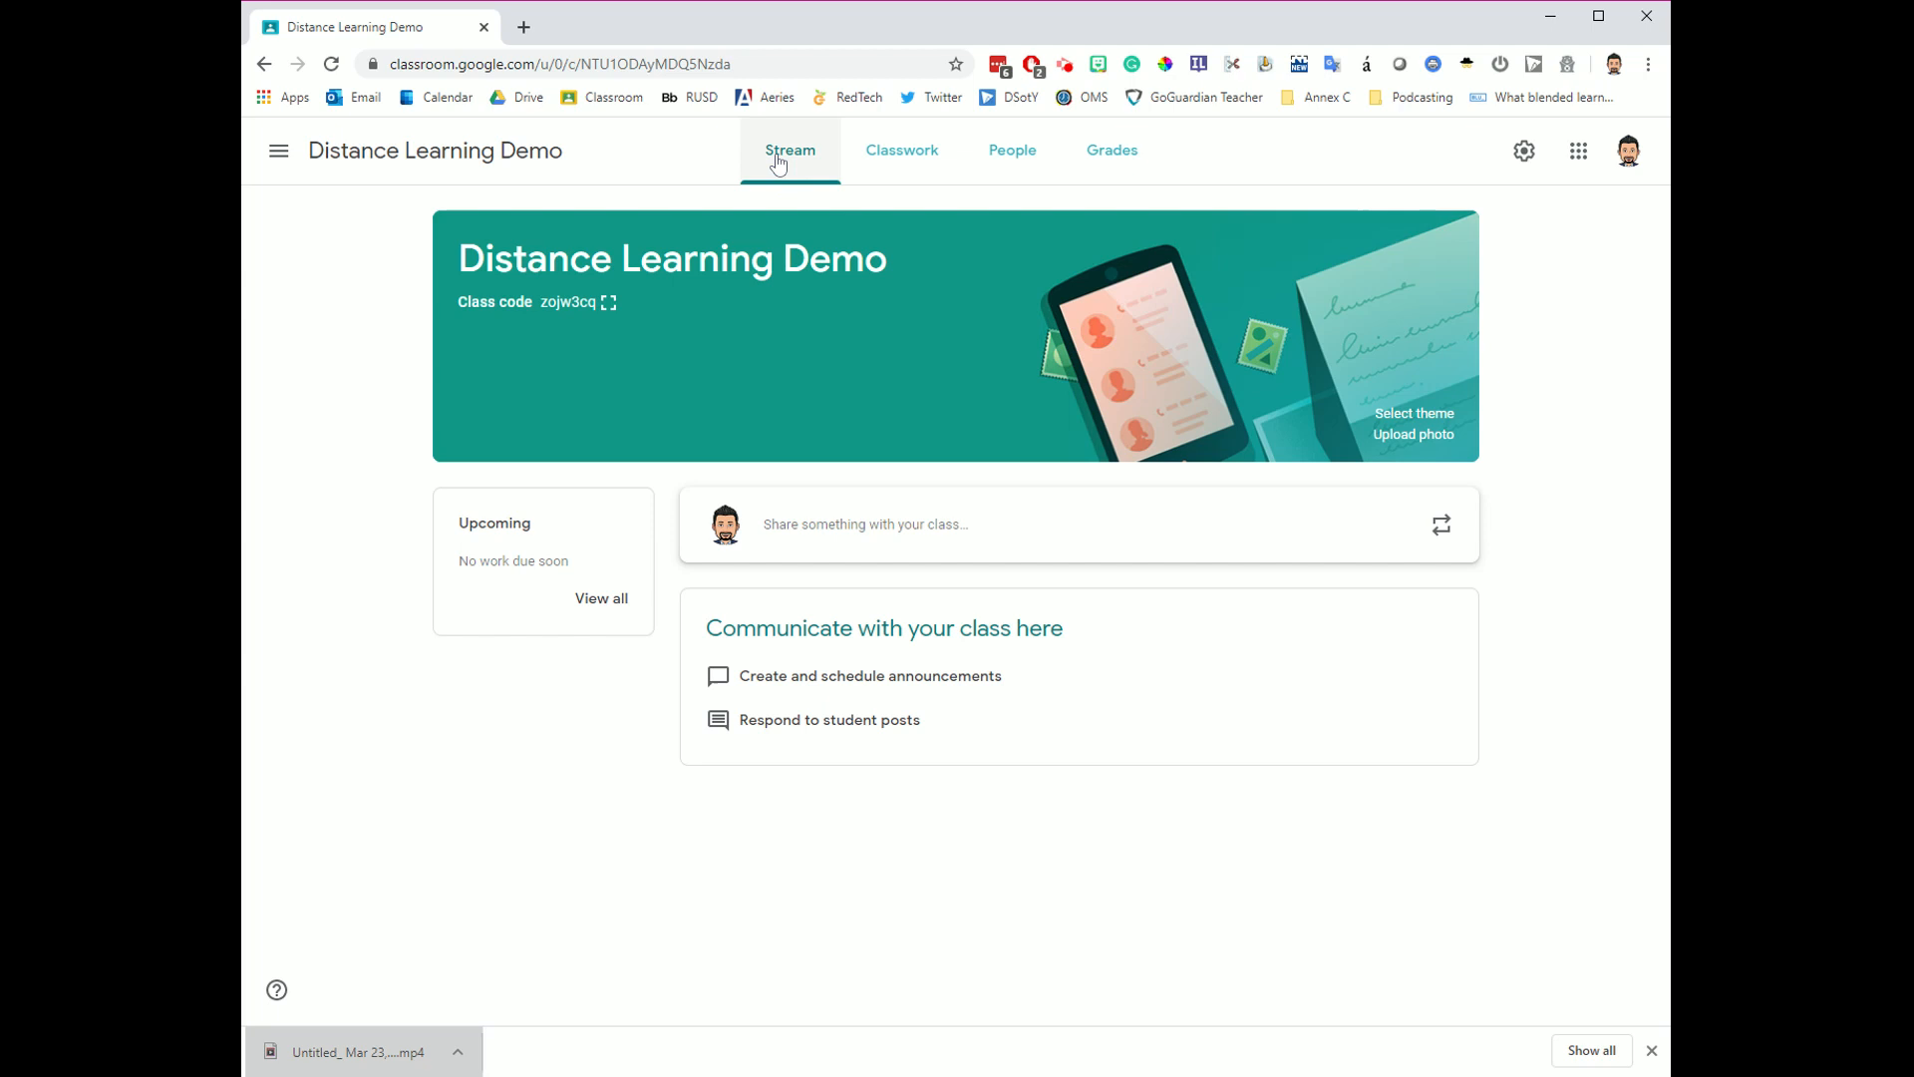
{"action": "mouse_move", "coordinate": [1037, 875]}
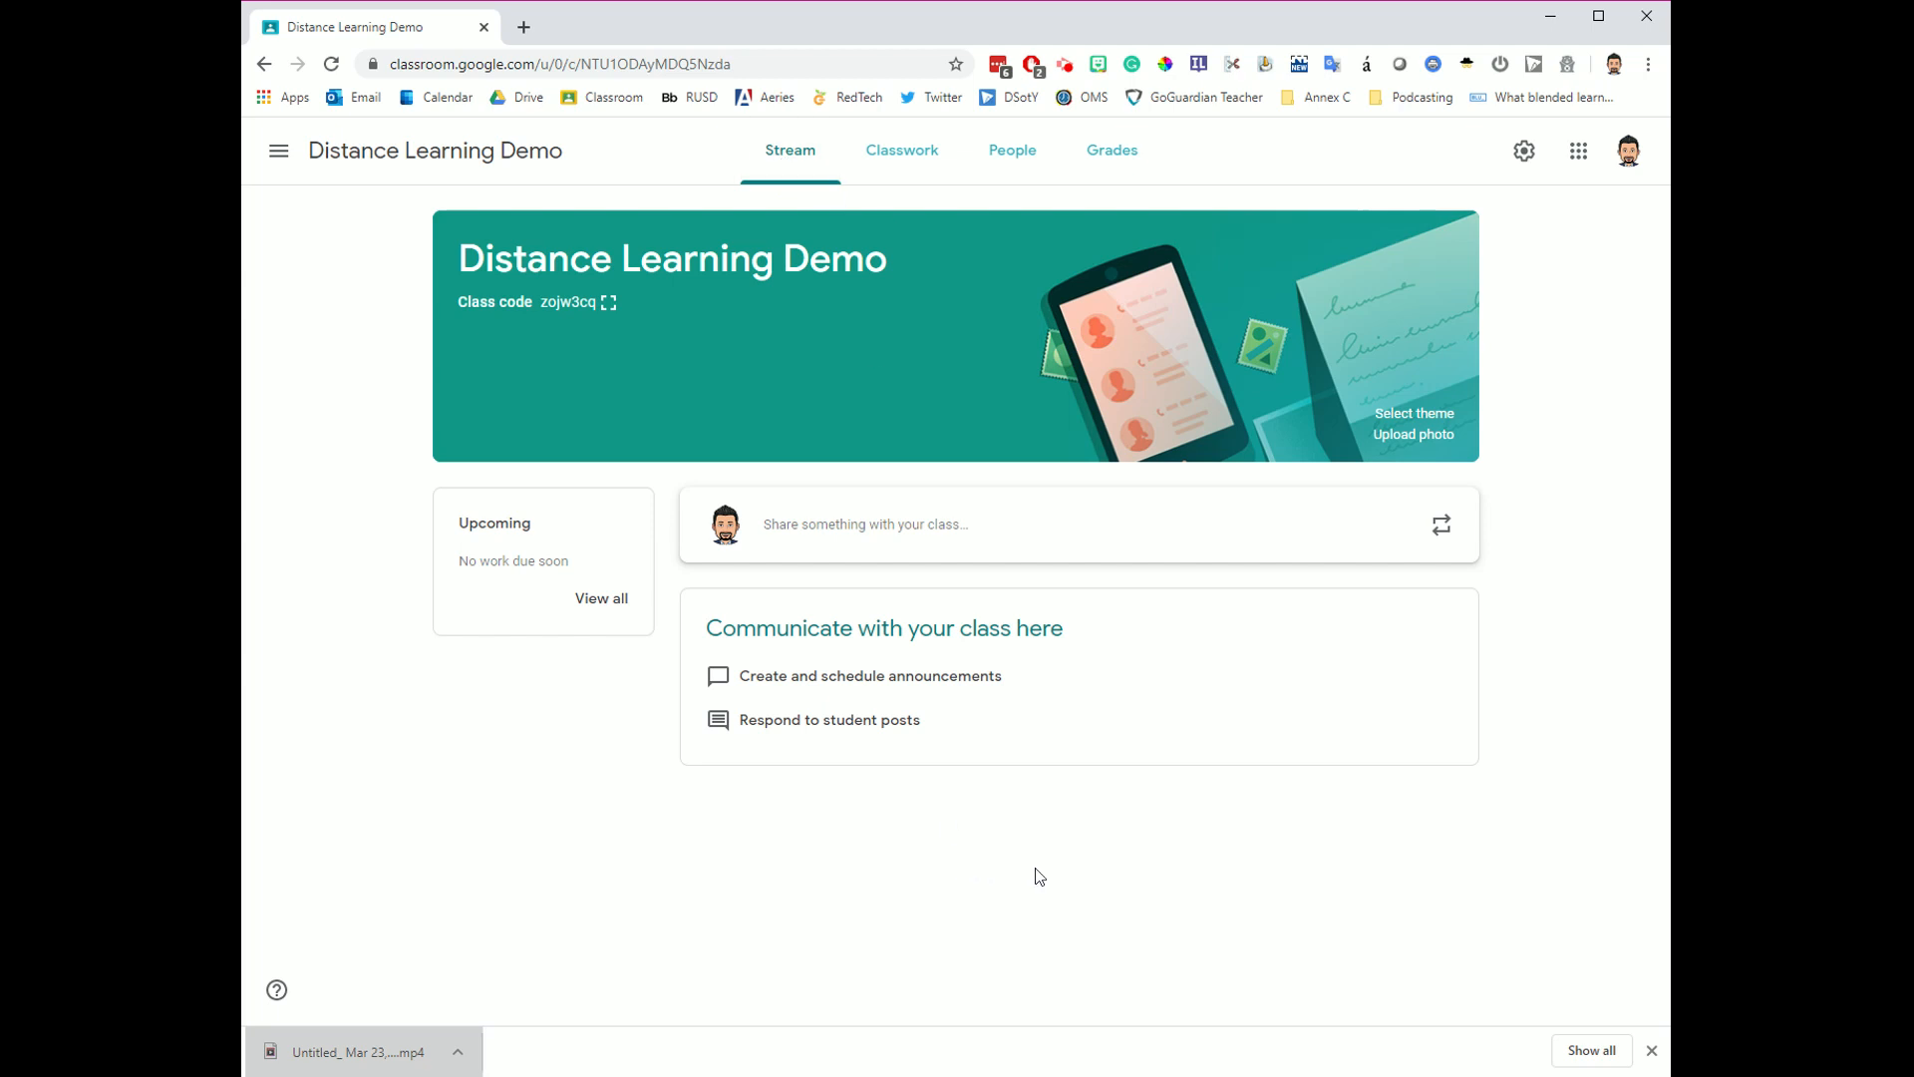
{"action": "mouse_move", "coordinate": [1047, 875]}
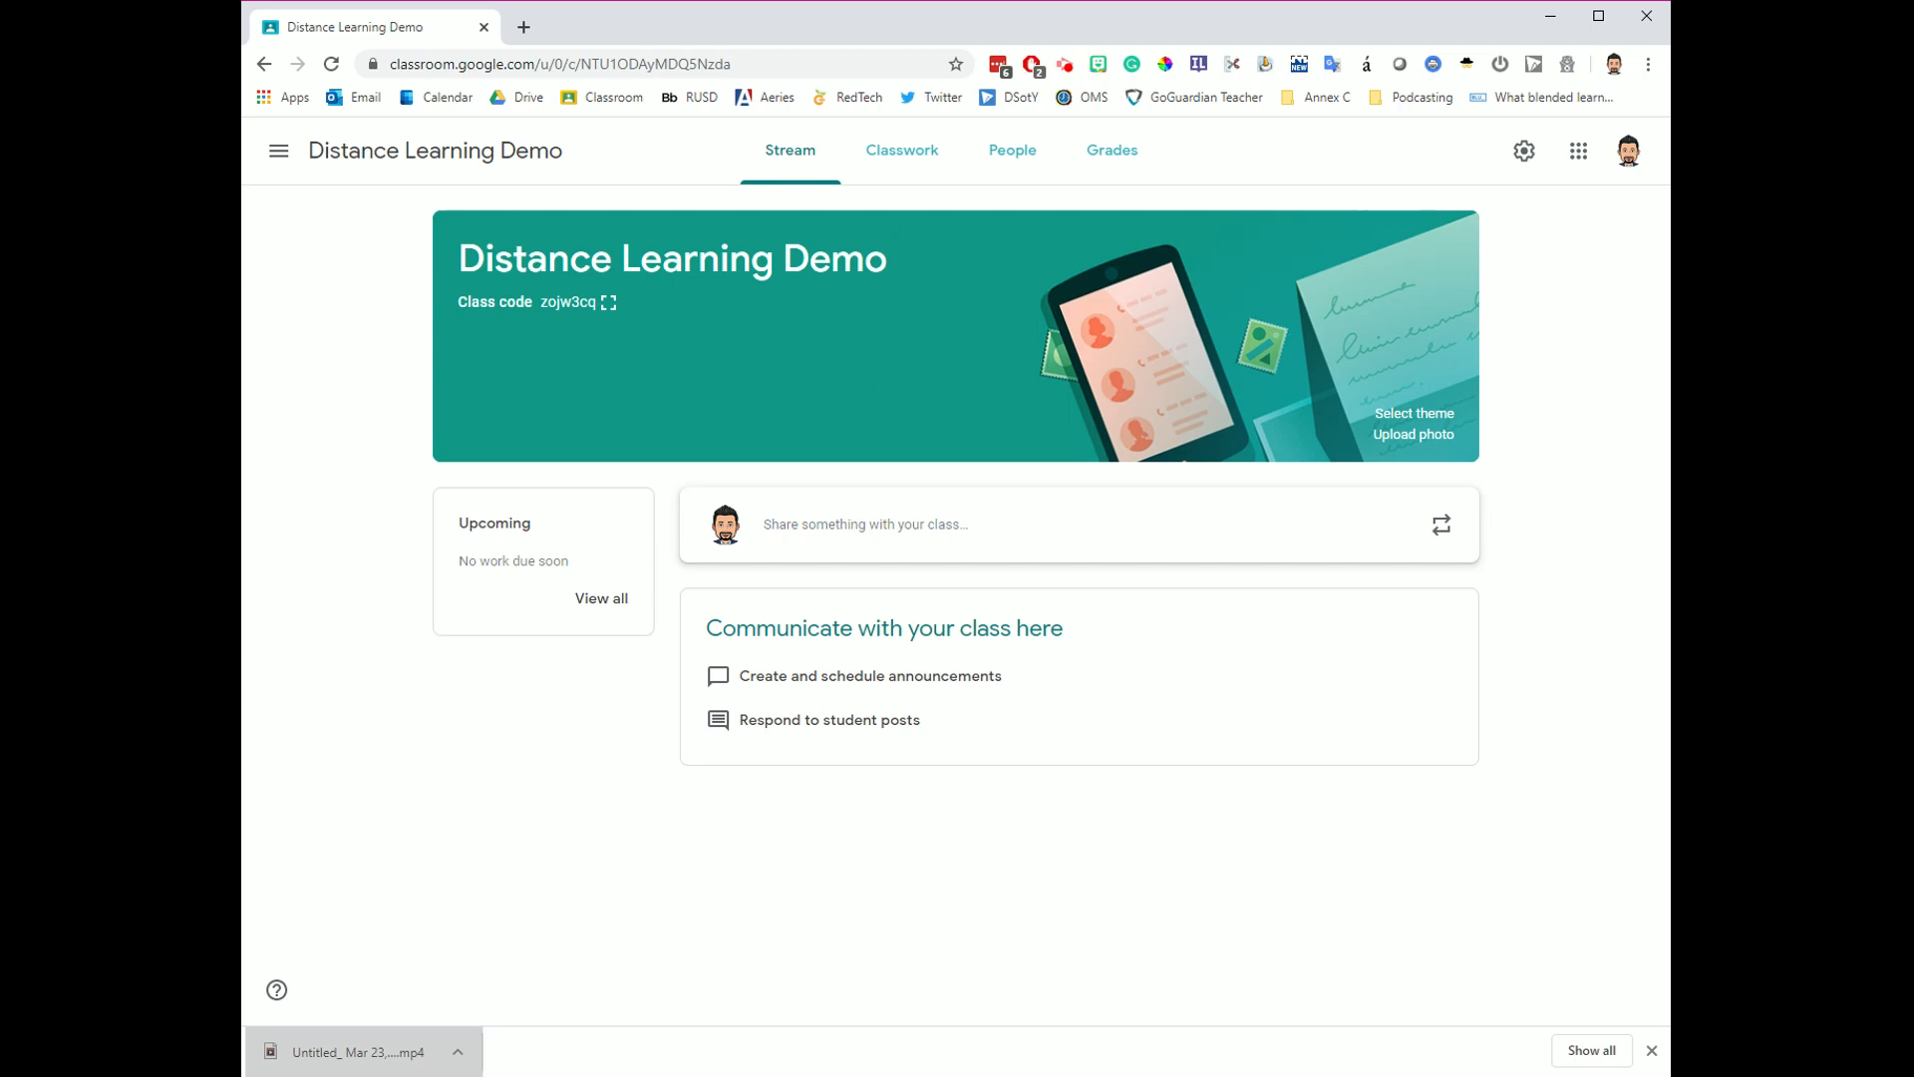
{"action": "mouse_move", "coordinate": [1174, 861]}
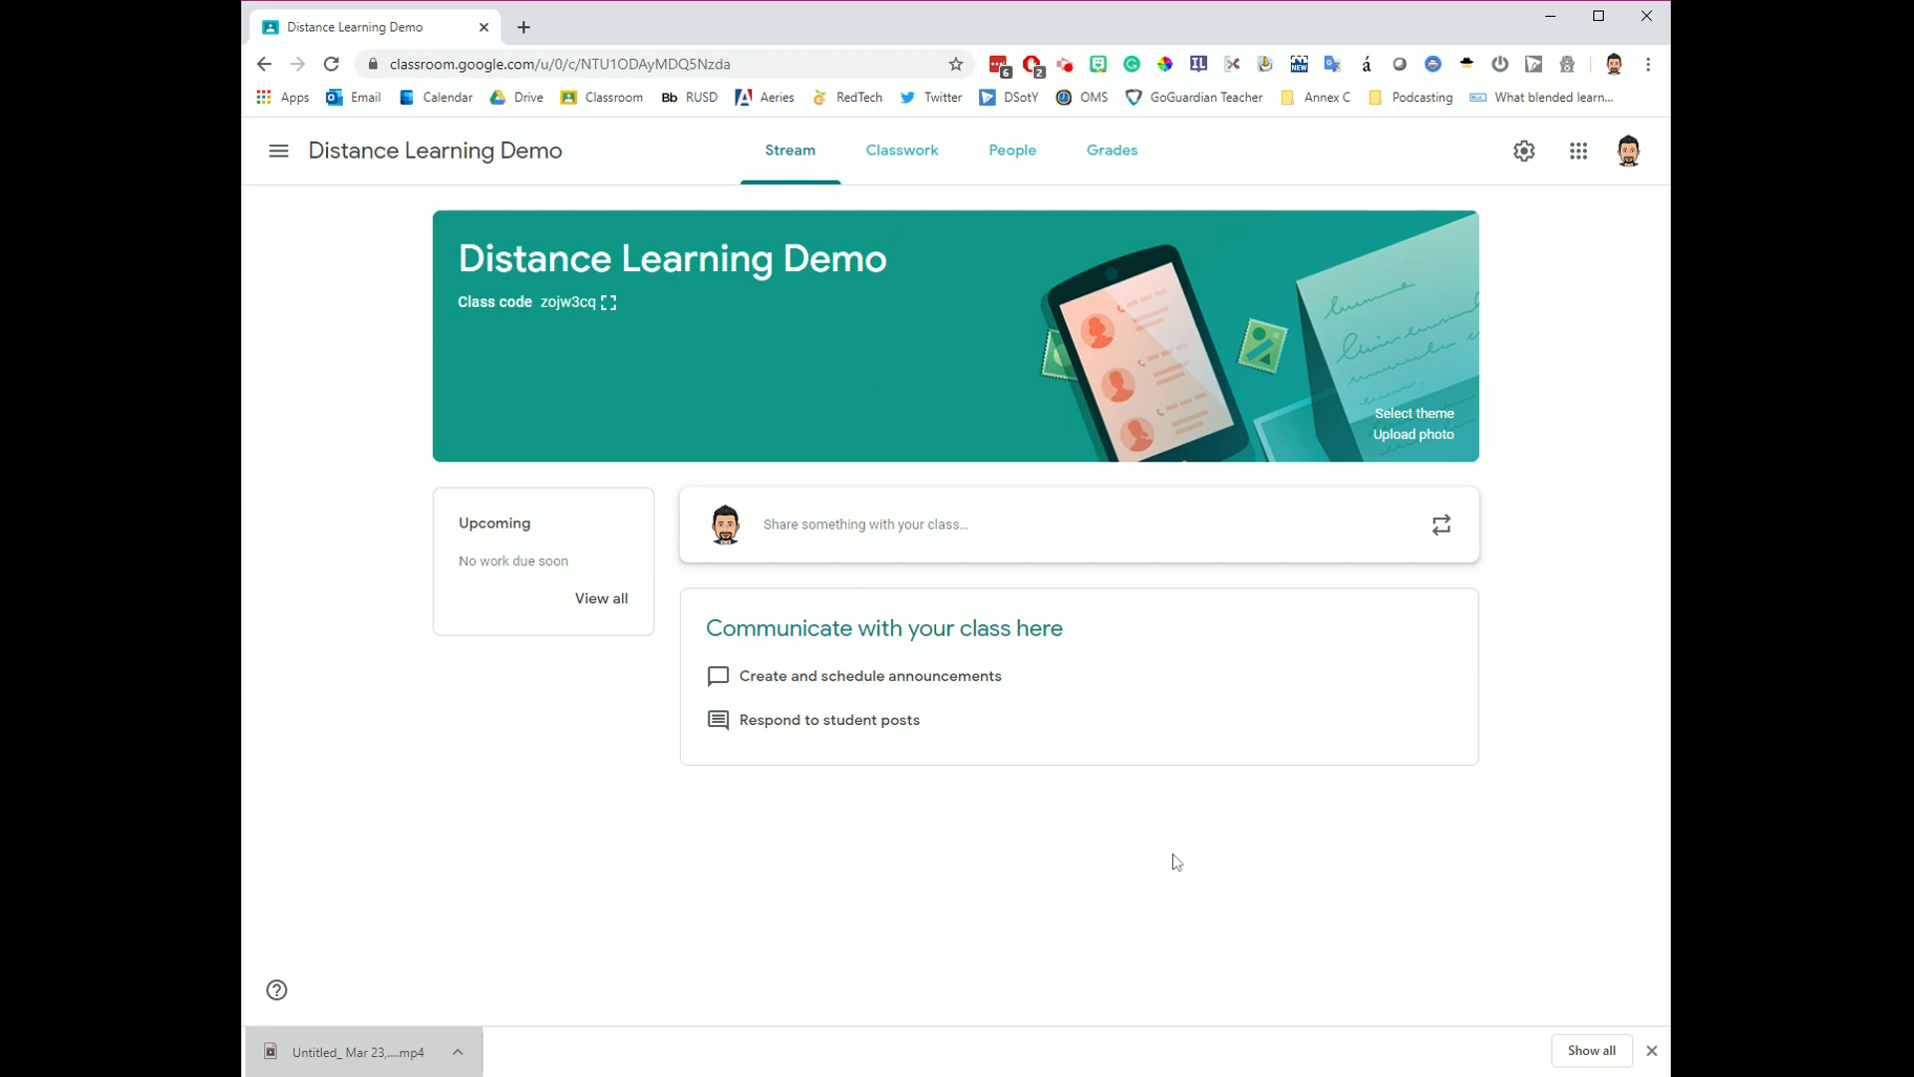
{"action": "mouse_move", "coordinate": [1154, 871]}
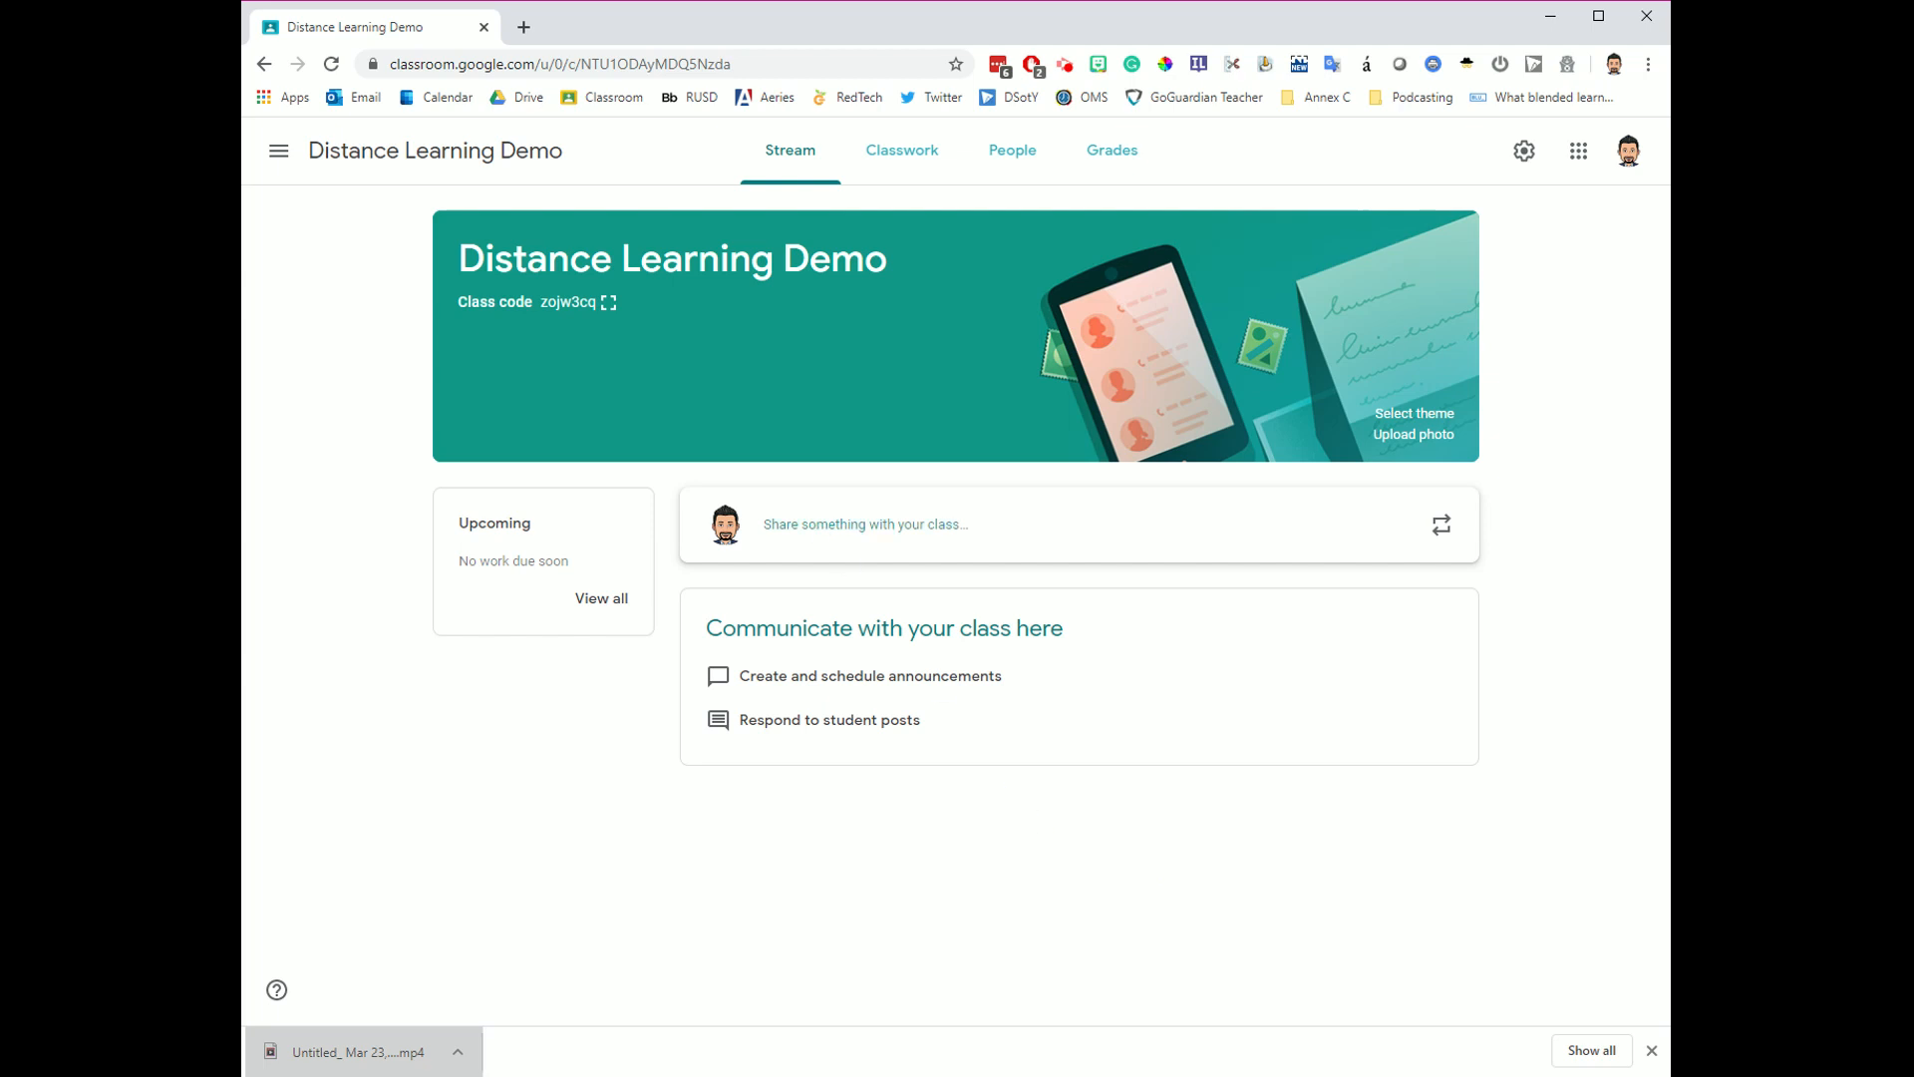
{"action": "mouse_move", "coordinate": [754, 819]}
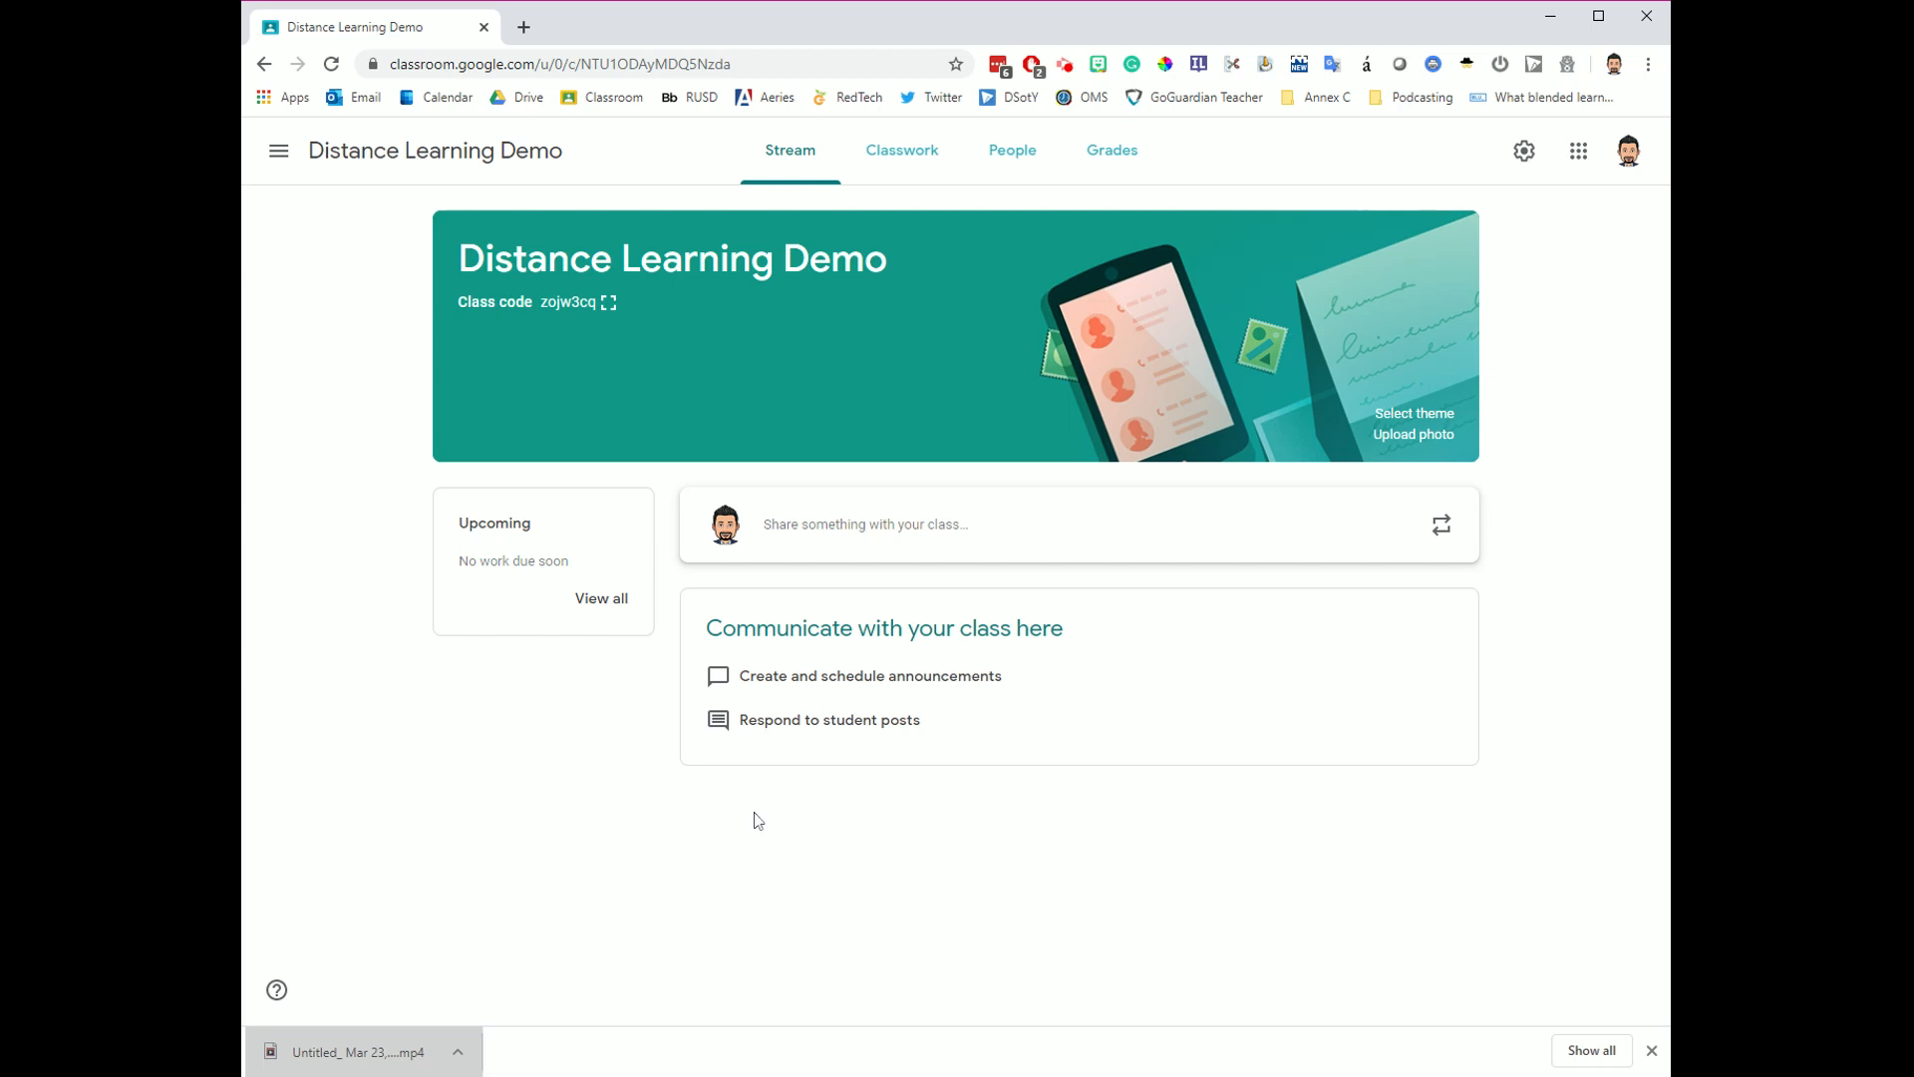
{"action": "mouse_move", "coordinate": [584, 576]}
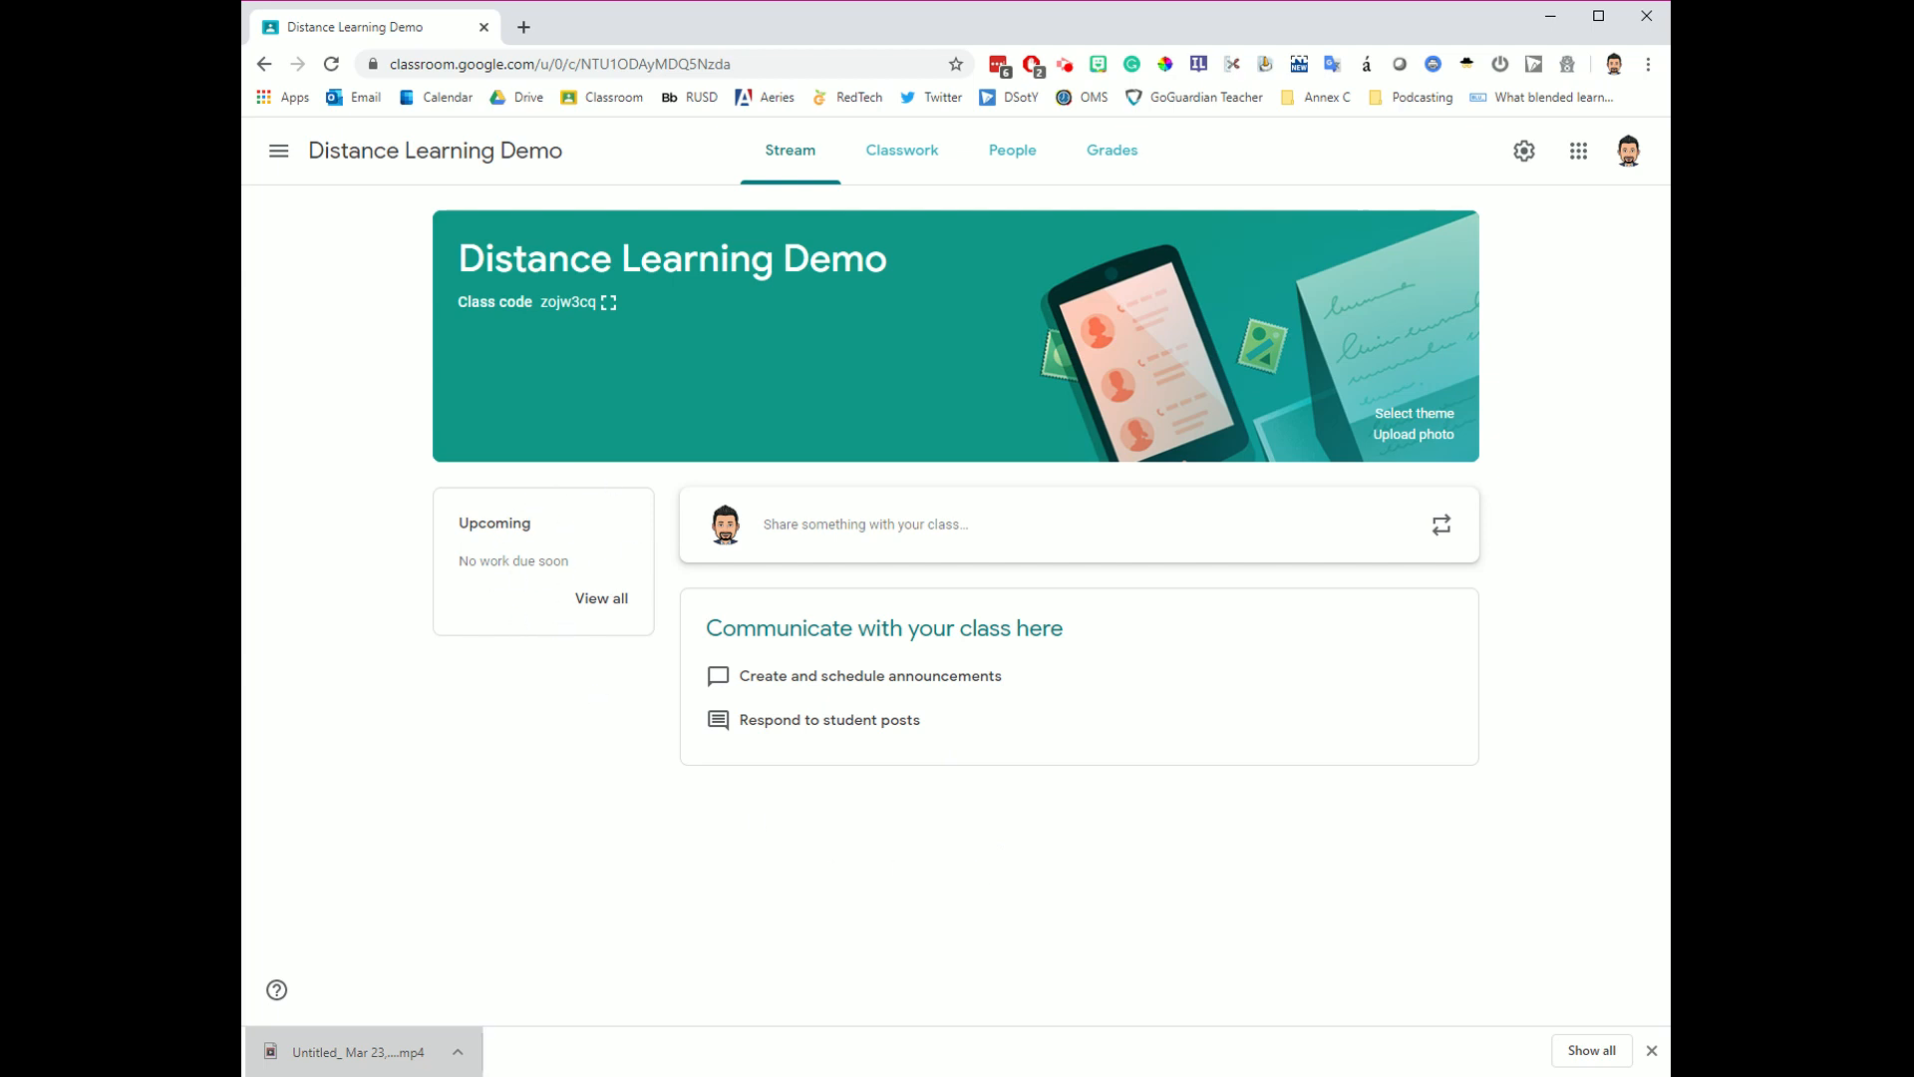
{"action": "mouse_move", "coordinate": [630, 421]}
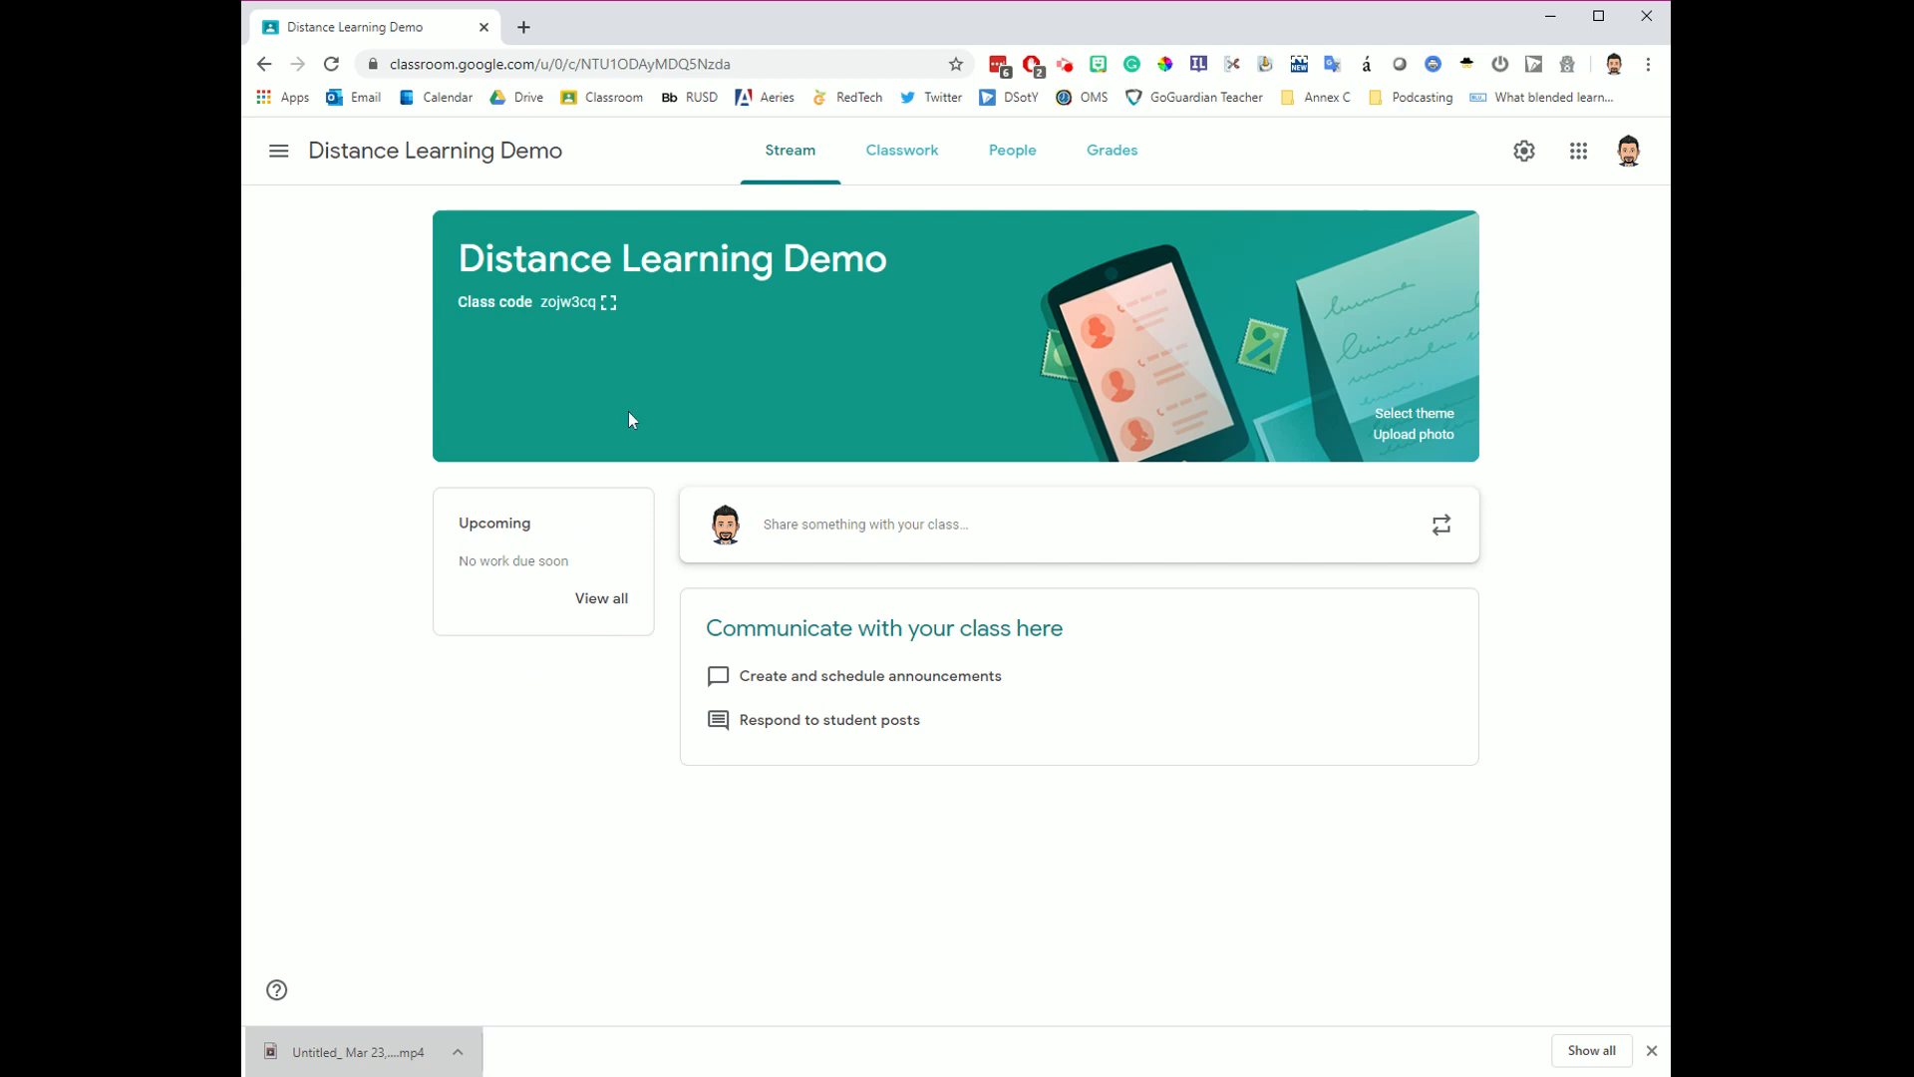
- View the class's empty Classwork page where assignments would be organized
{"action": "left_click", "coordinate": [901, 149]}
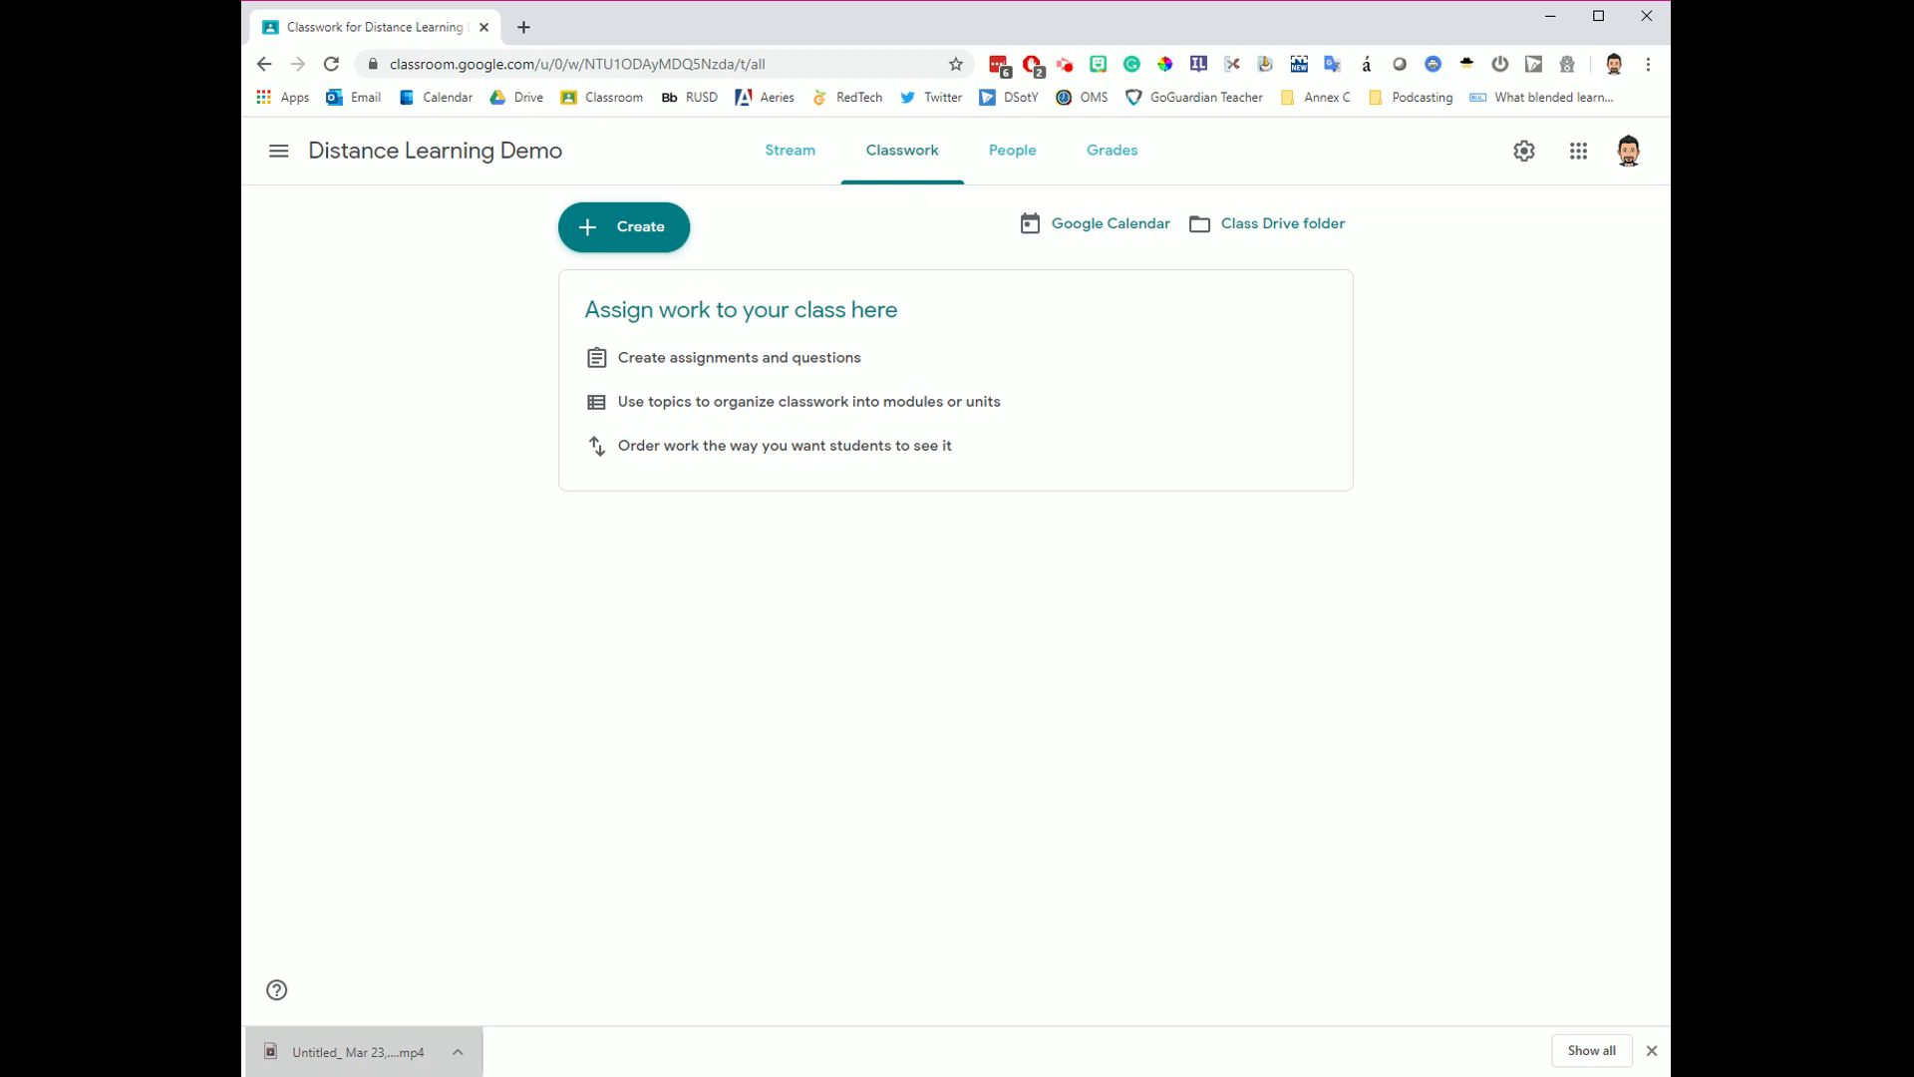
{"action": "mouse_move", "coordinate": [1056, 702]}
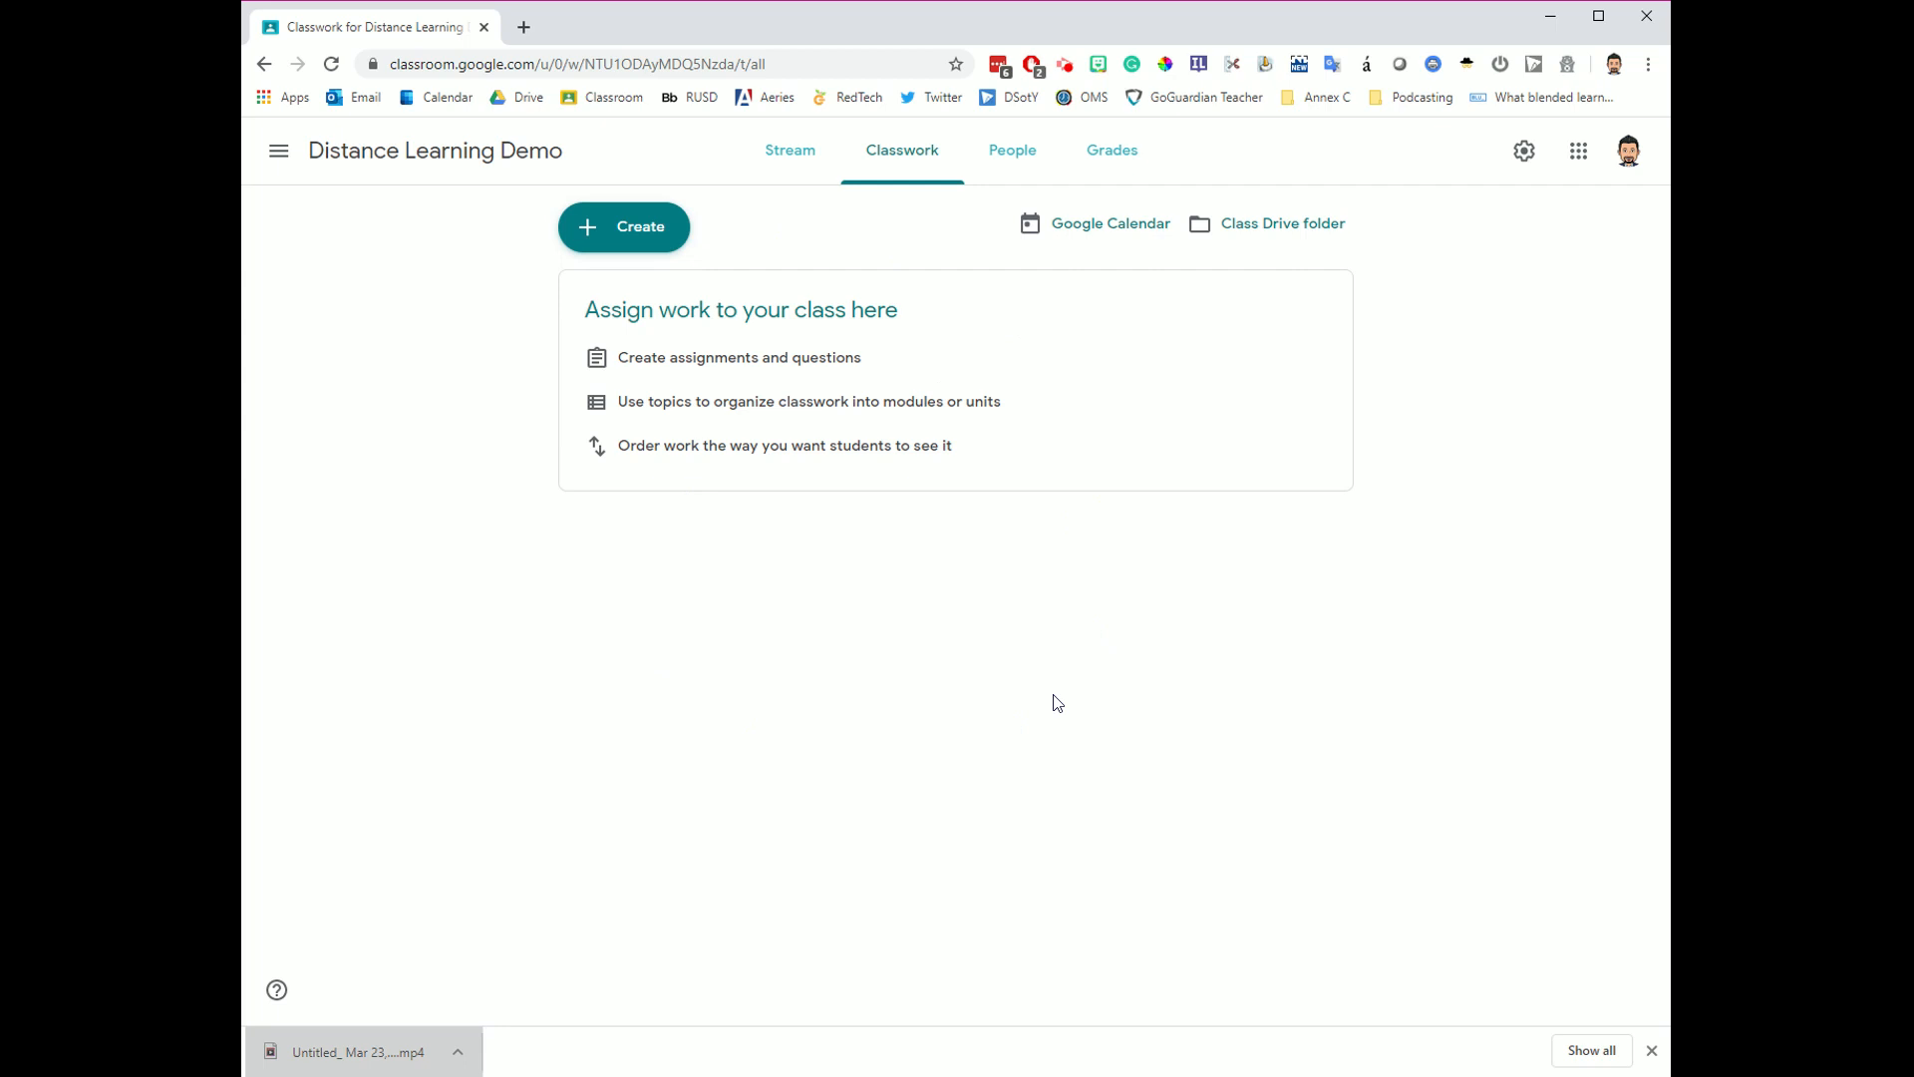
{"action": "left_click", "coordinate": [624, 227]}
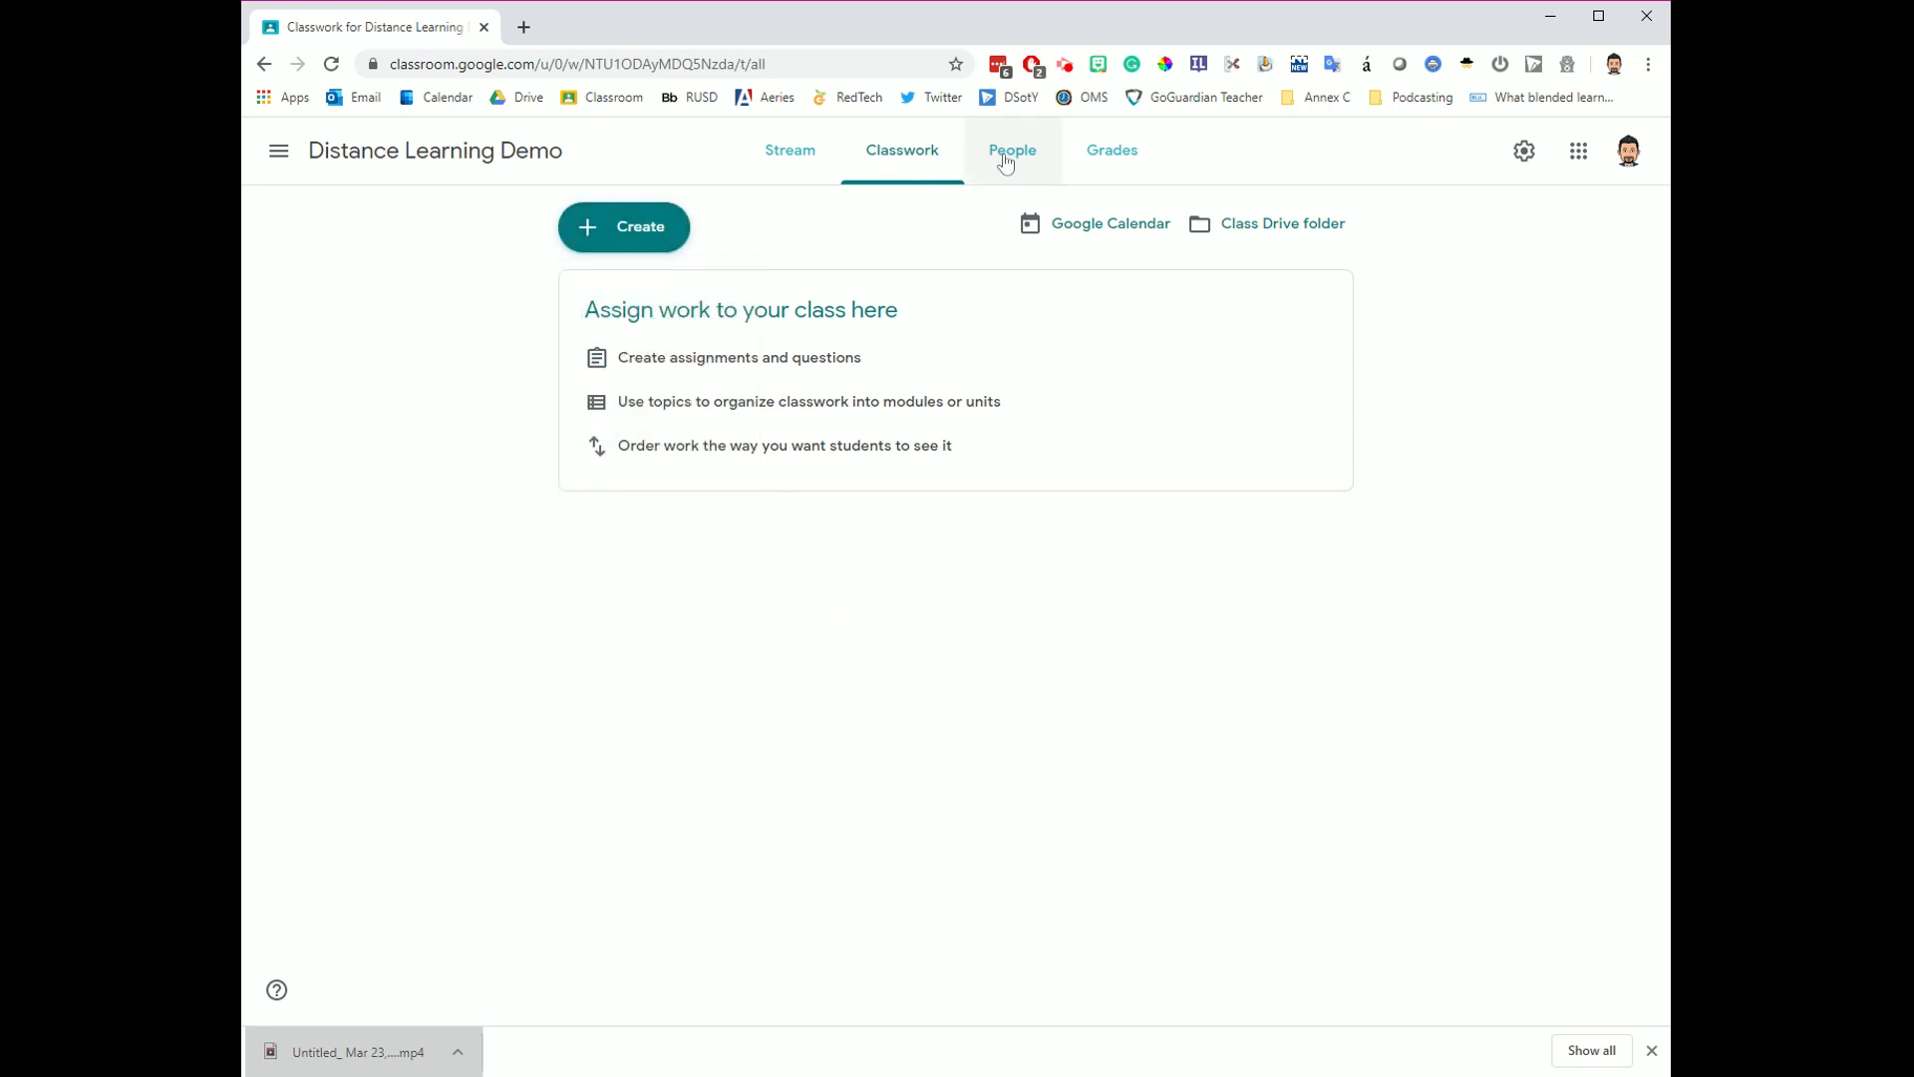
- View the People roster showing three teachers, no students, and the invite code
{"action": "left_click", "coordinate": [1013, 149]}
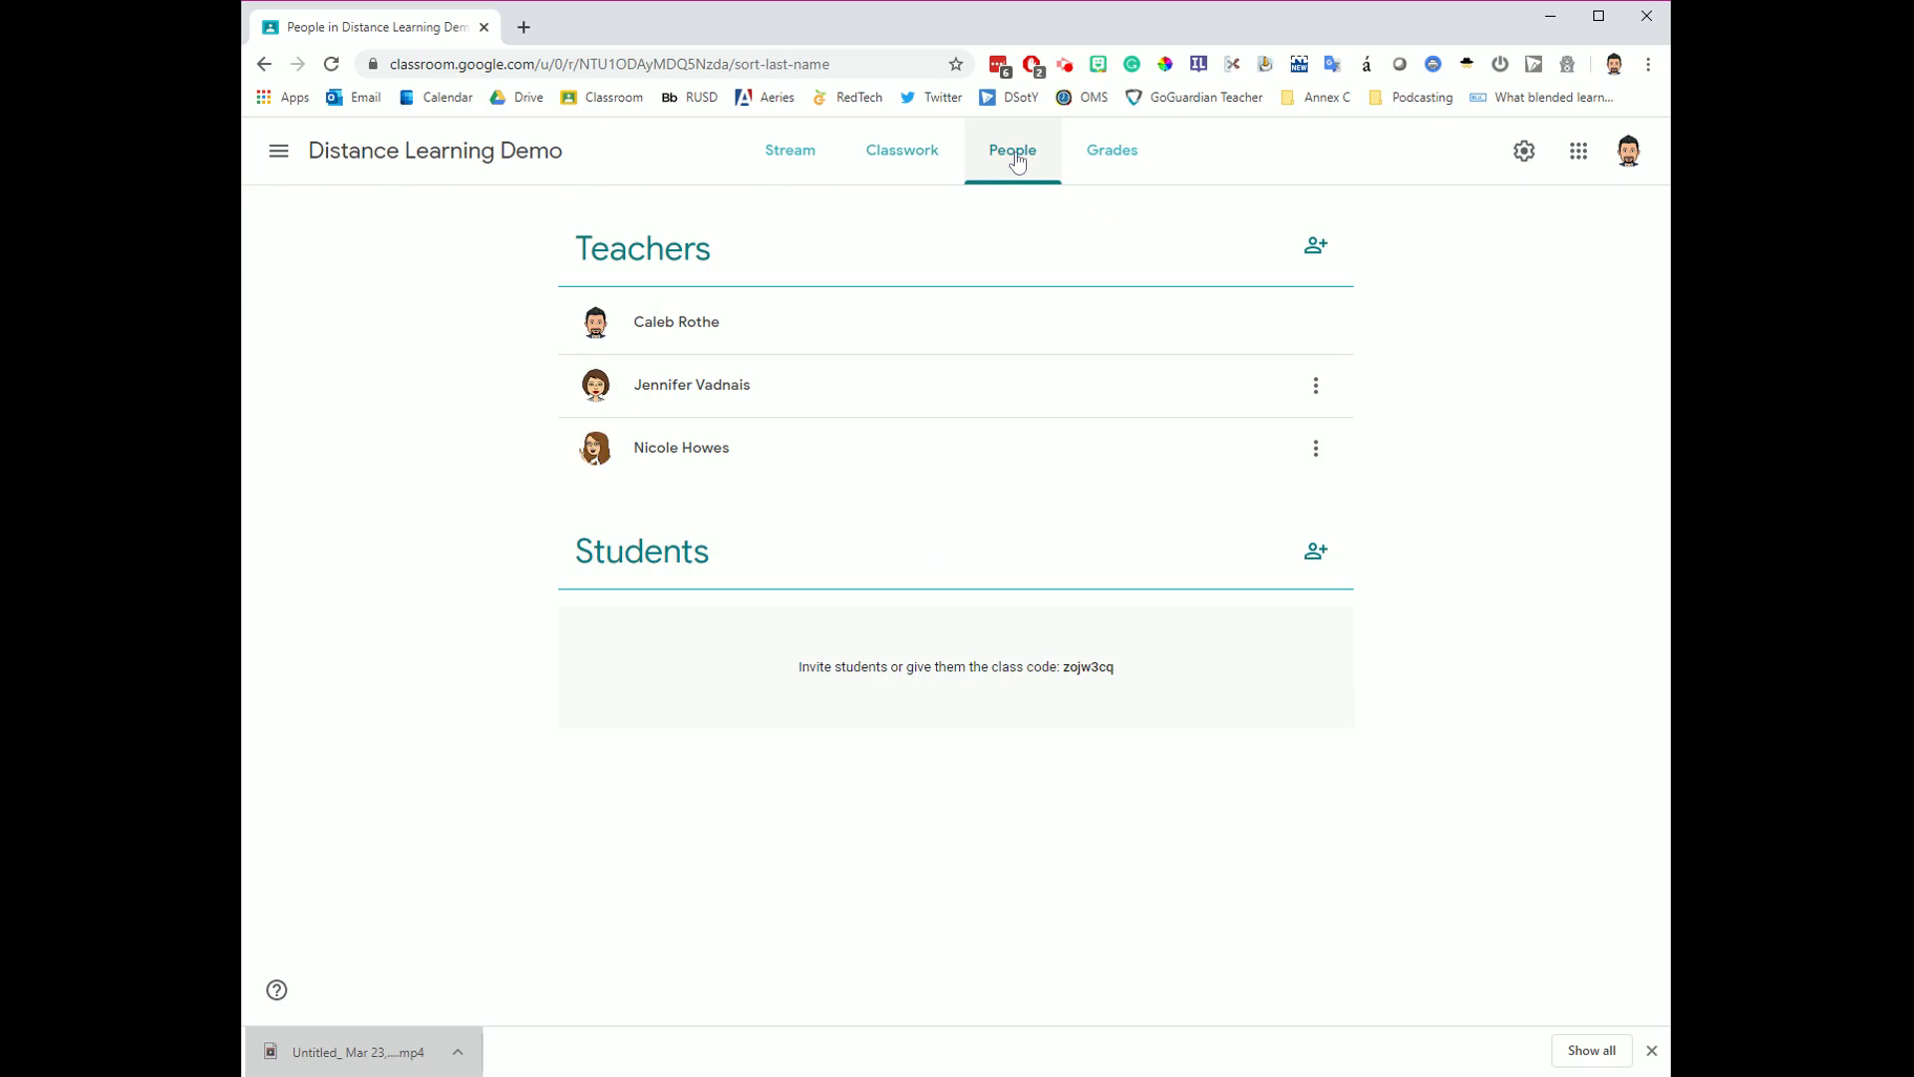
{"action": "mouse_move", "coordinate": [720, 265]}
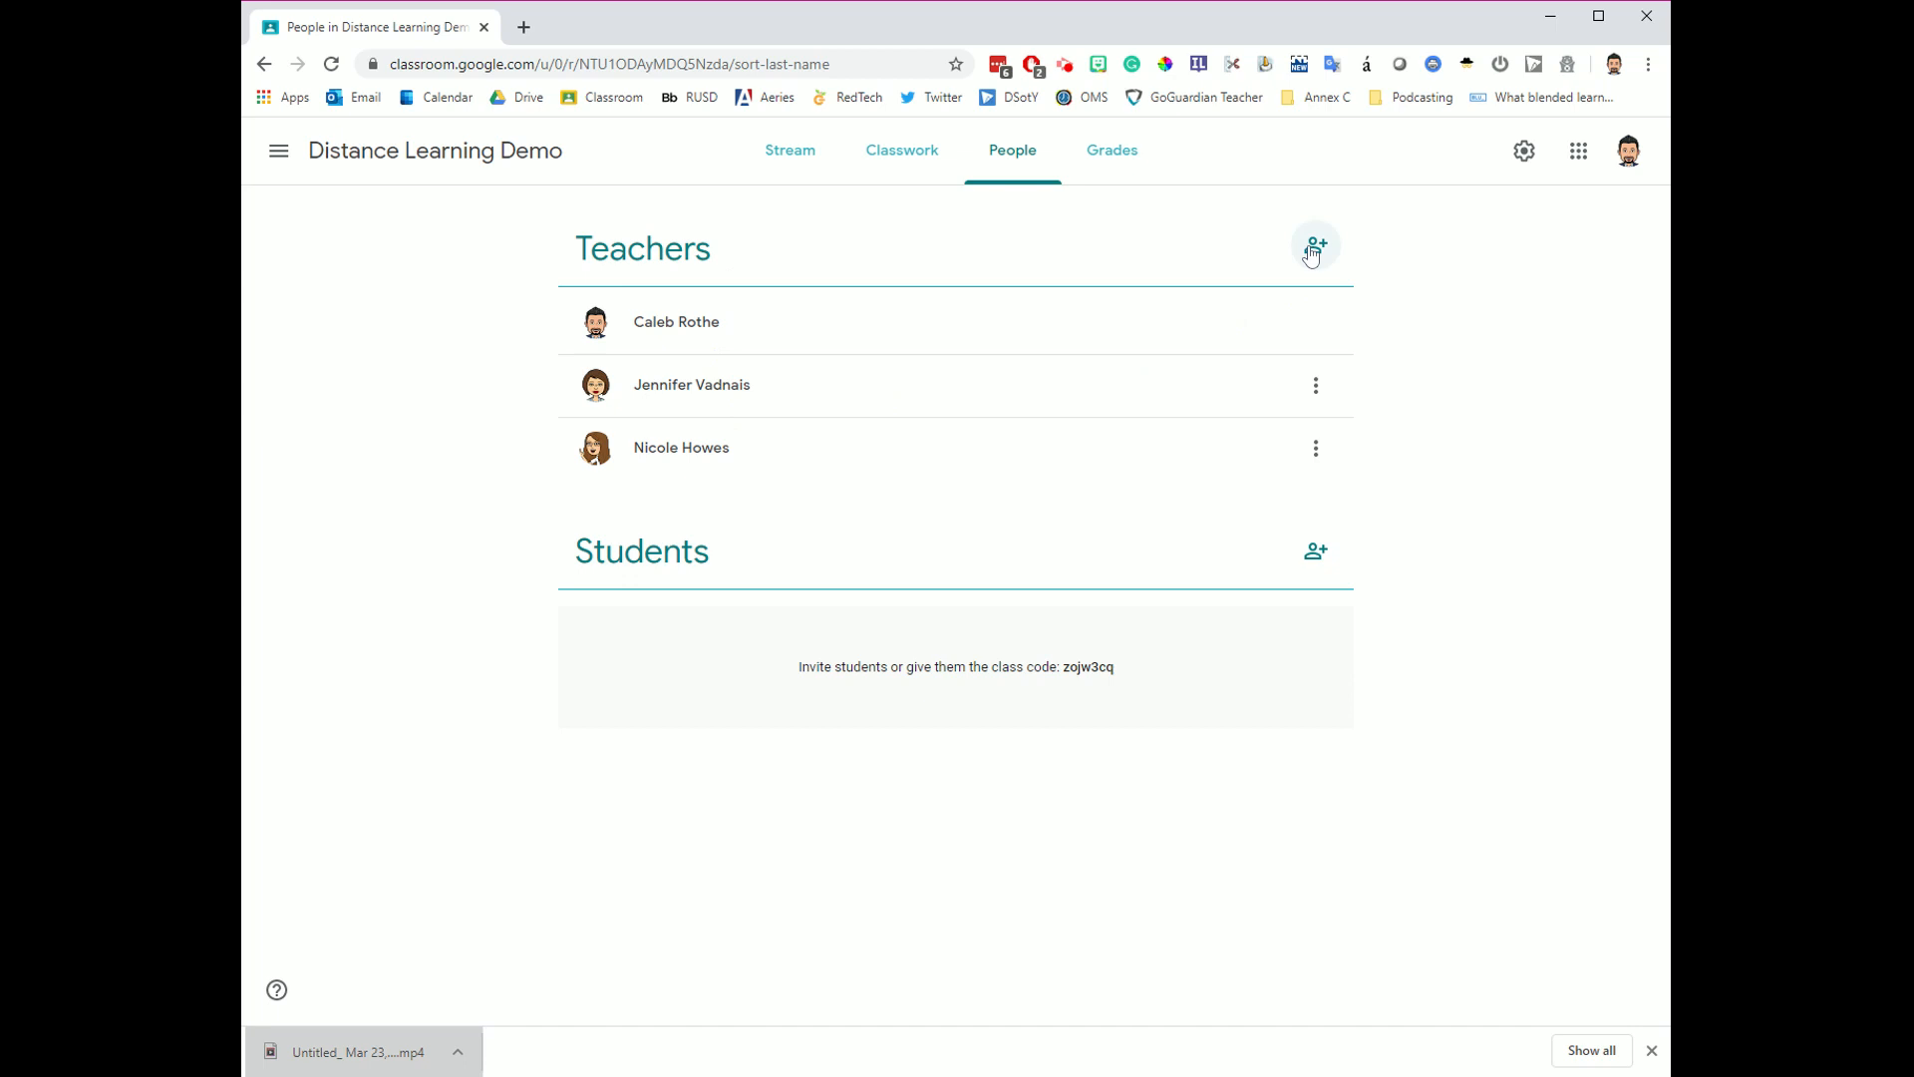
{"action": "mouse_move", "coordinate": [750, 628]}
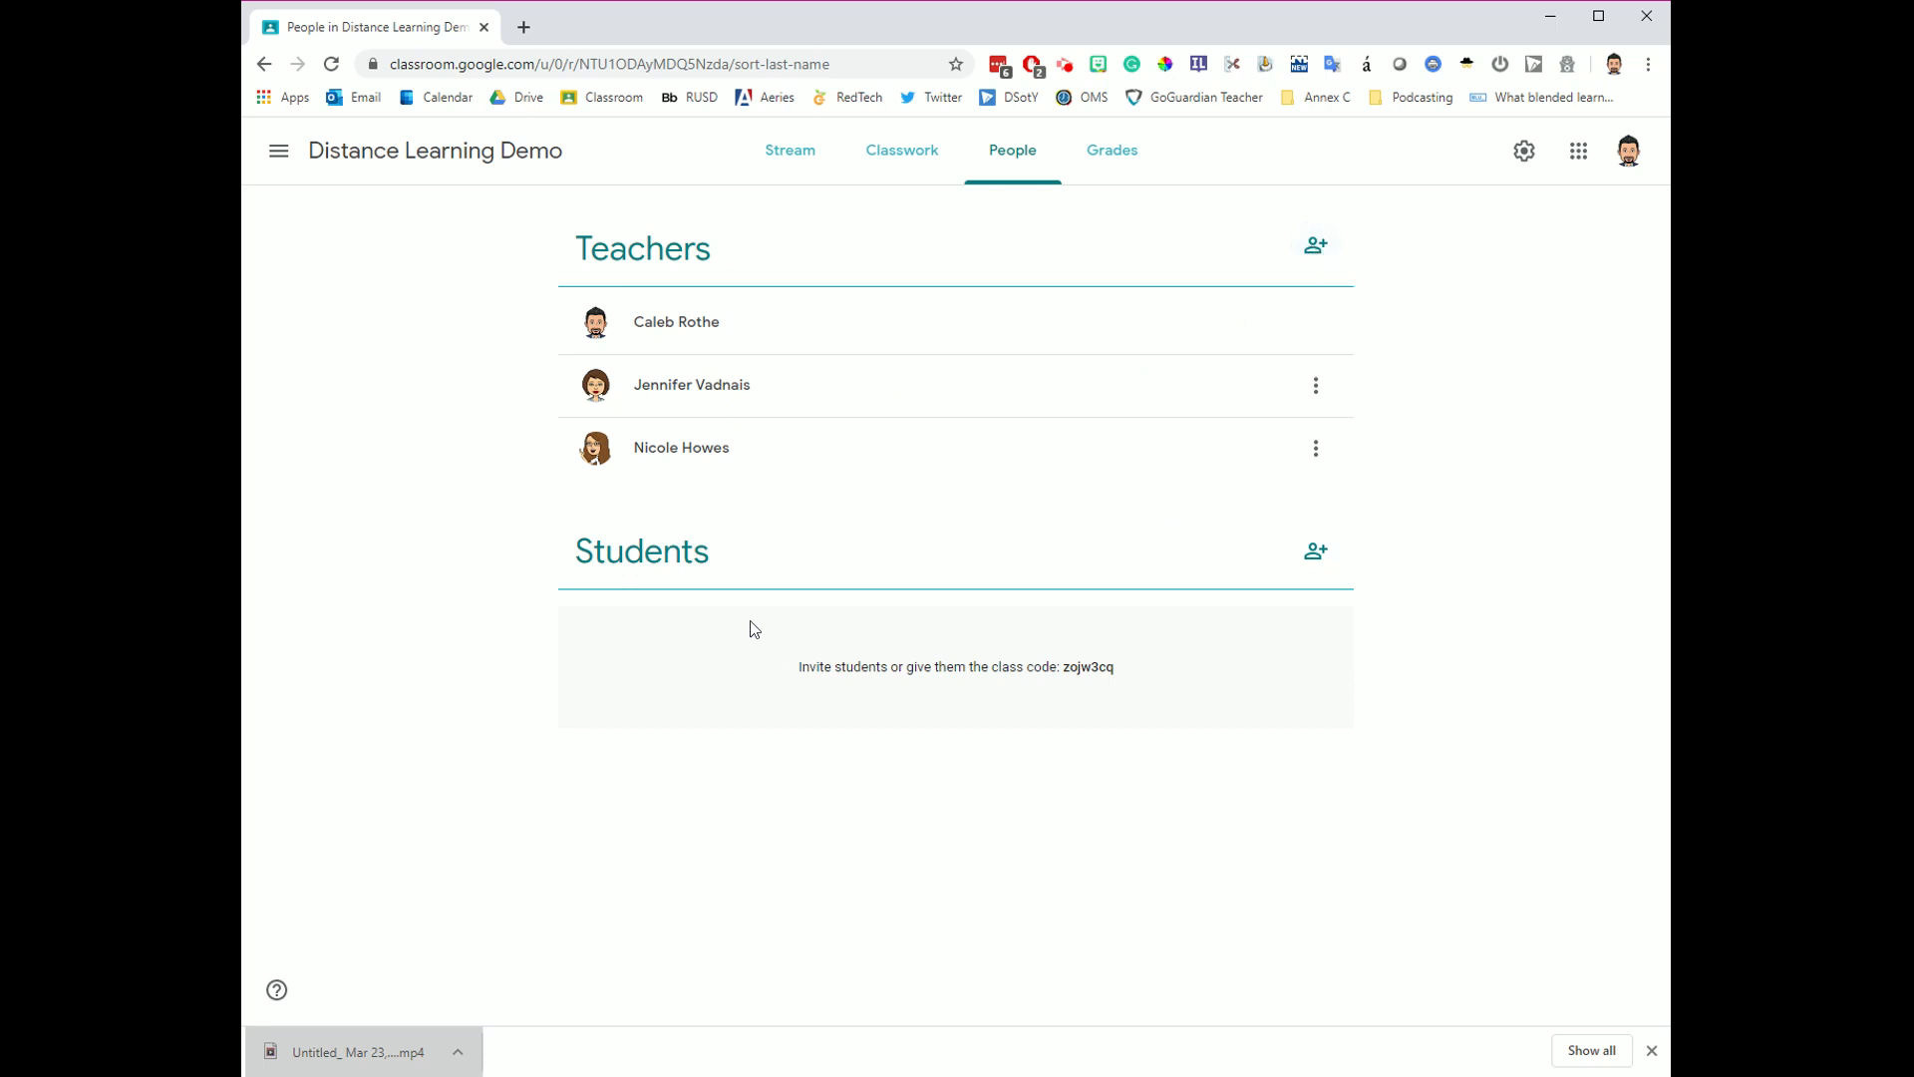
{"action": "mouse_move", "coordinate": [731, 771]}
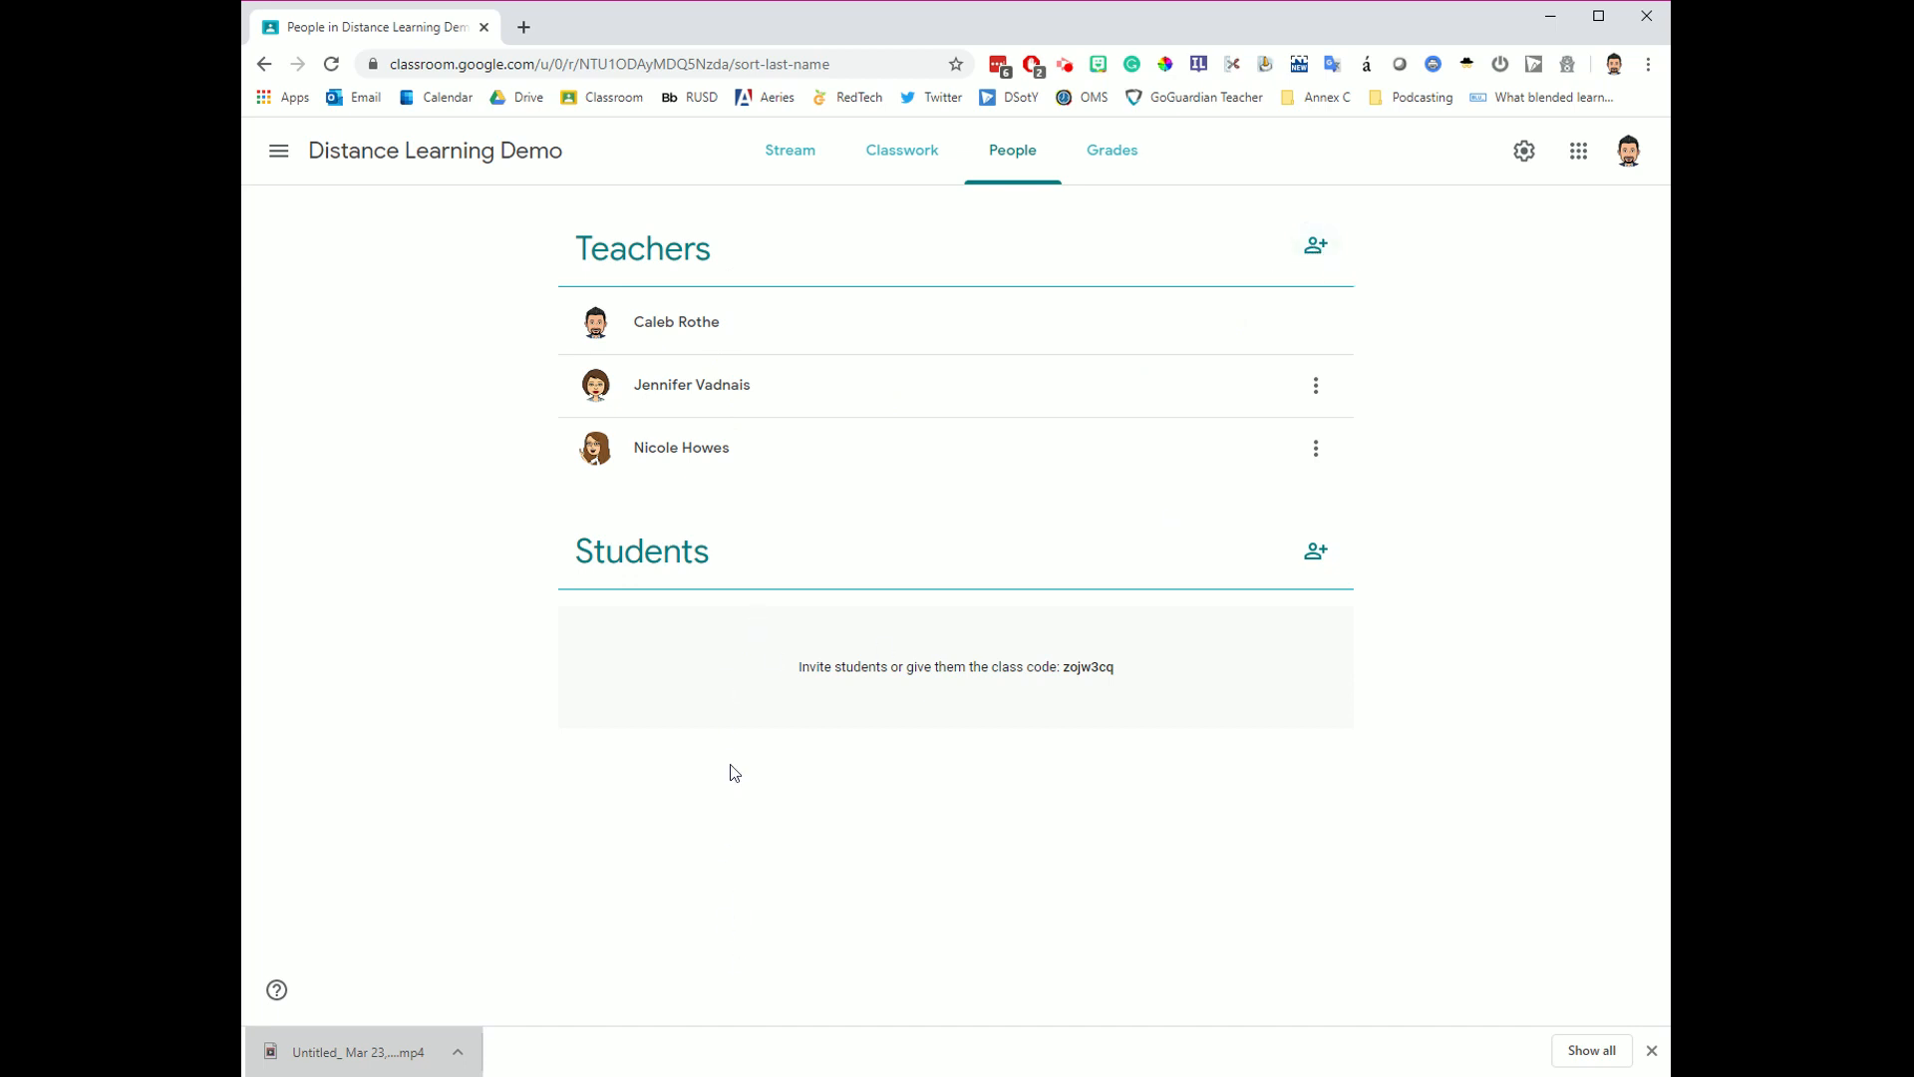
{"action": "mouse_move", "coordinate": [891, 662]}
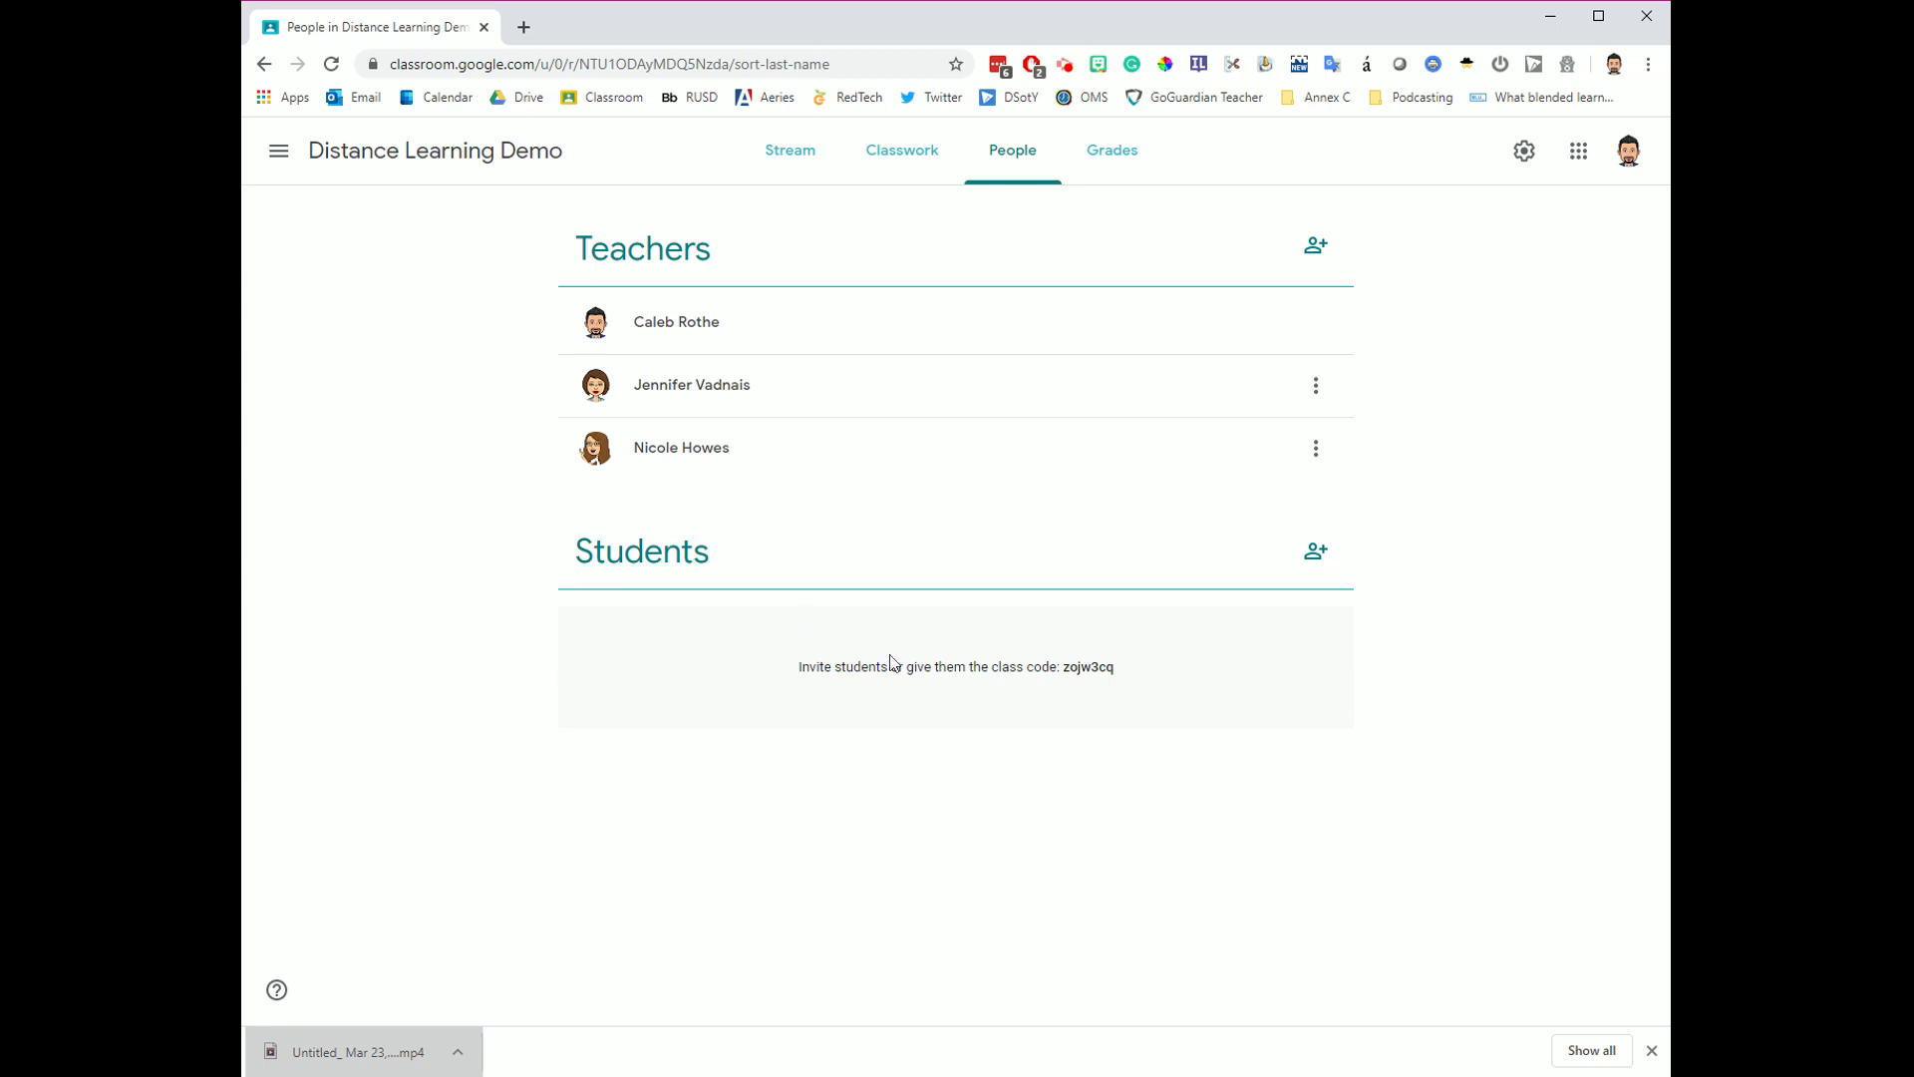
{"action": "mouse_move", "coordinate": [775, 672]}
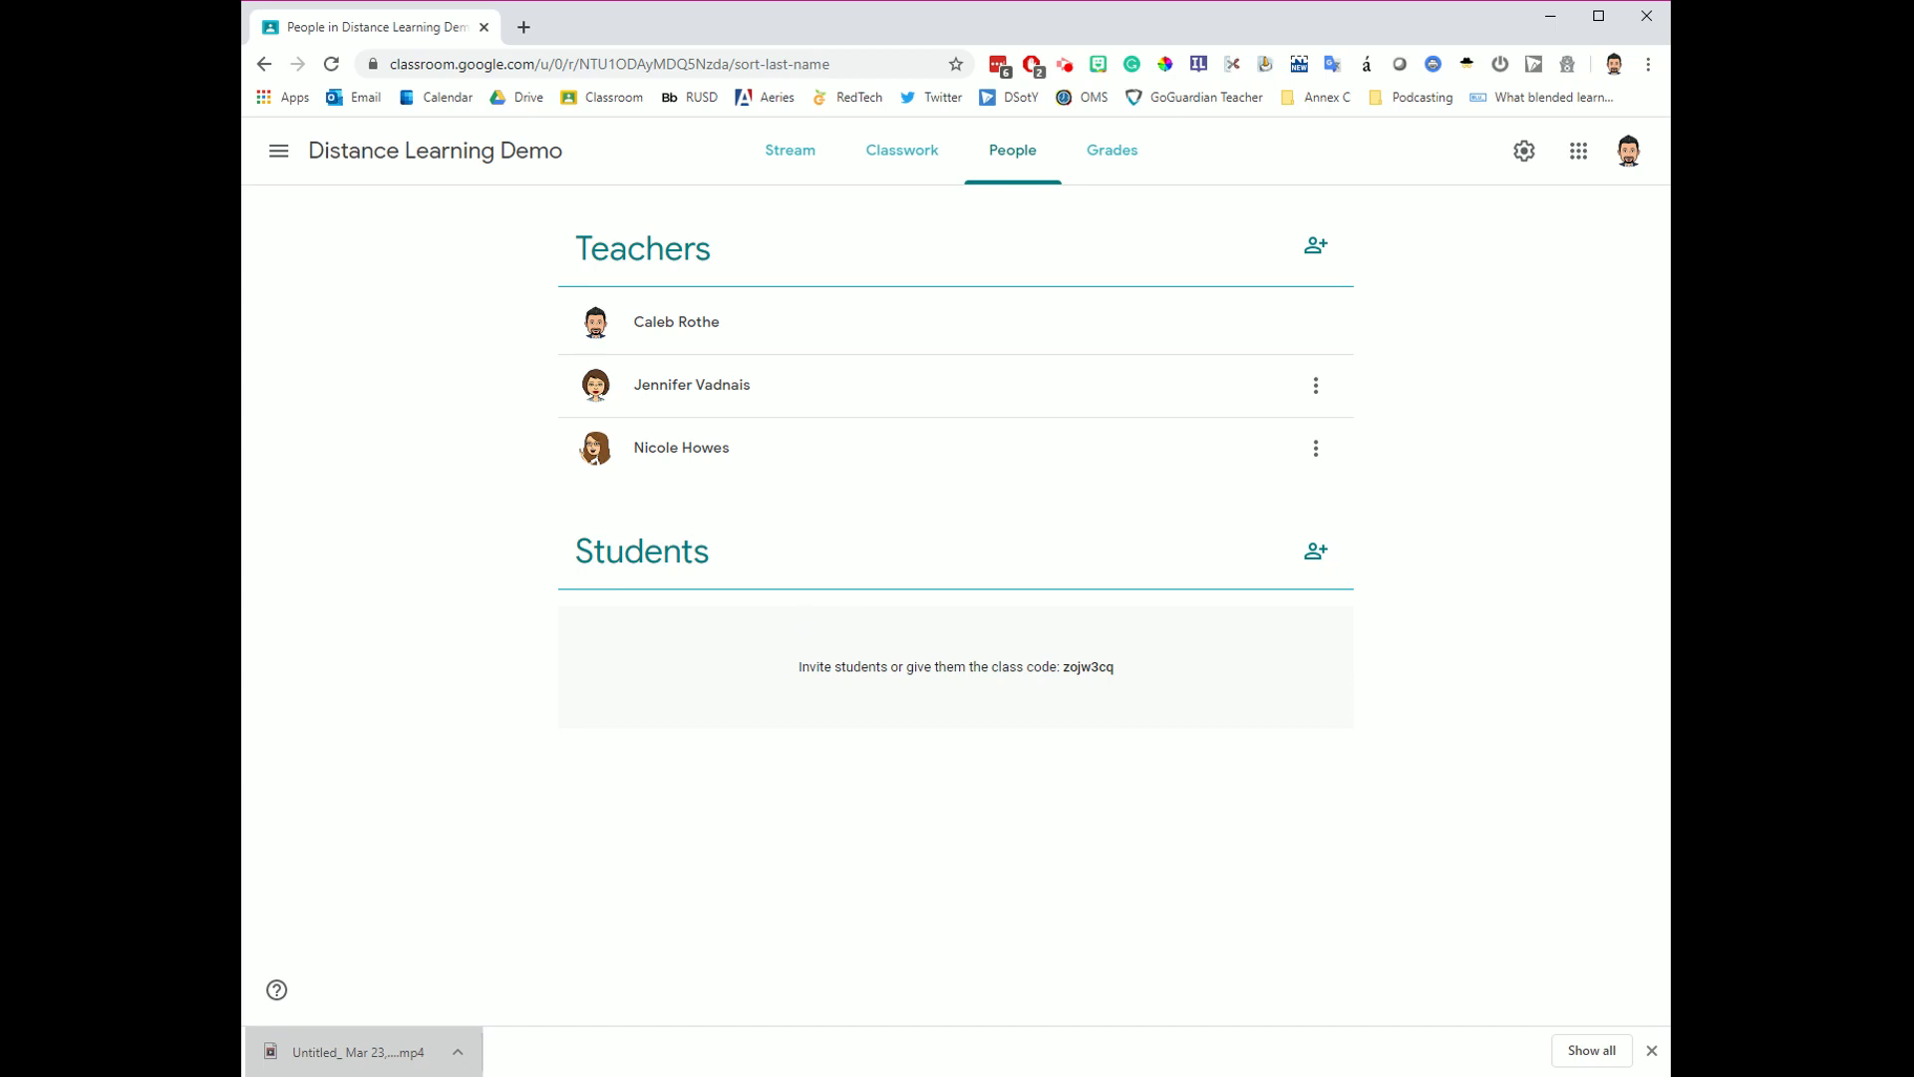
{"action": "mouse_move", "coordinate": [1336, 584]}
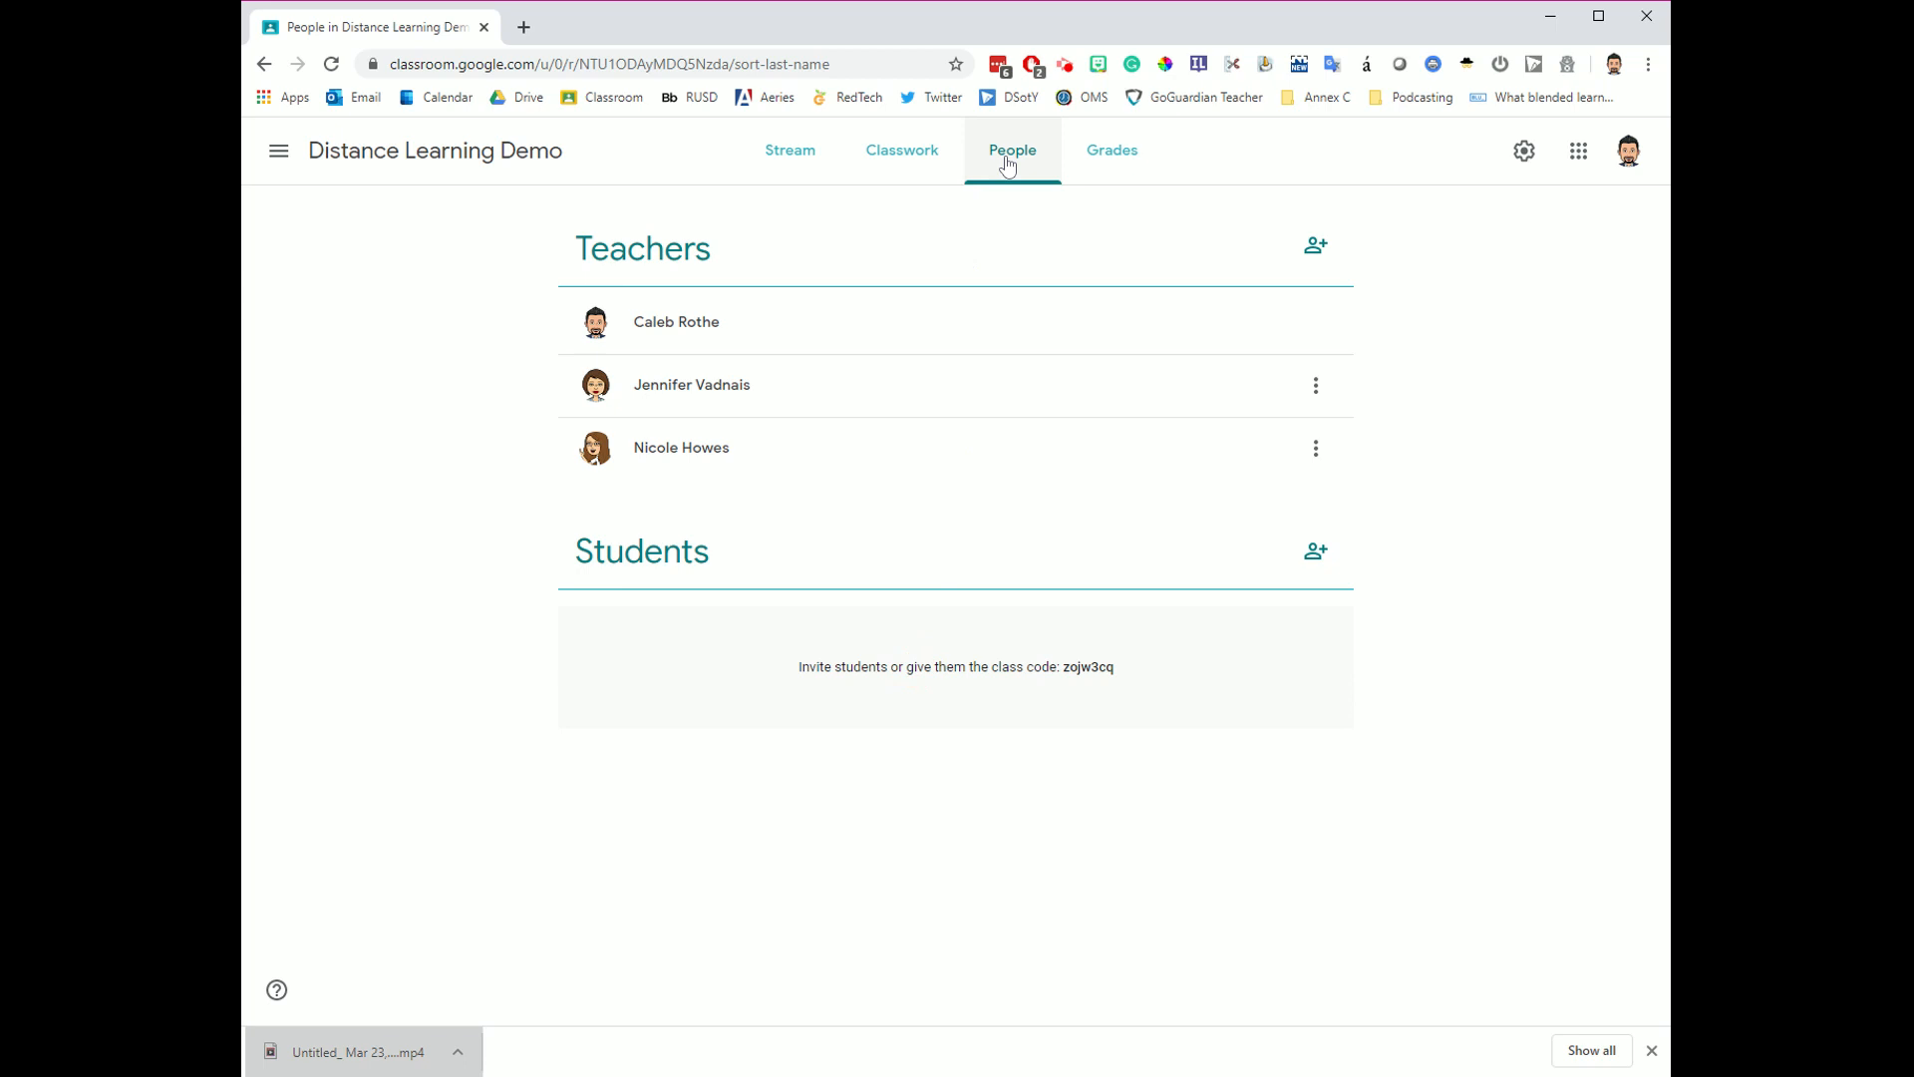
{"action": "mouse_move", "coordinate": [1112, 149]}
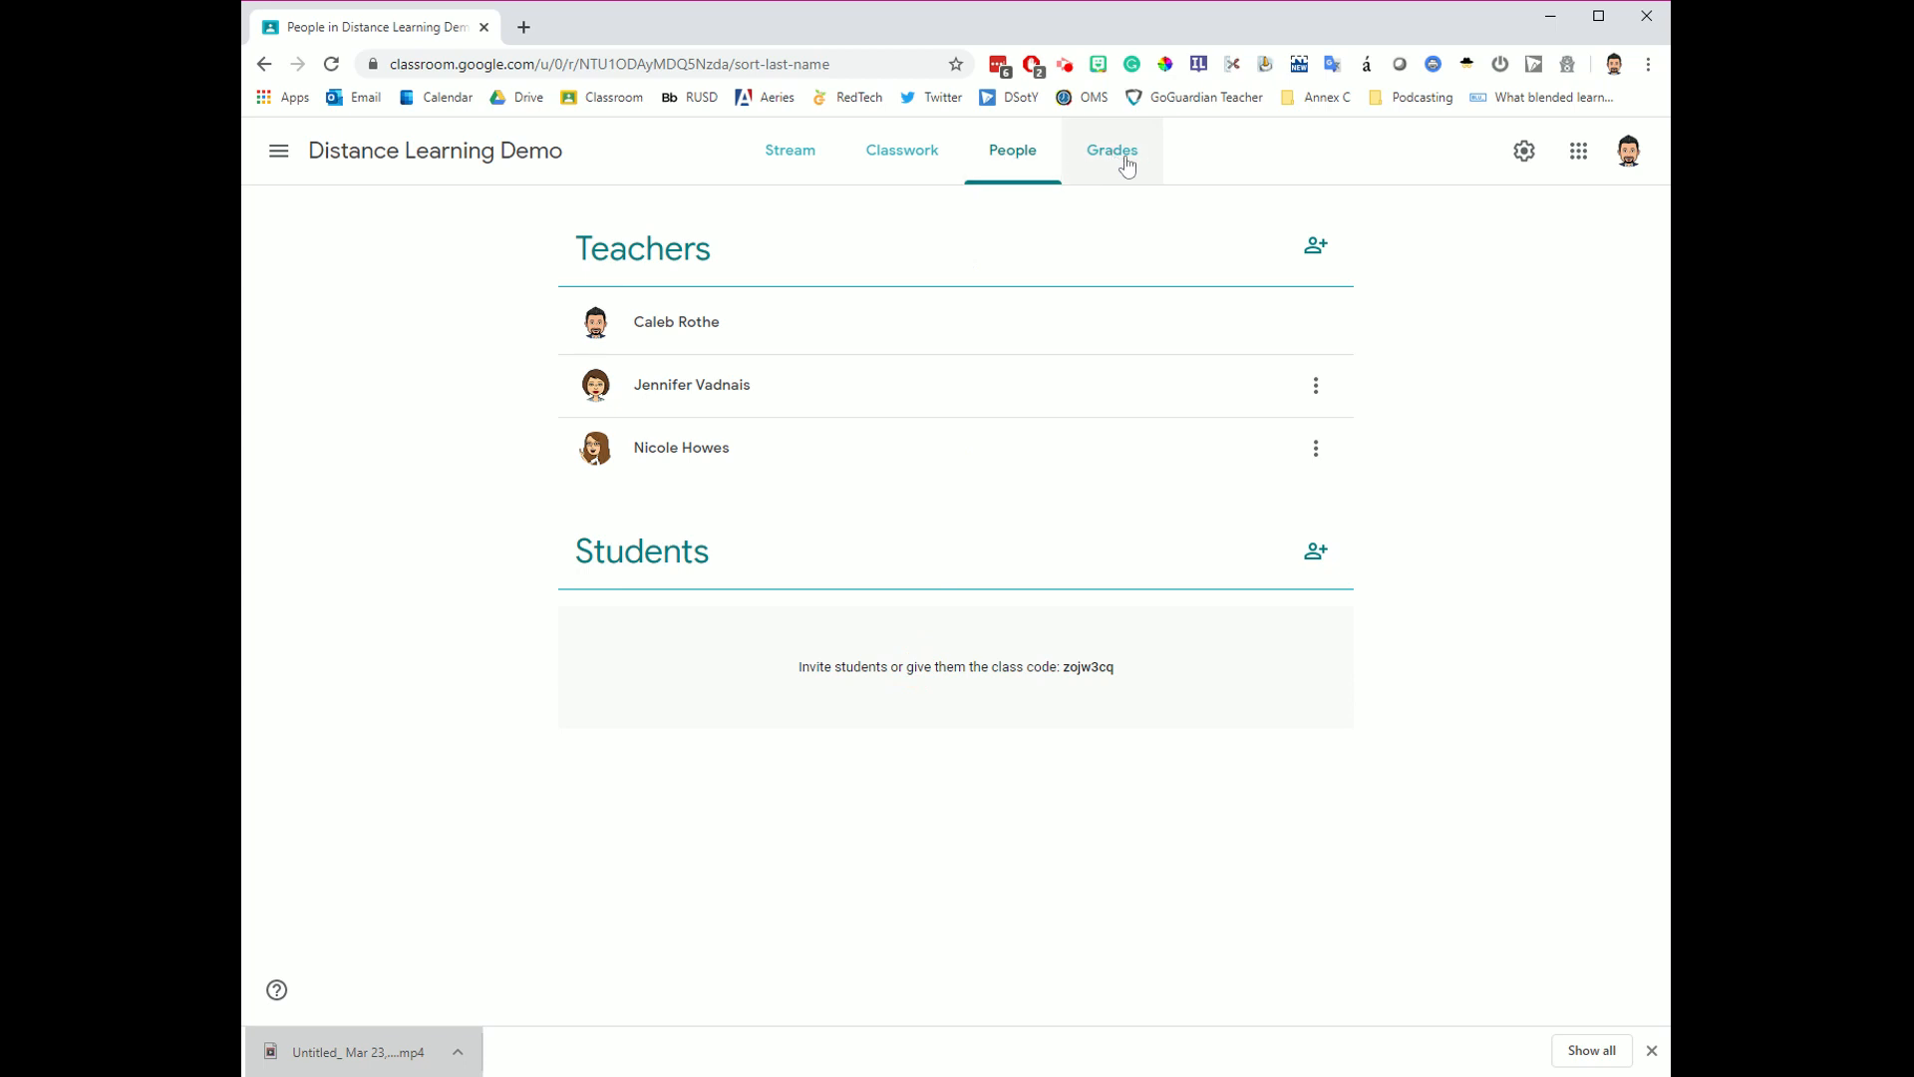
- View the Grades page, empty since no students have joined
{"action": "left_click", "coordinate": [1110, 150]}
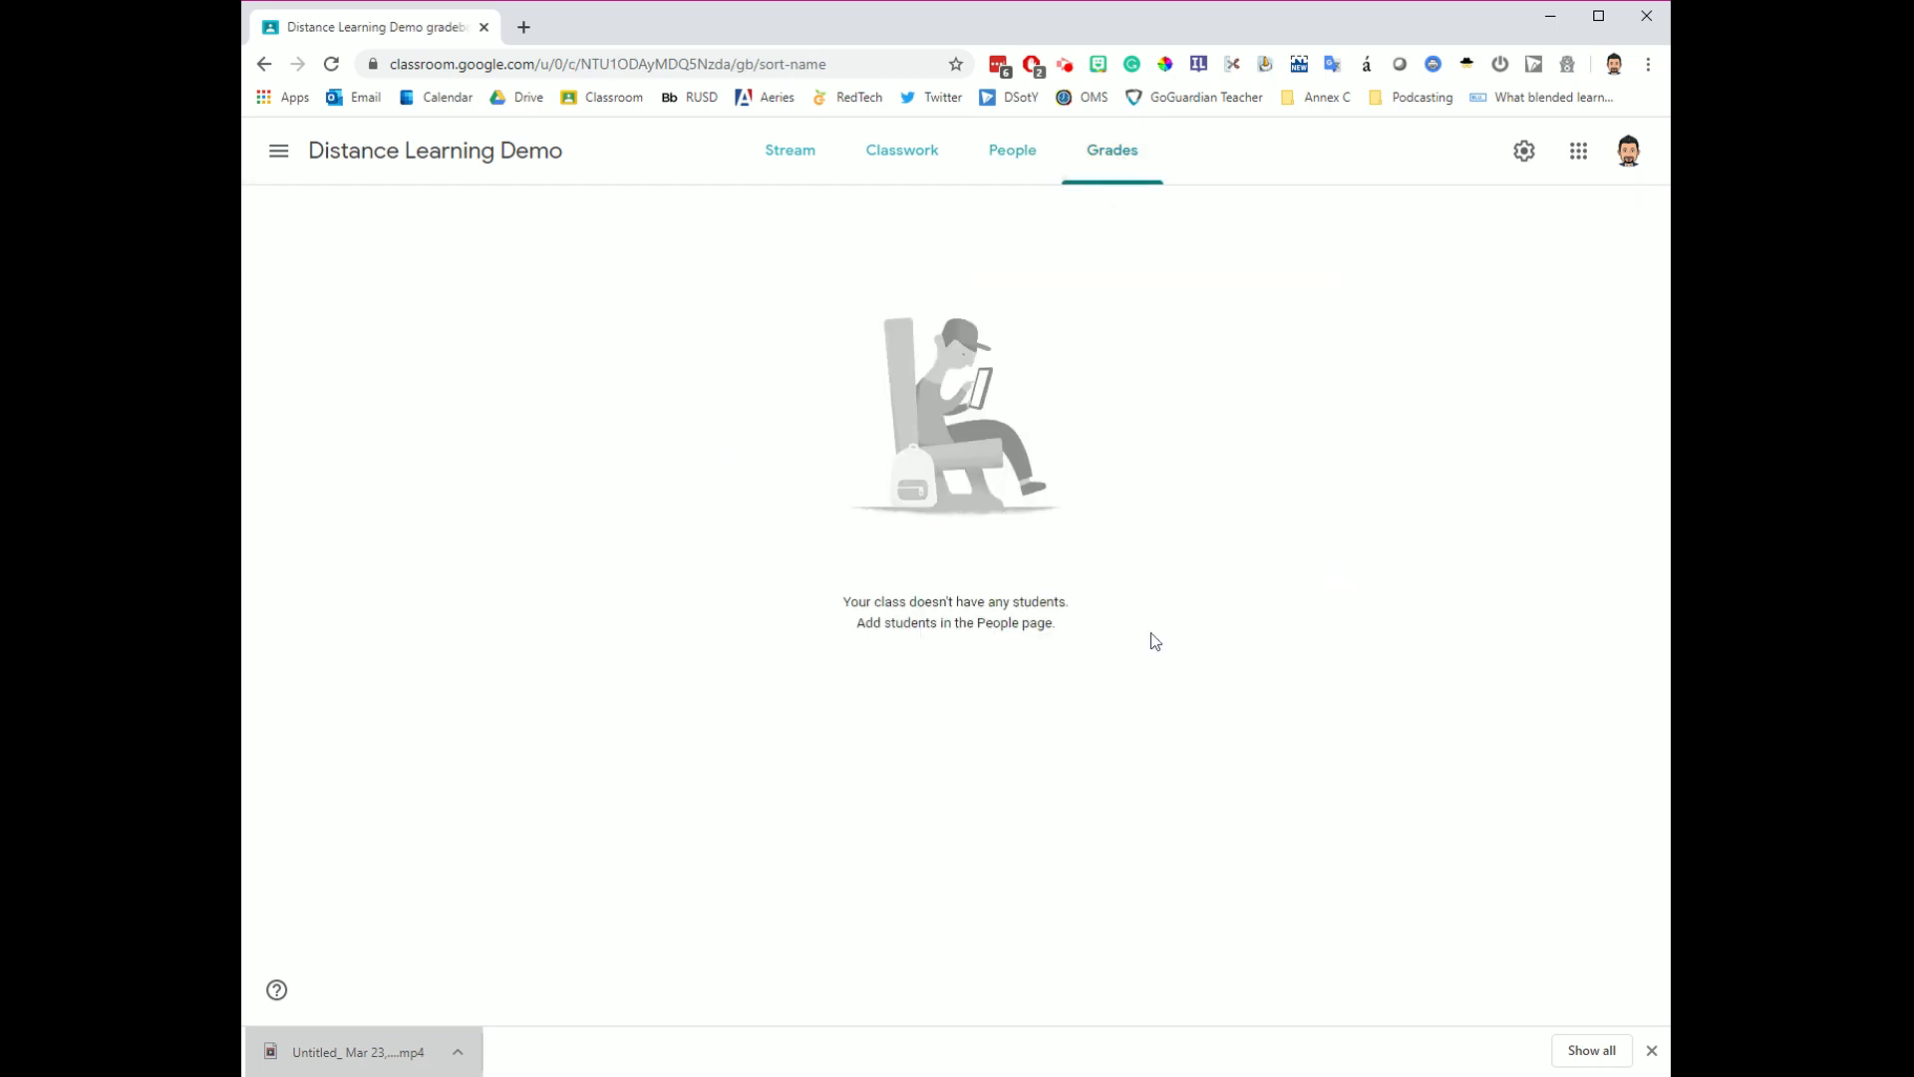
{"action": "mouse_move", "coordinate": [1155, 634]}
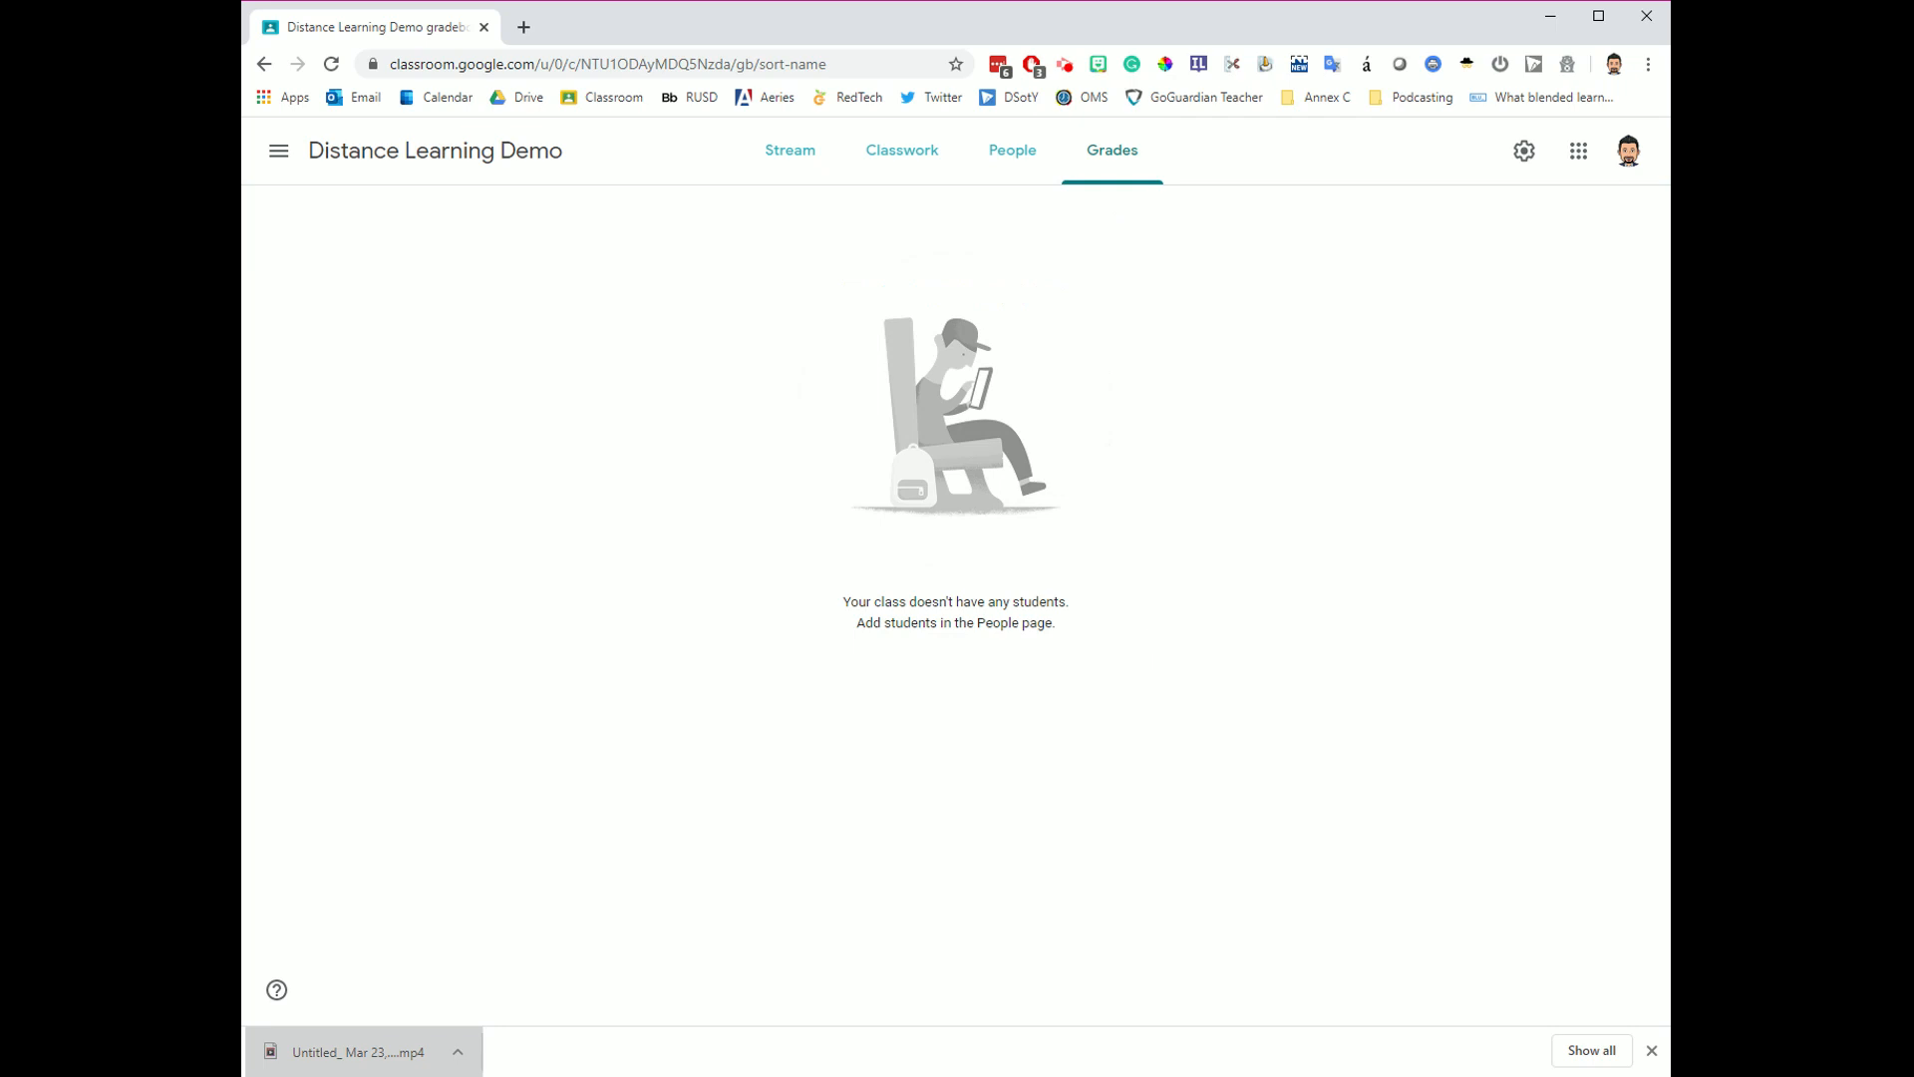
{"action": "mouse_move", "coordinate": [1176, 477]}
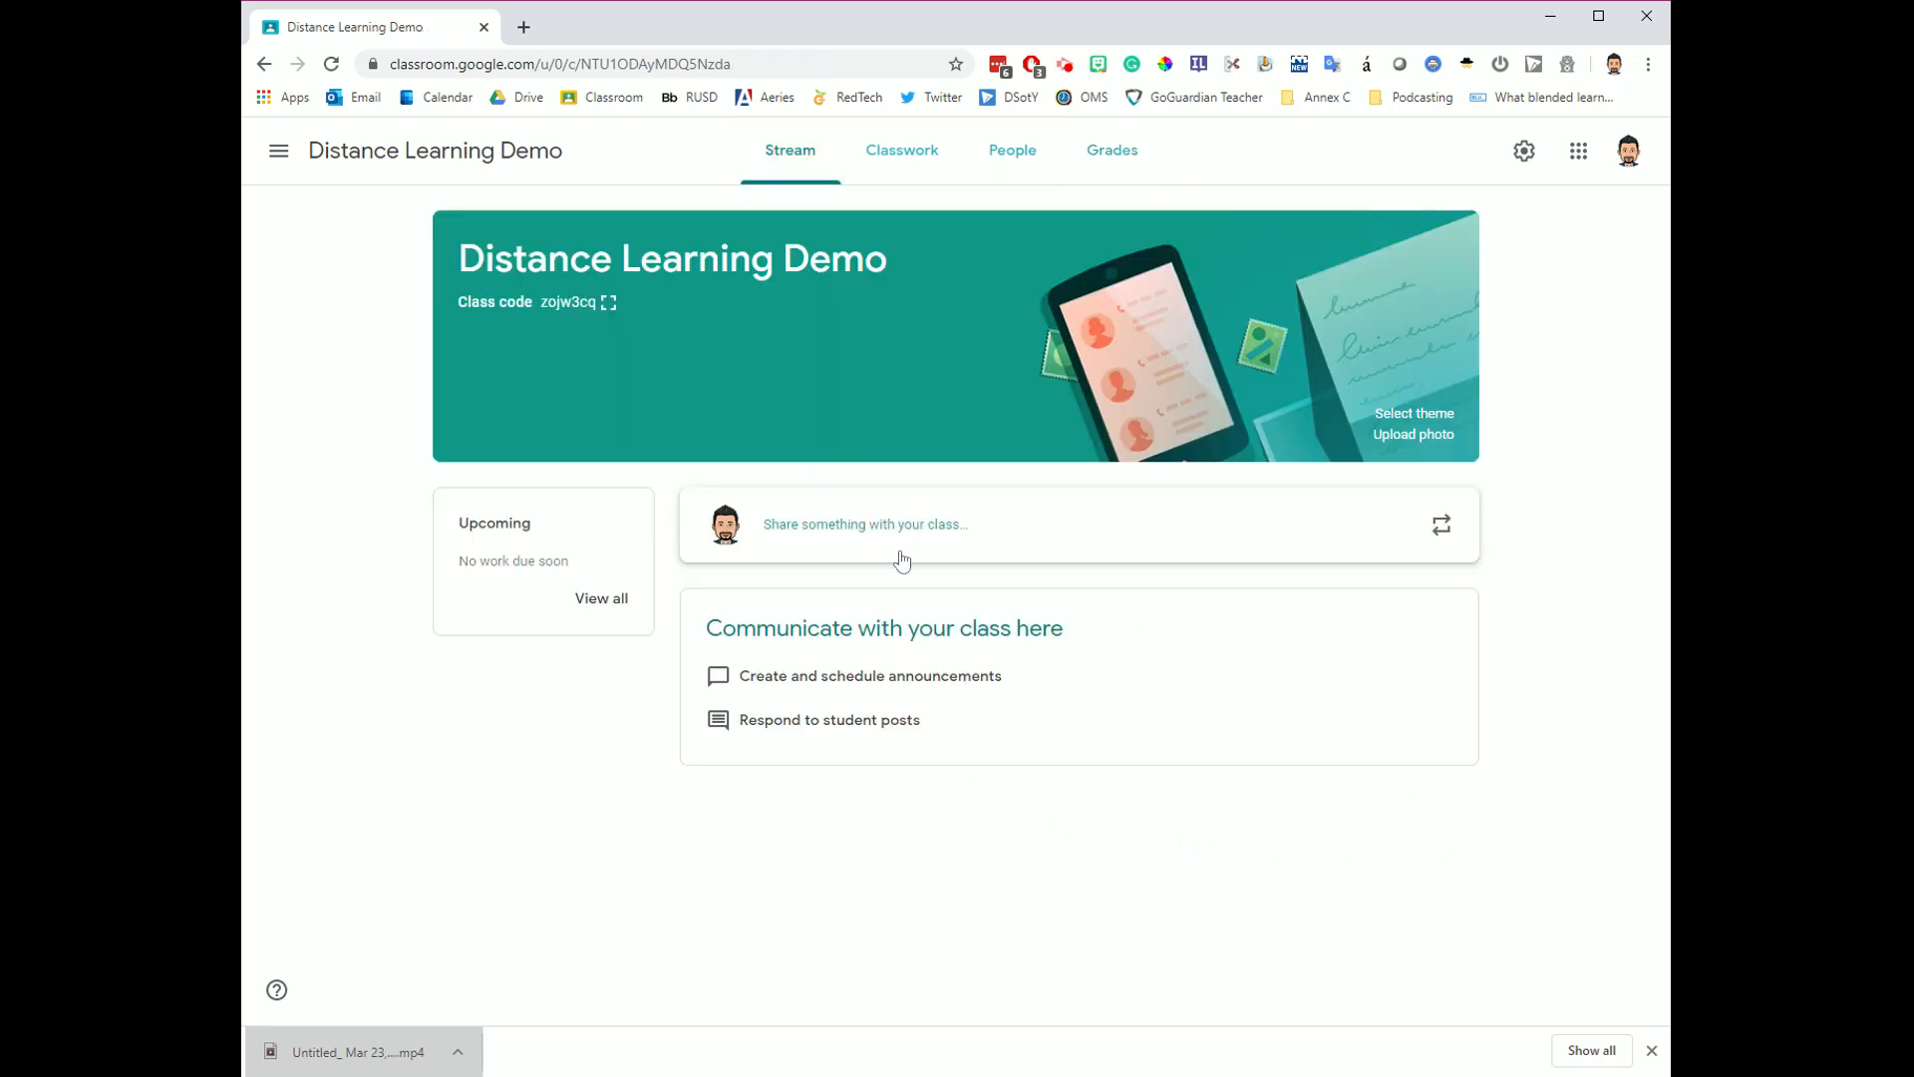
{"action": "mouse_move", "coordinate": [363, 273]}
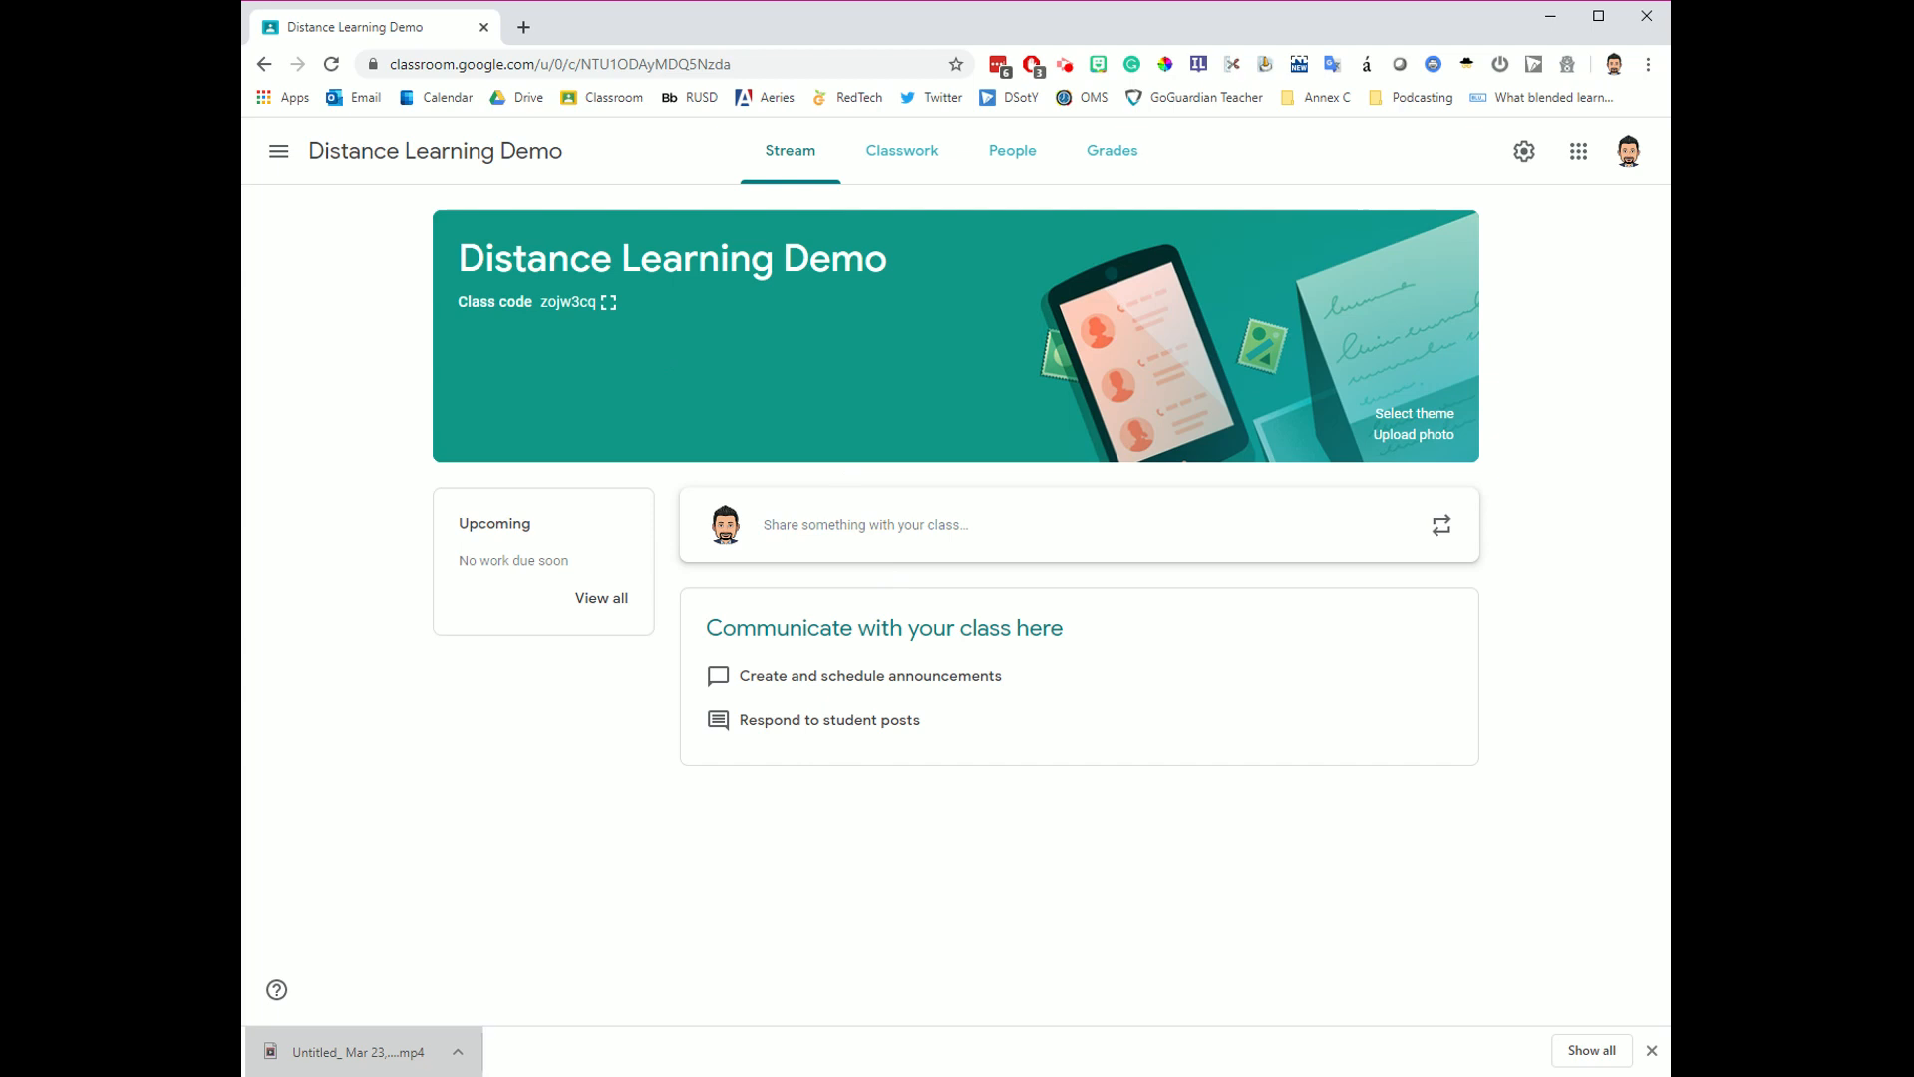
{"action": "mouse_move", "coordinate": [557, 376]}
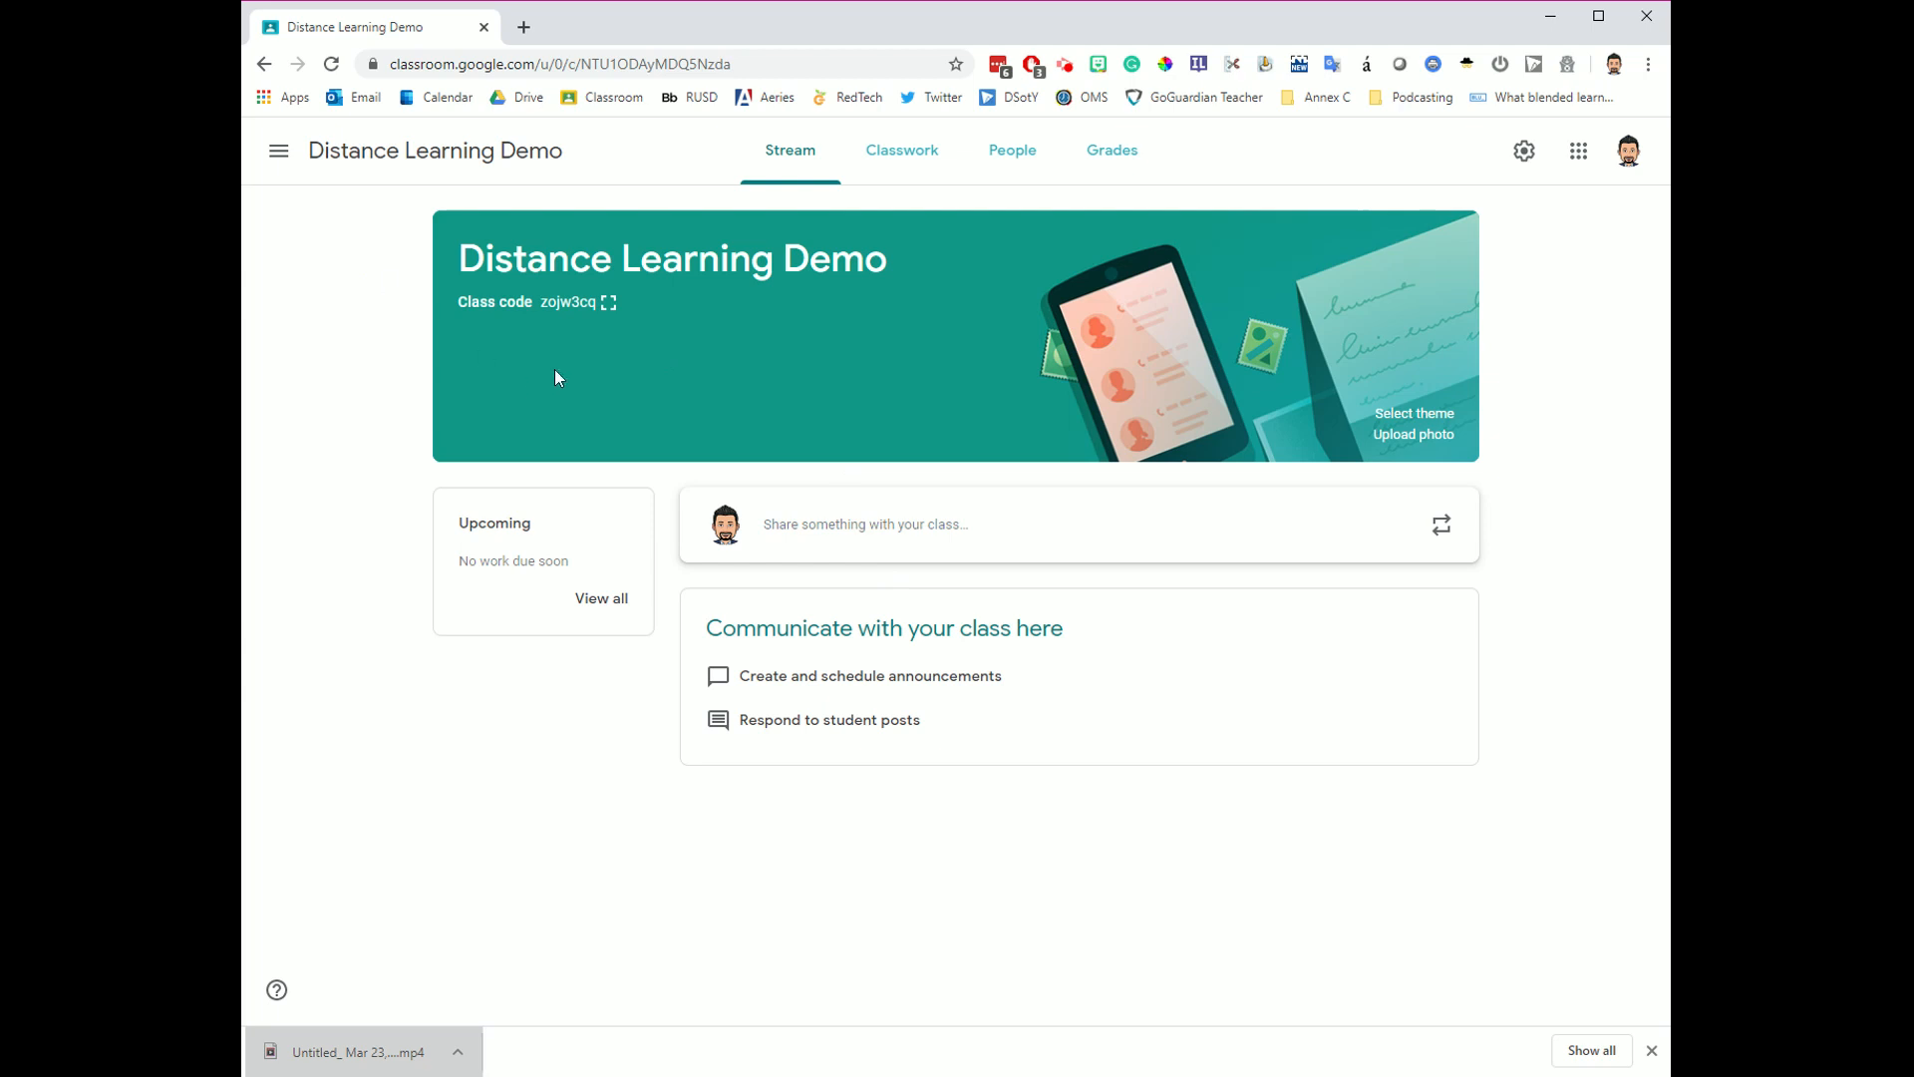
{"action": "mouse_move", "coordinate": [1248, 439]}
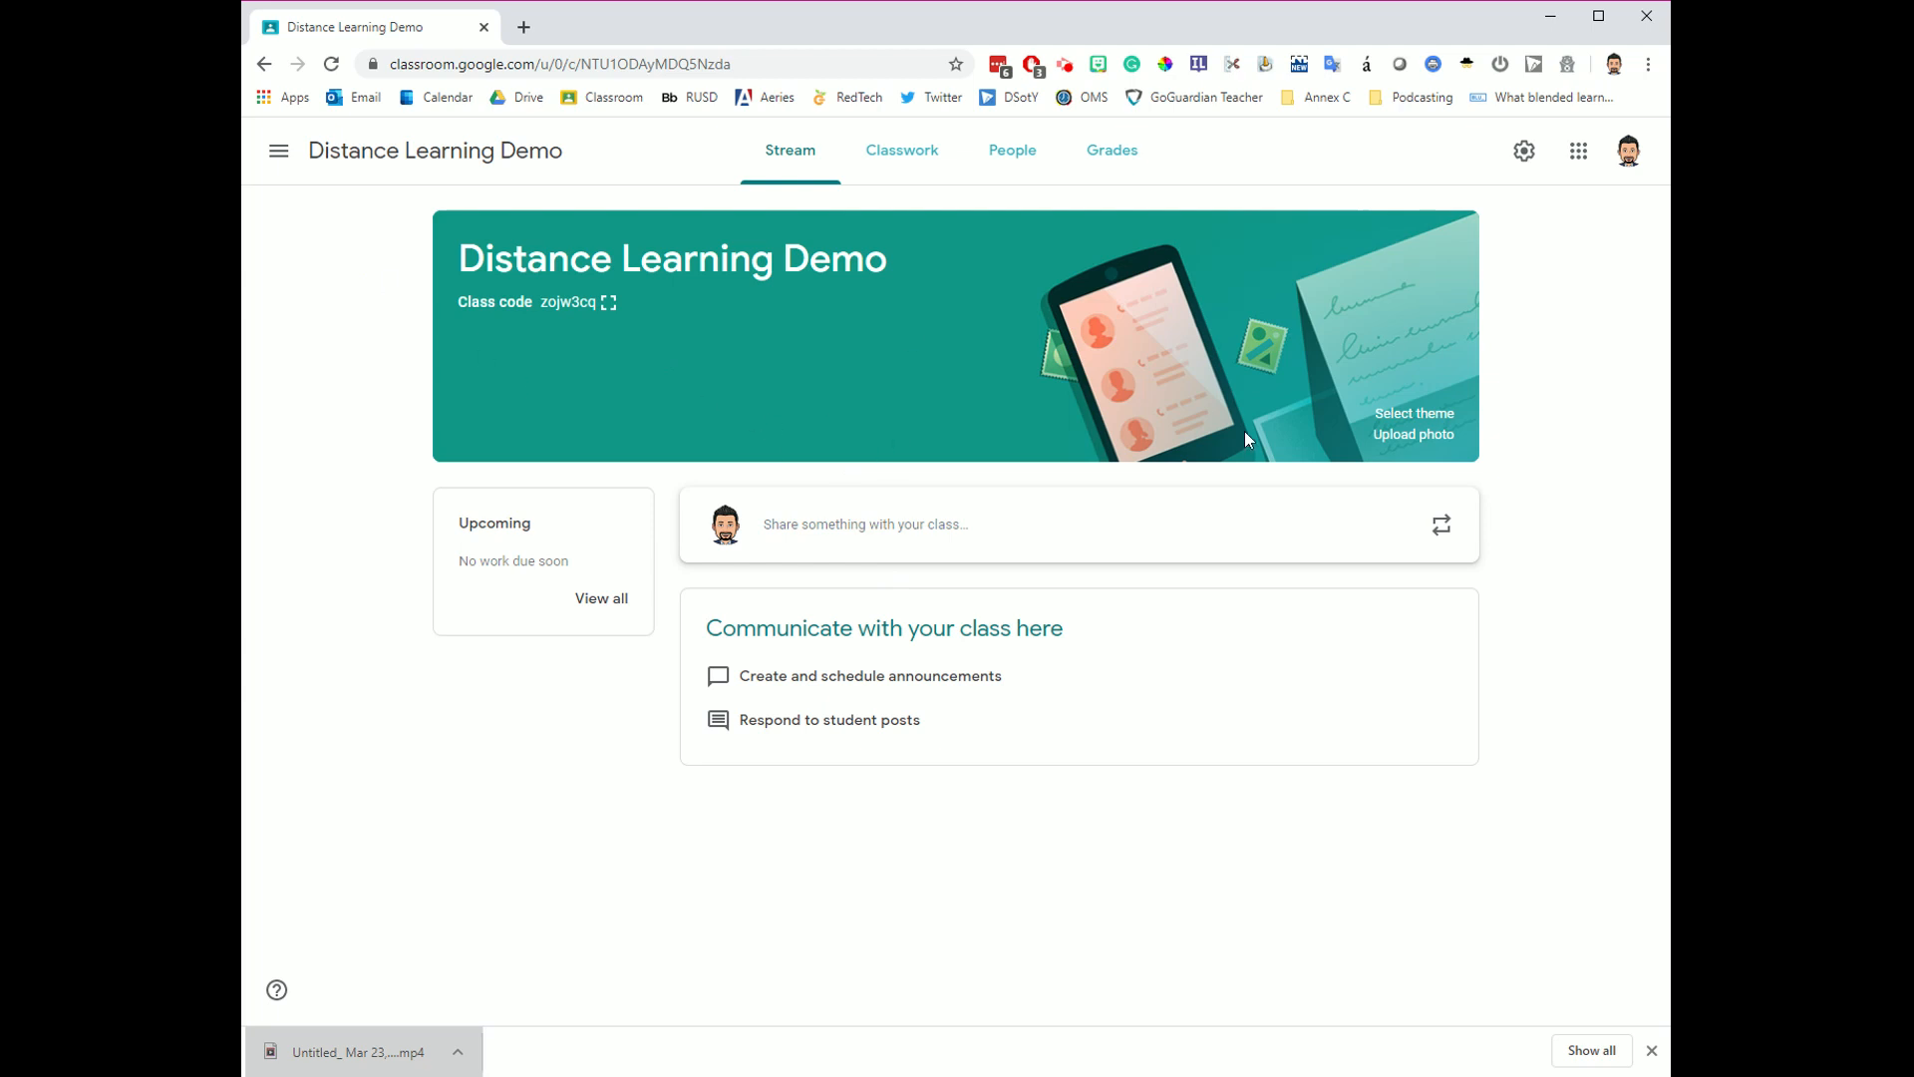
{"action": "mouse_move", "coordinate": [1009, 401]}
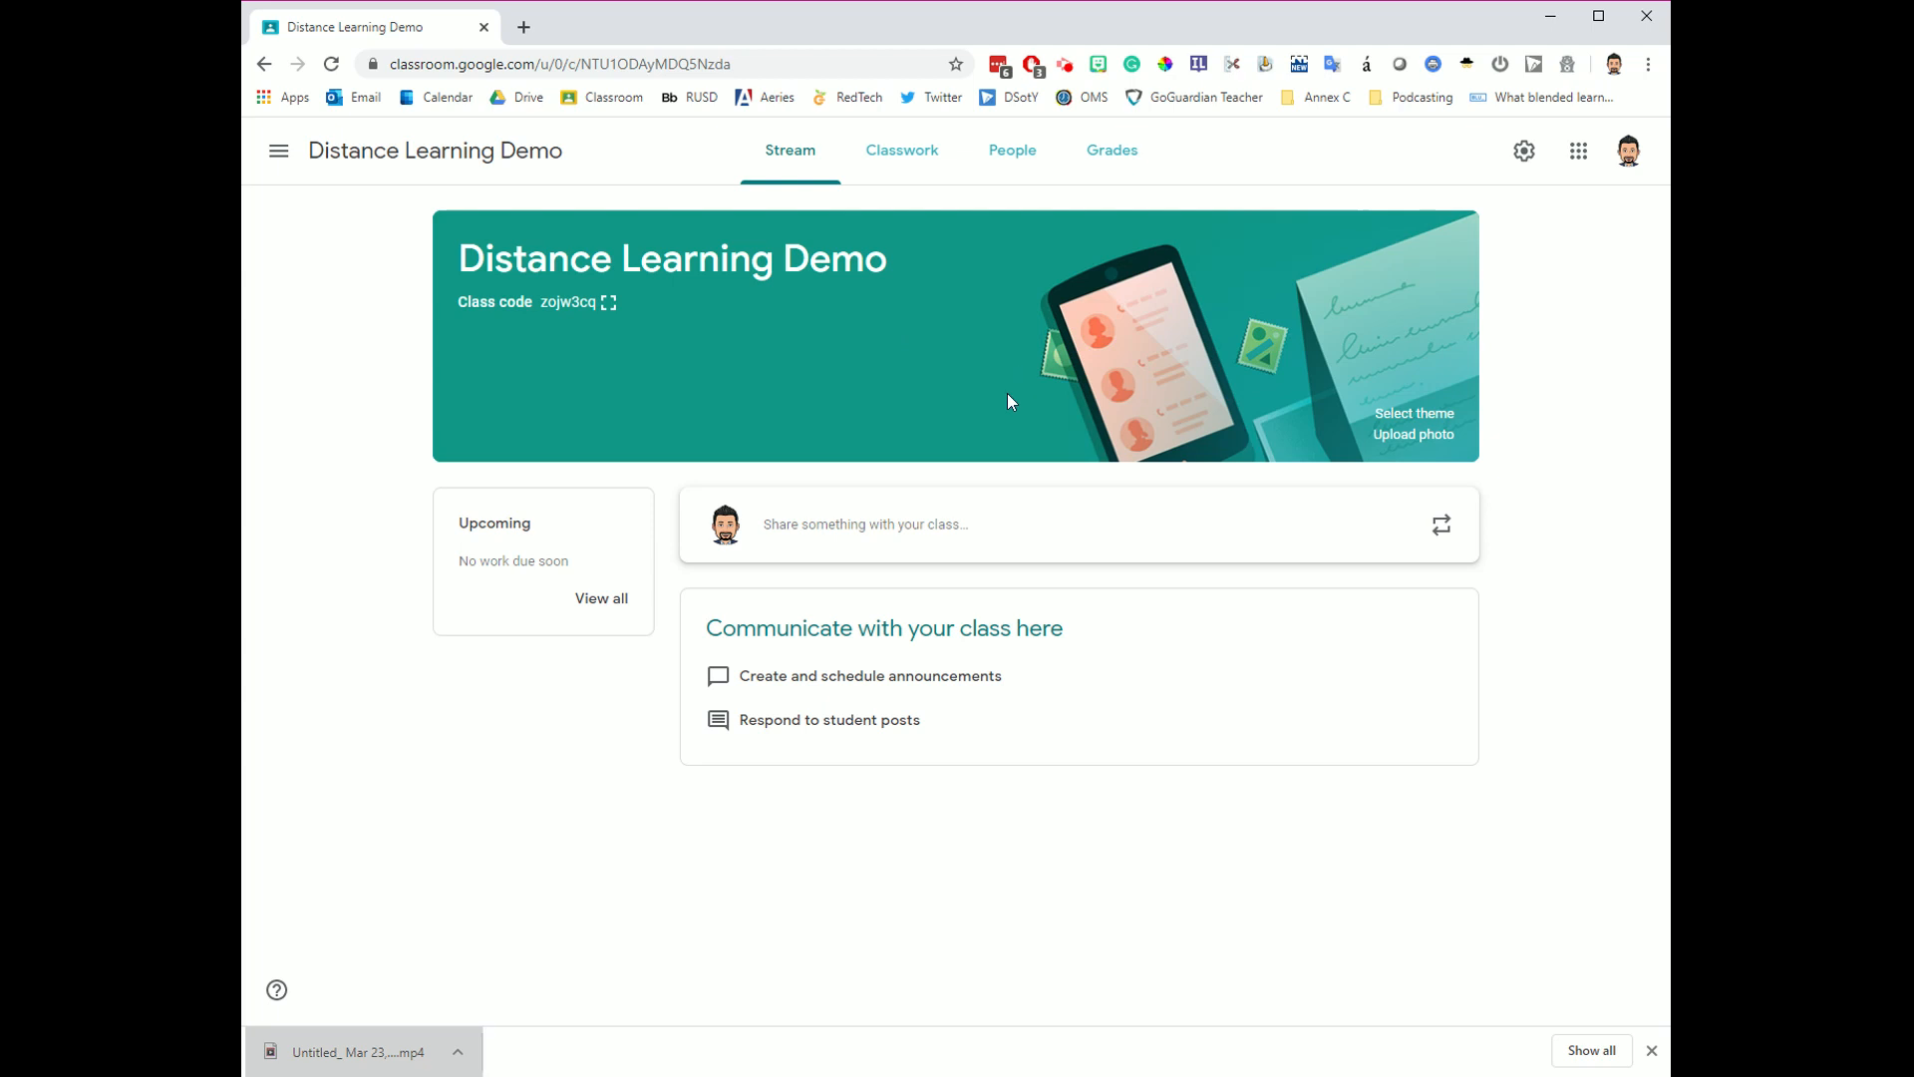
{"action": "mouse_move", "coordinate": [979, 375]}
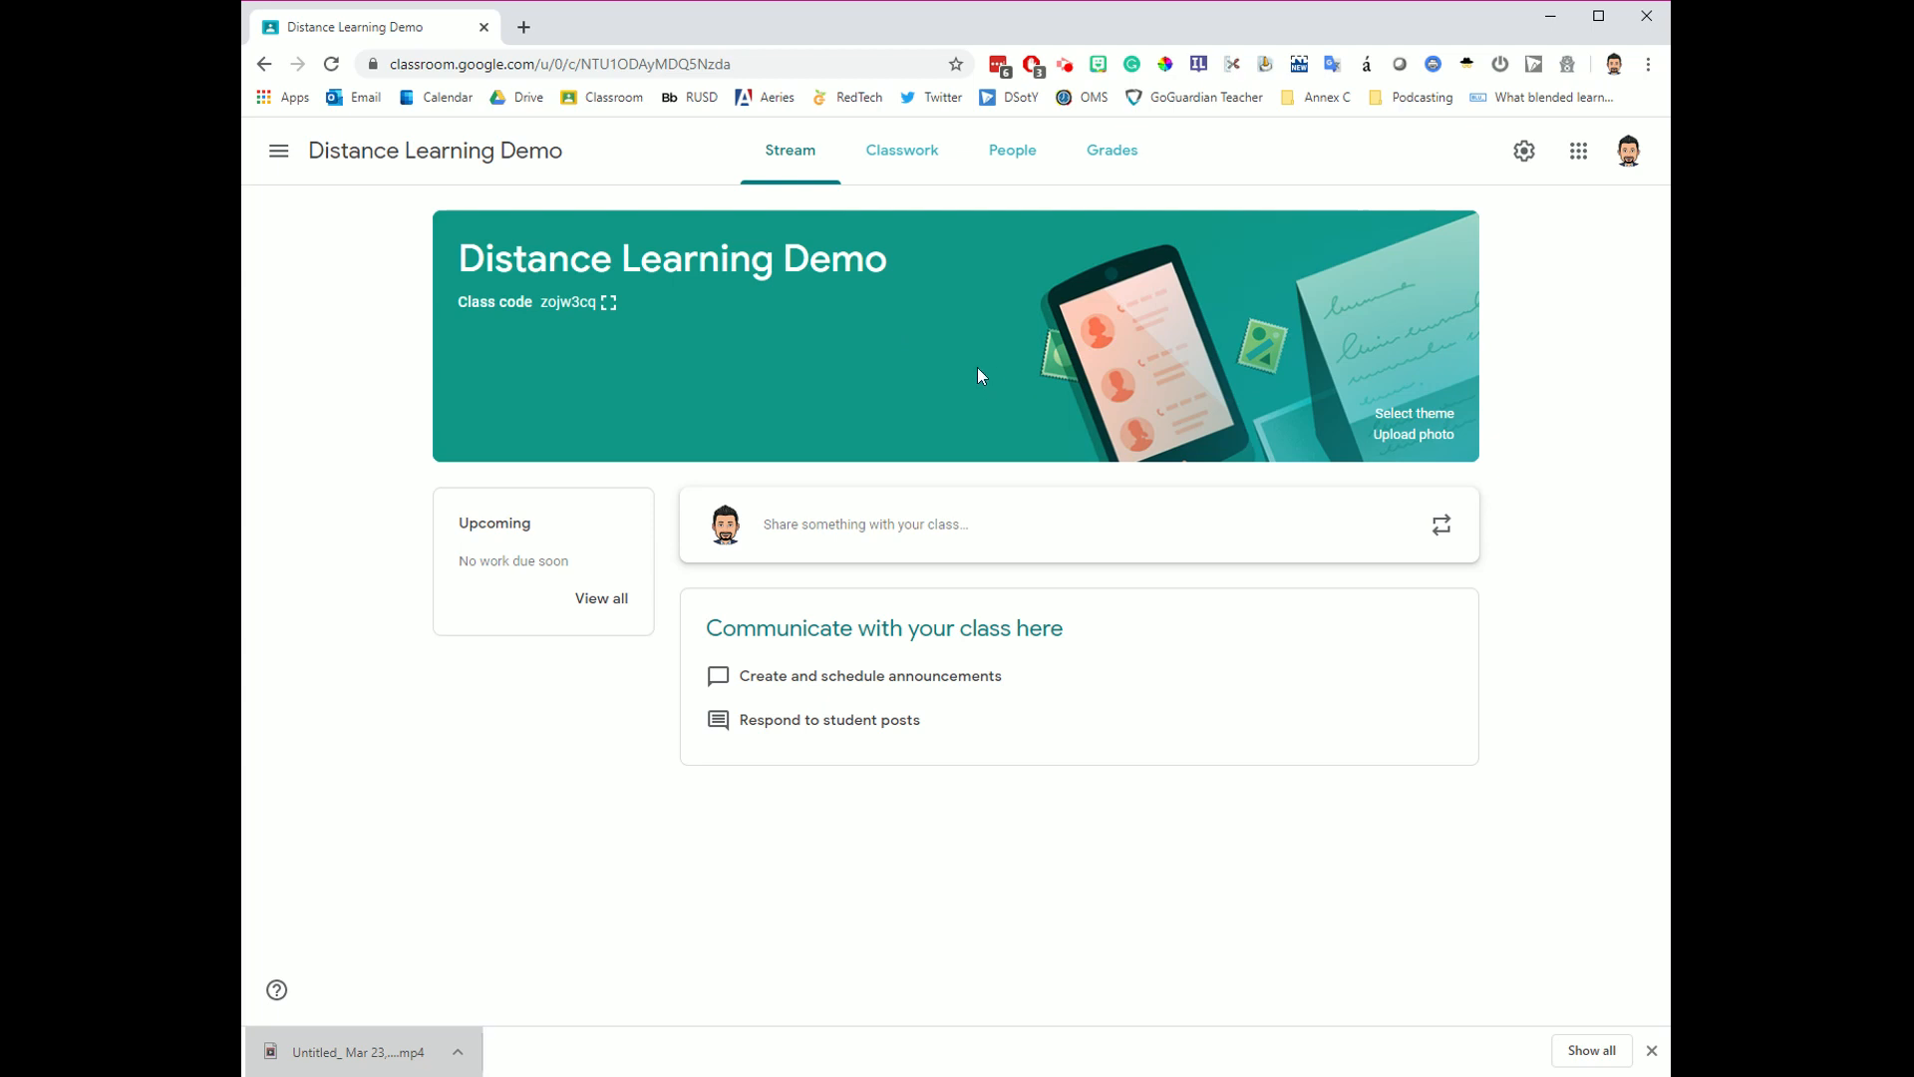
{"action": "mouse_move", "coordinate": [1390, 263]}
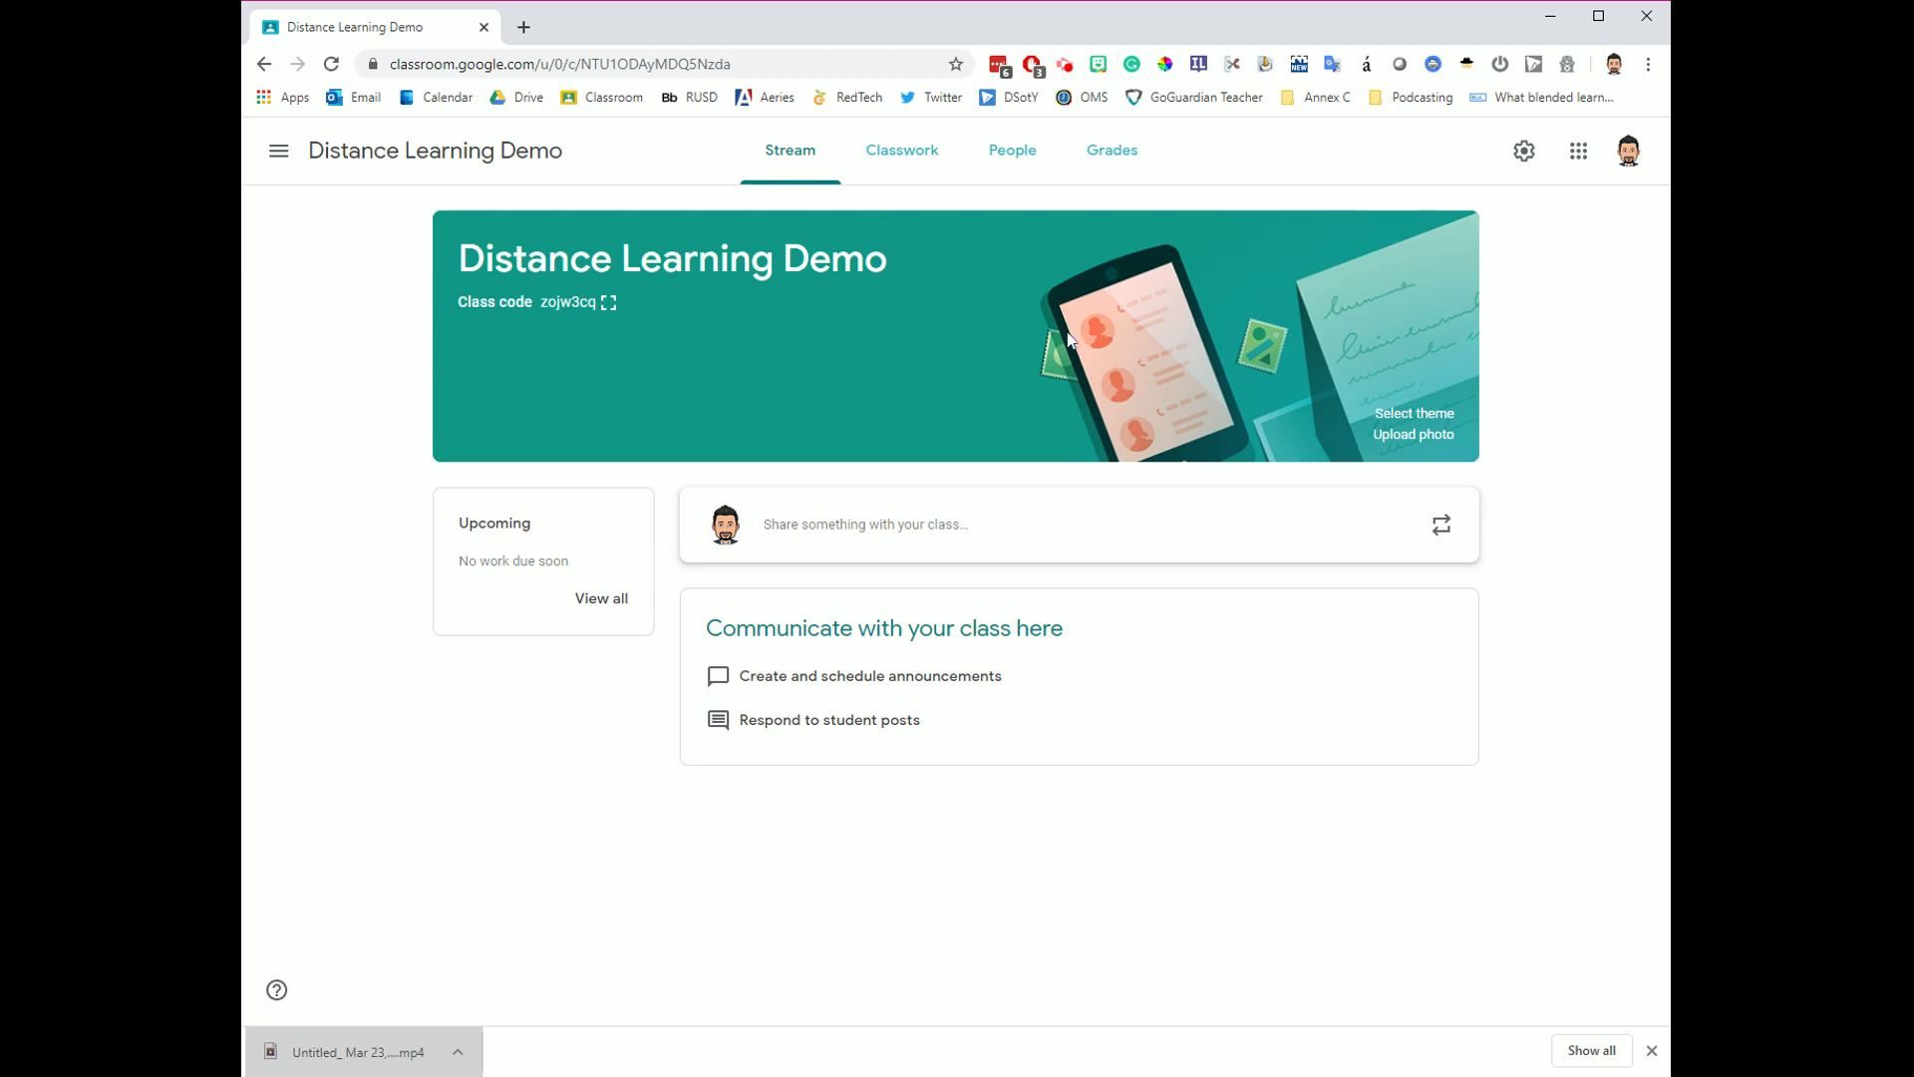
{"action": "mouse_move", "coordinate": [1523, 149]}
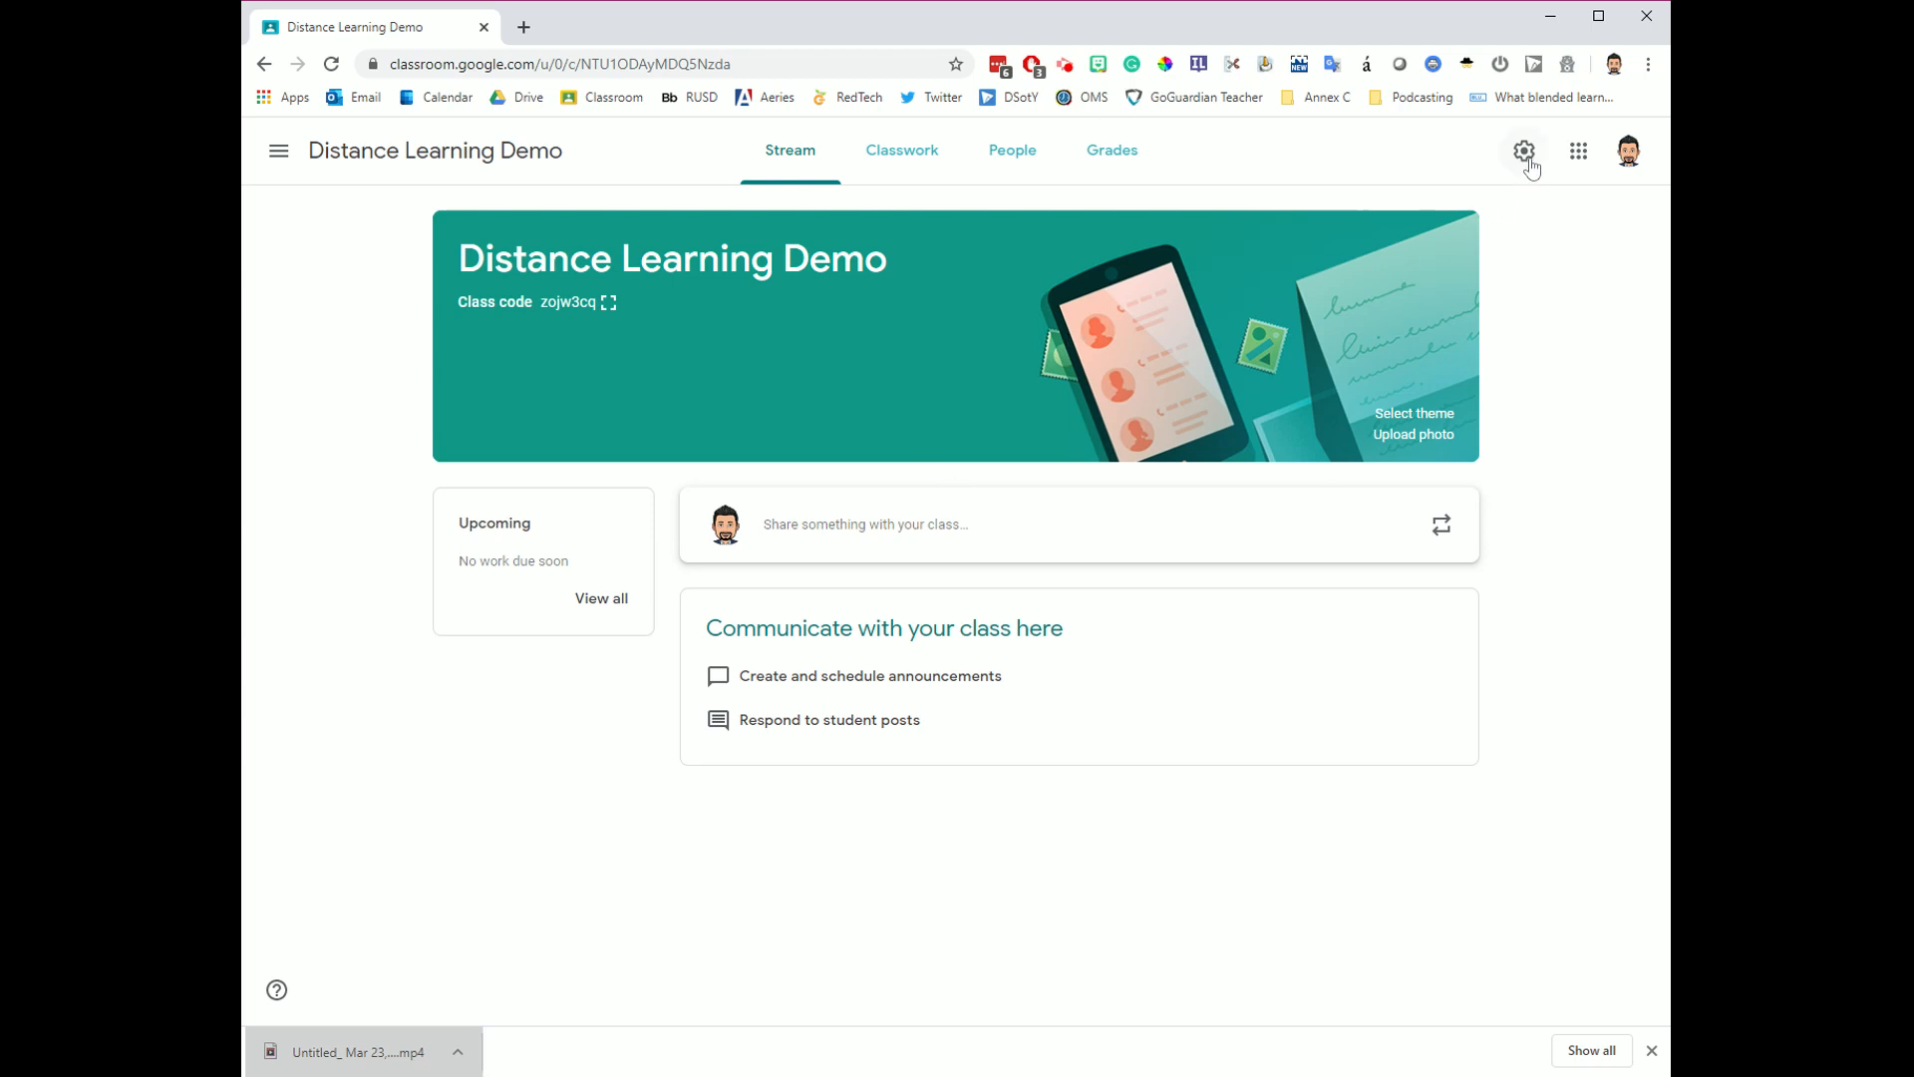
- Review Class settings down through the General and Grading sections, including Guardian summaries
{"action": "left_click", "coordinate": [1522, 149]}
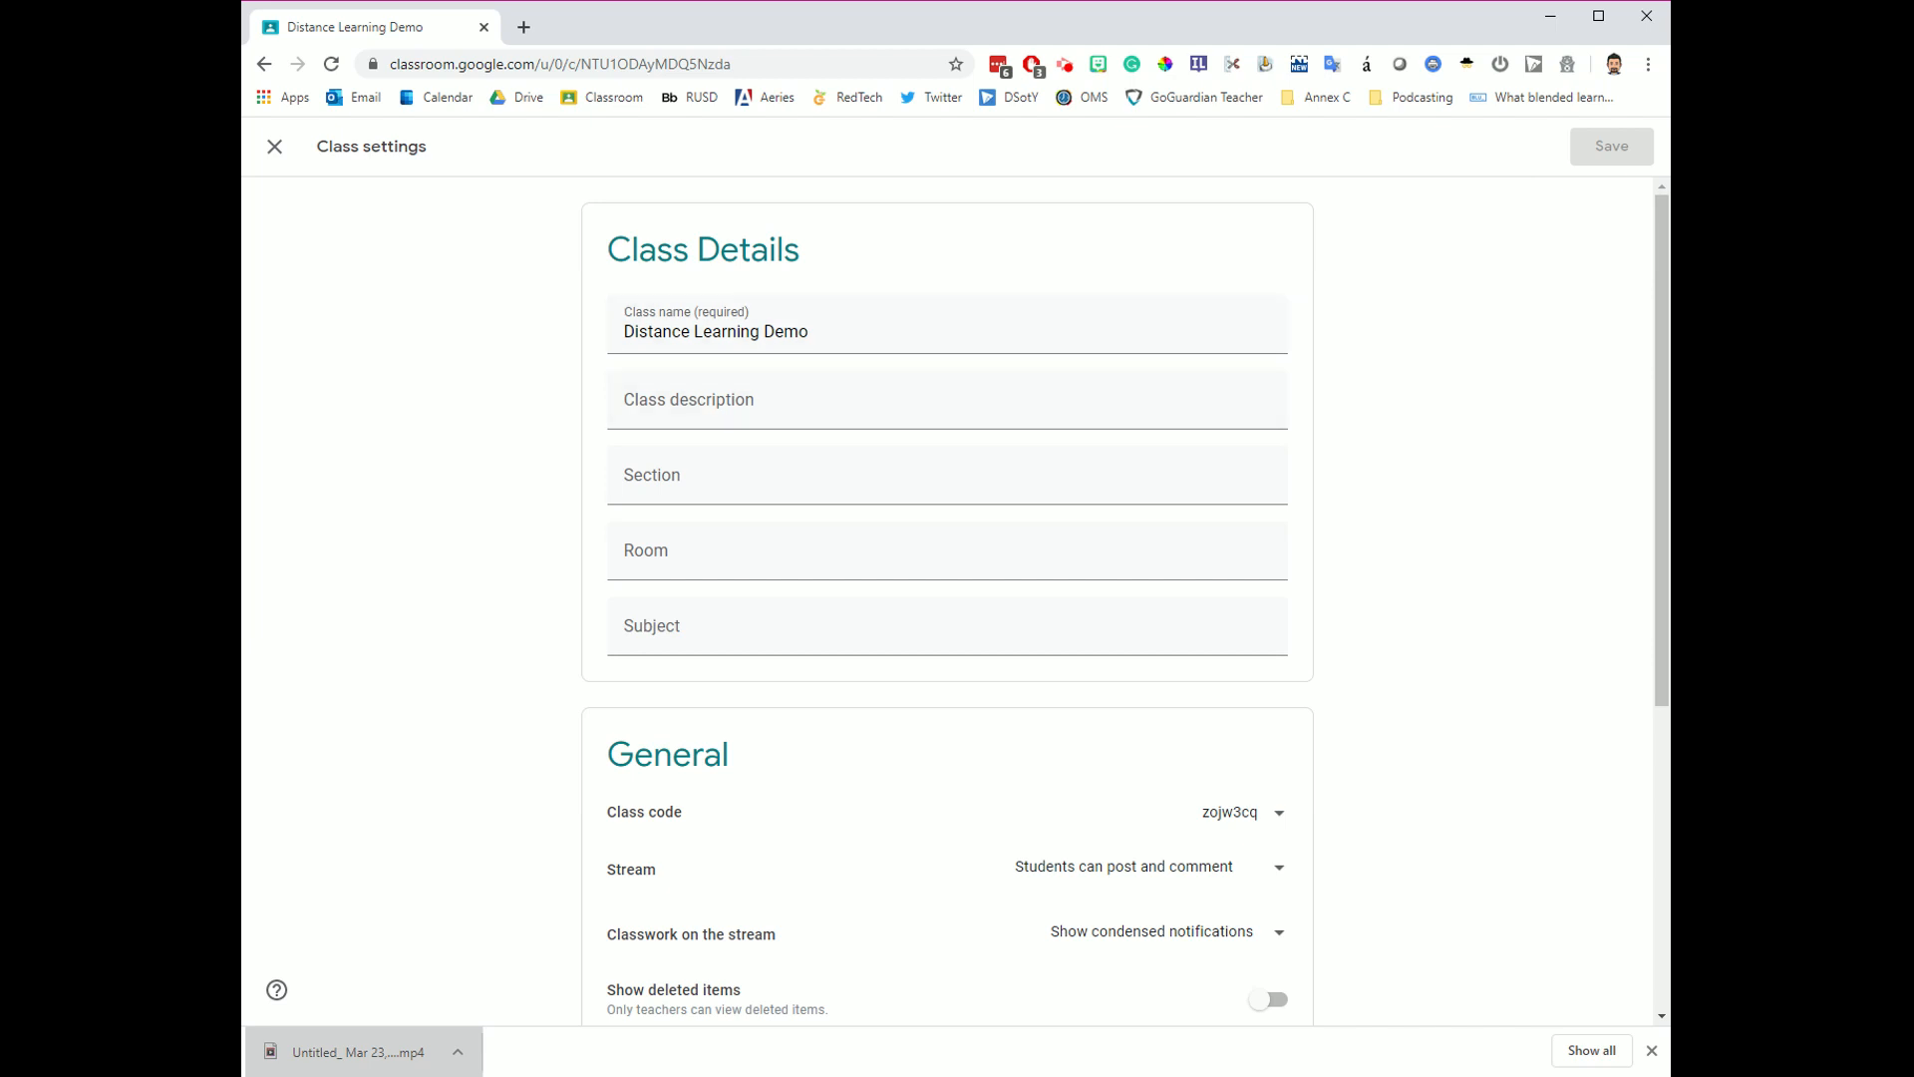
{"action": "mouse_move", "coordinate": [815, 521]}
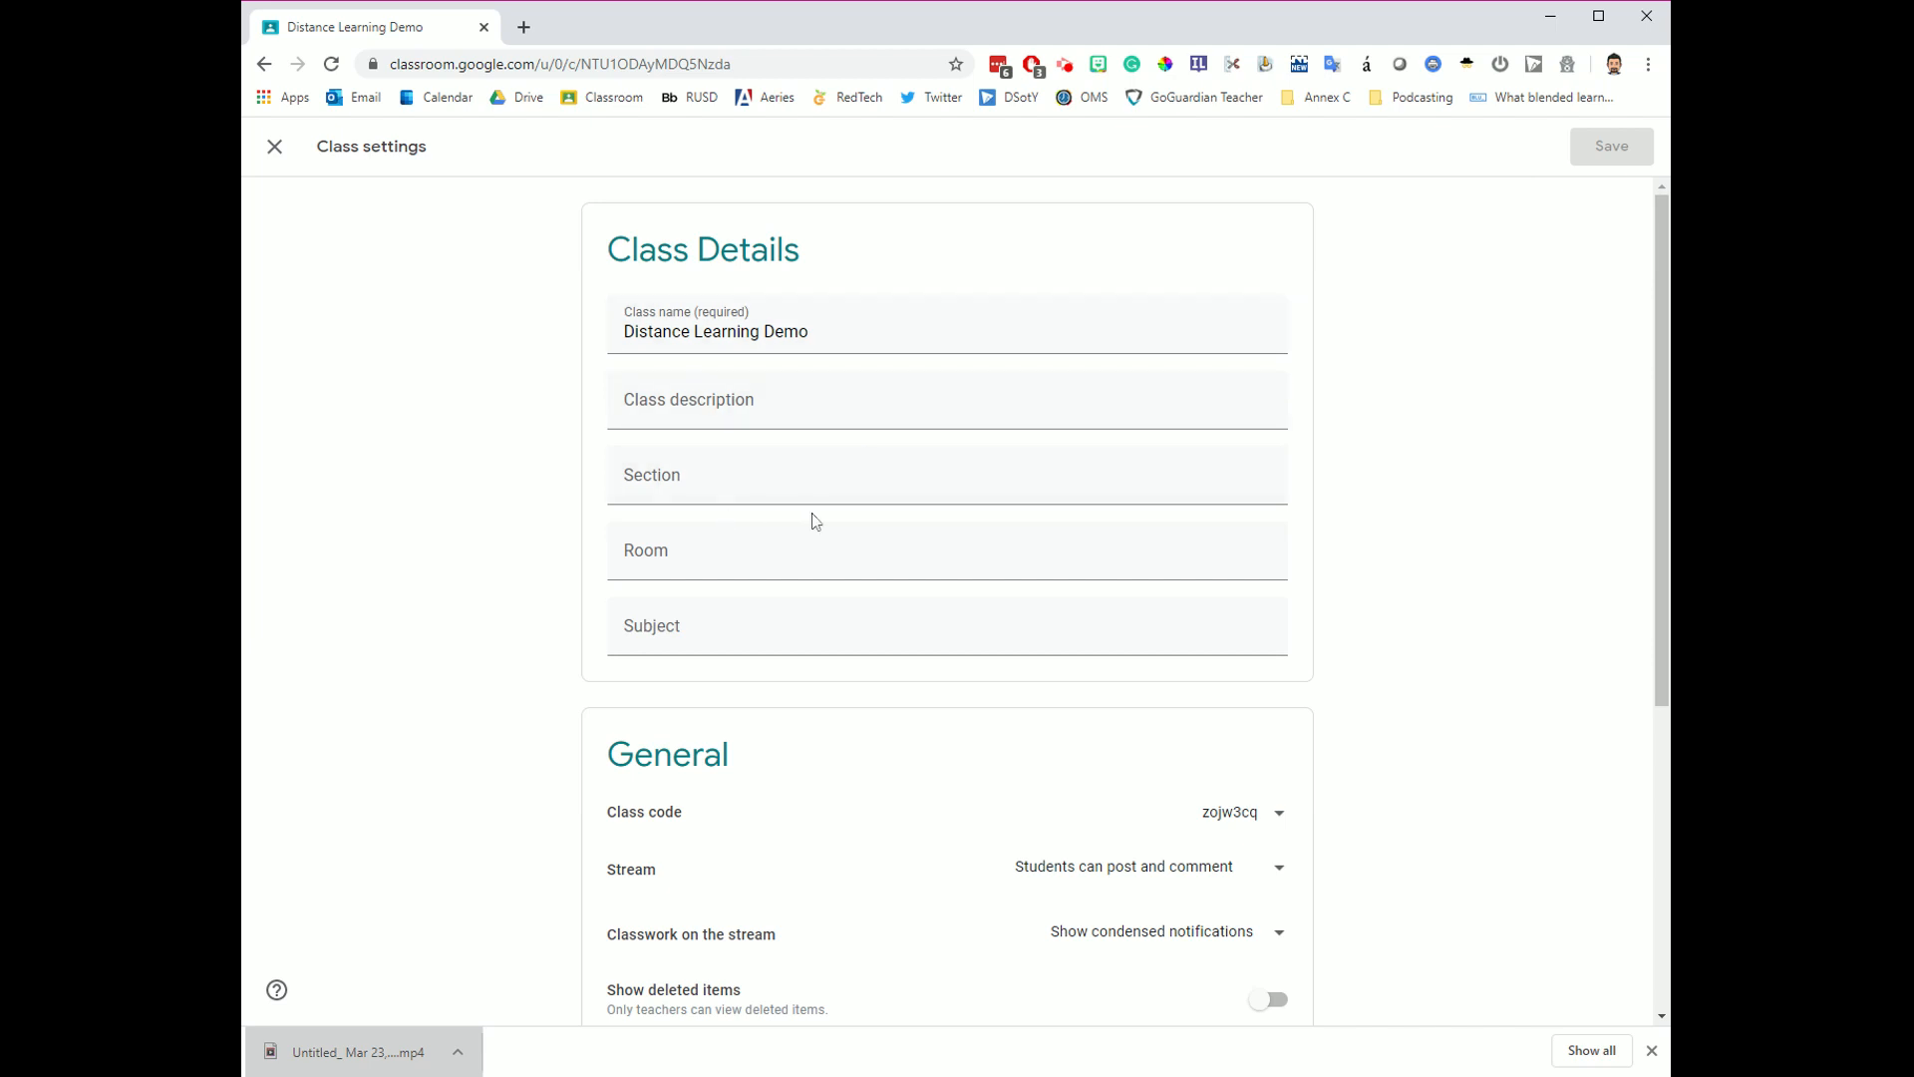
{"action": "mouse_move", "coordinate": [1643, 480]}
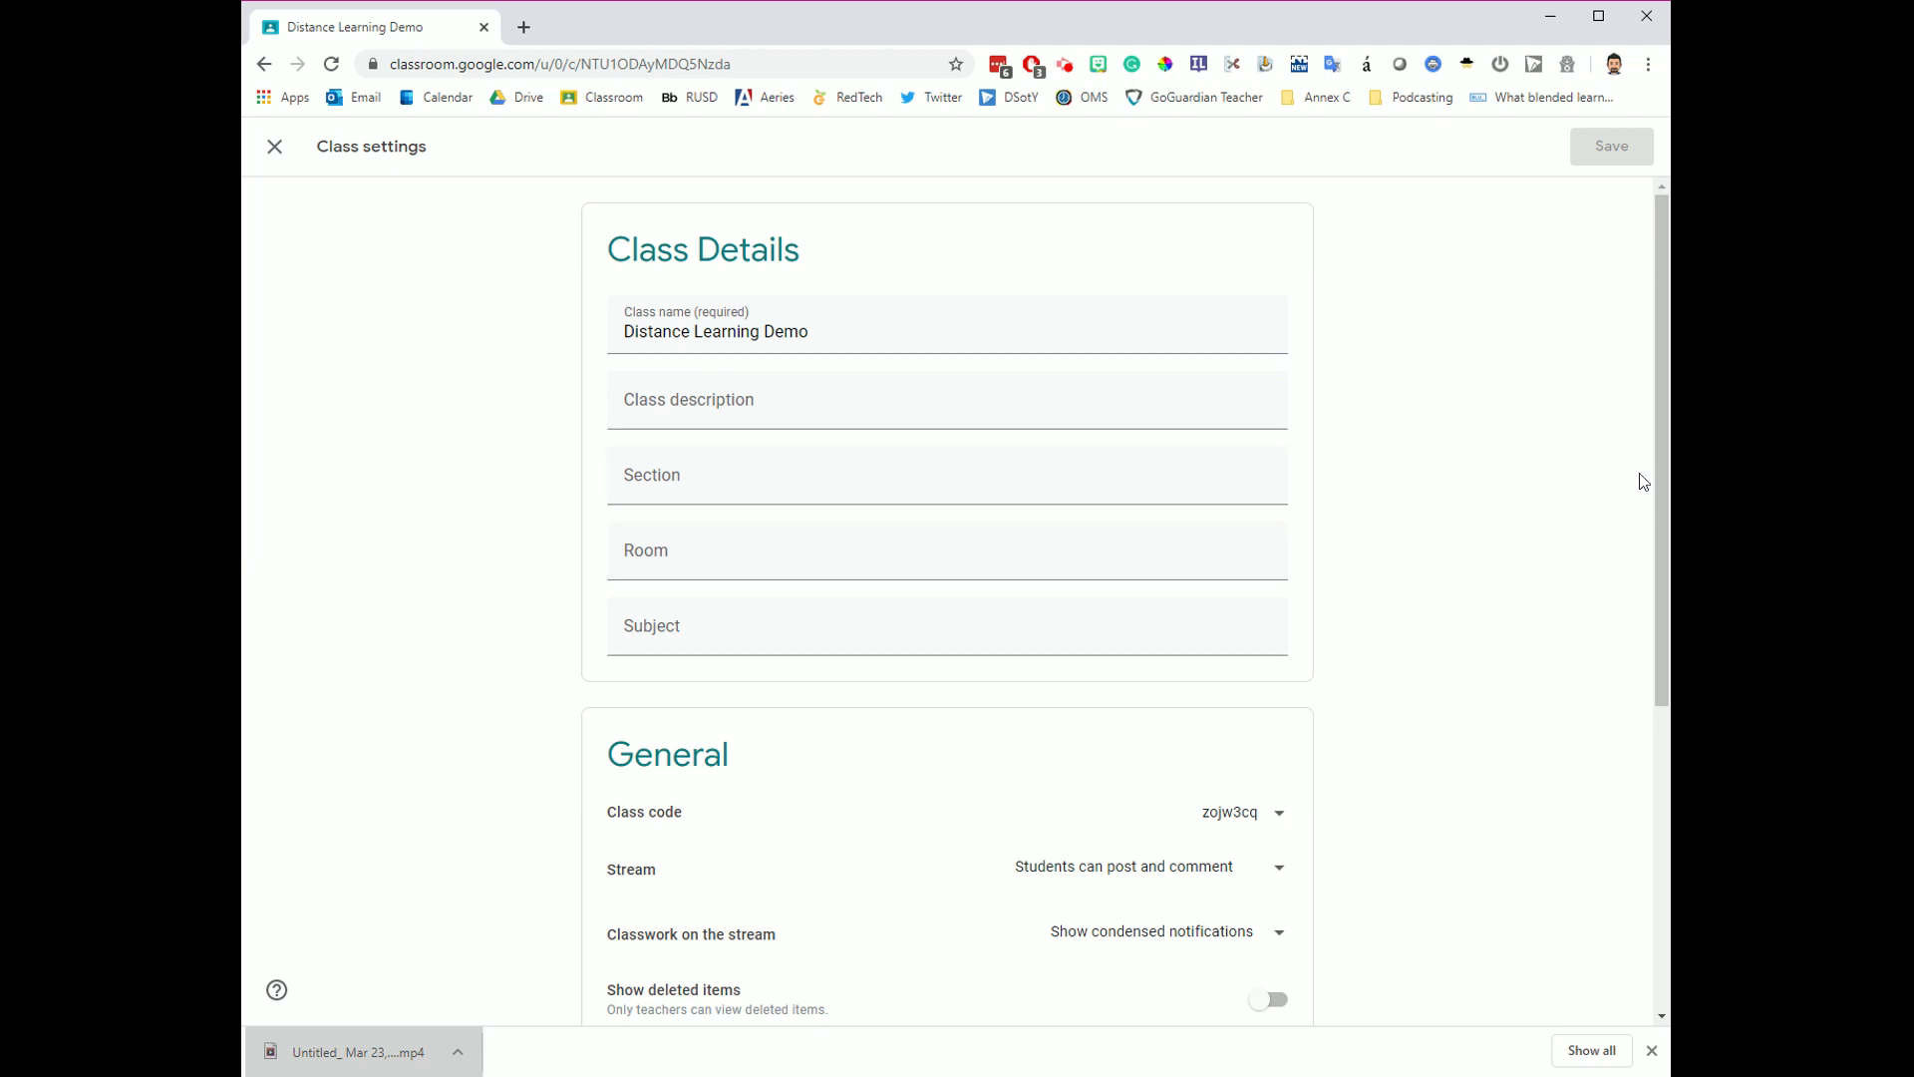
{"action": "scroll", "scroll_direction": "down", "scroll_amount": 3}
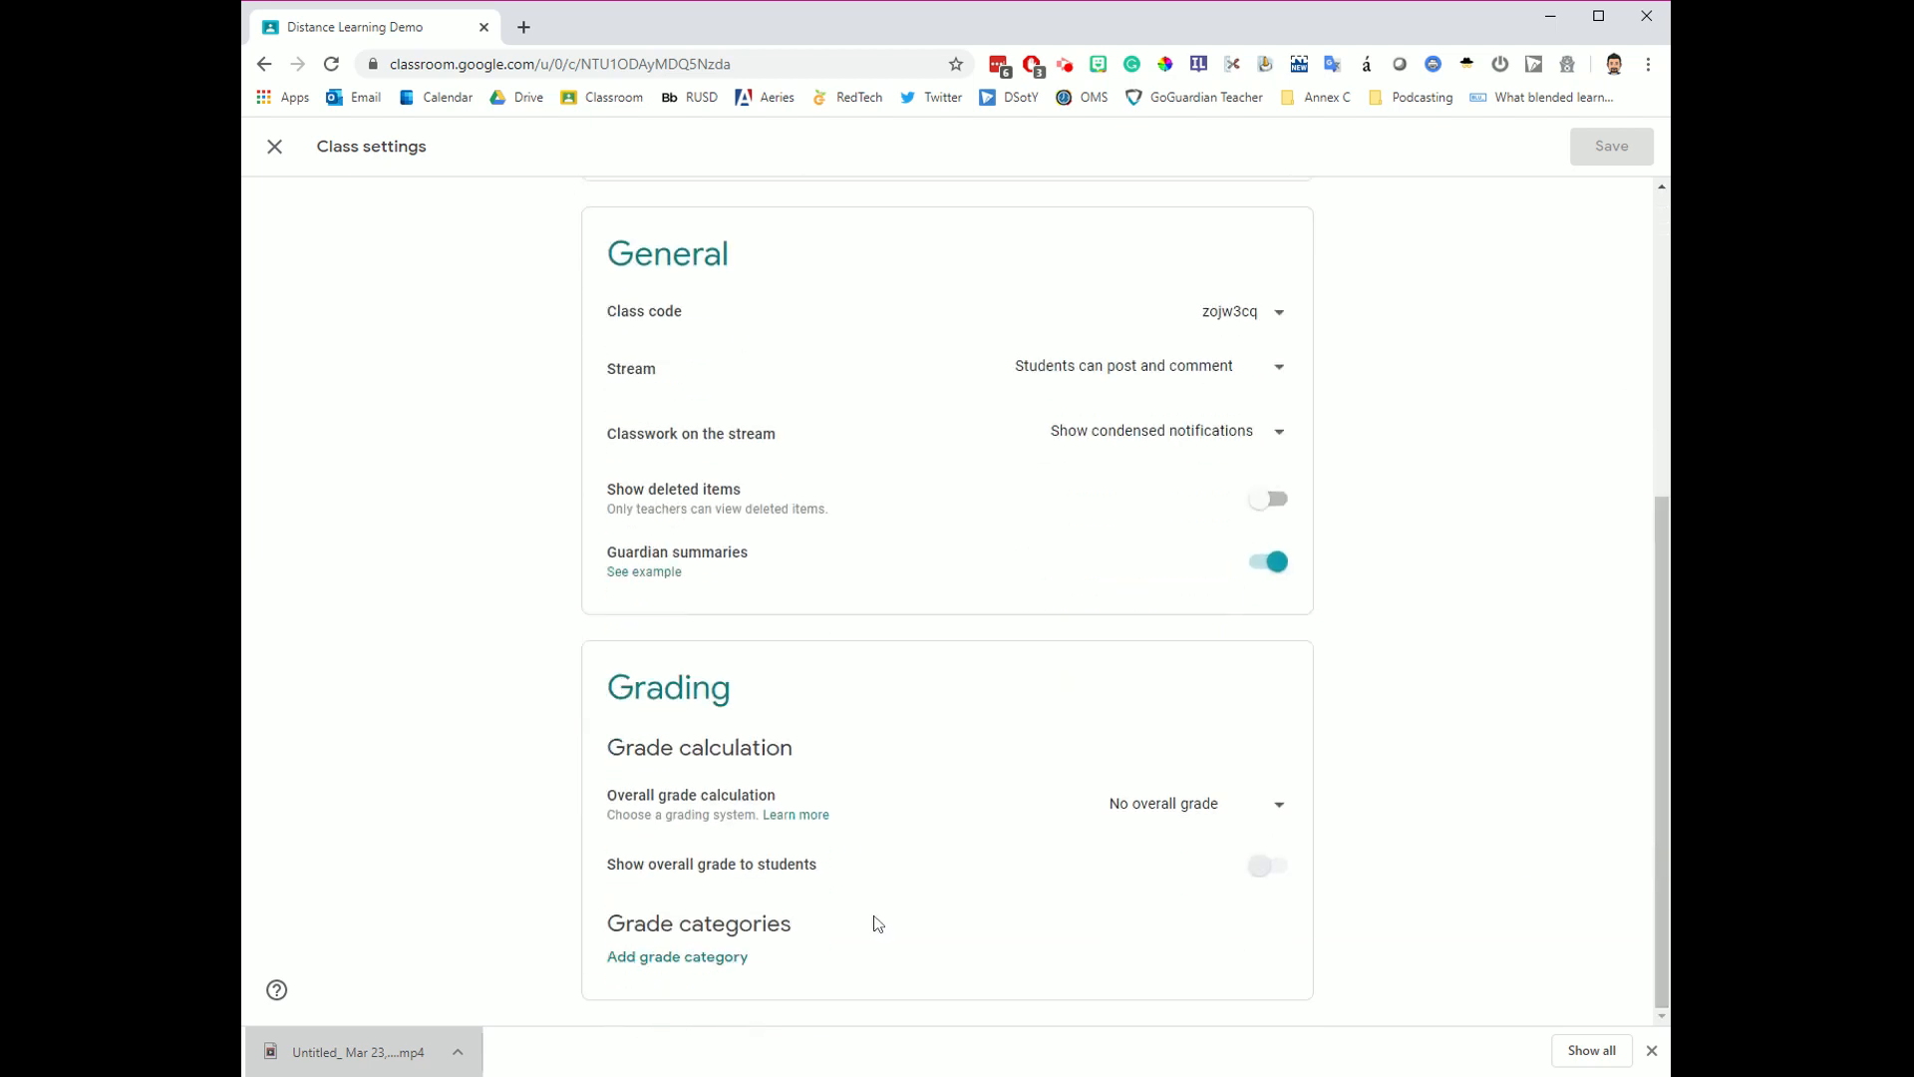
{"action": "mouse_move", "coordinate": [855, 427]}
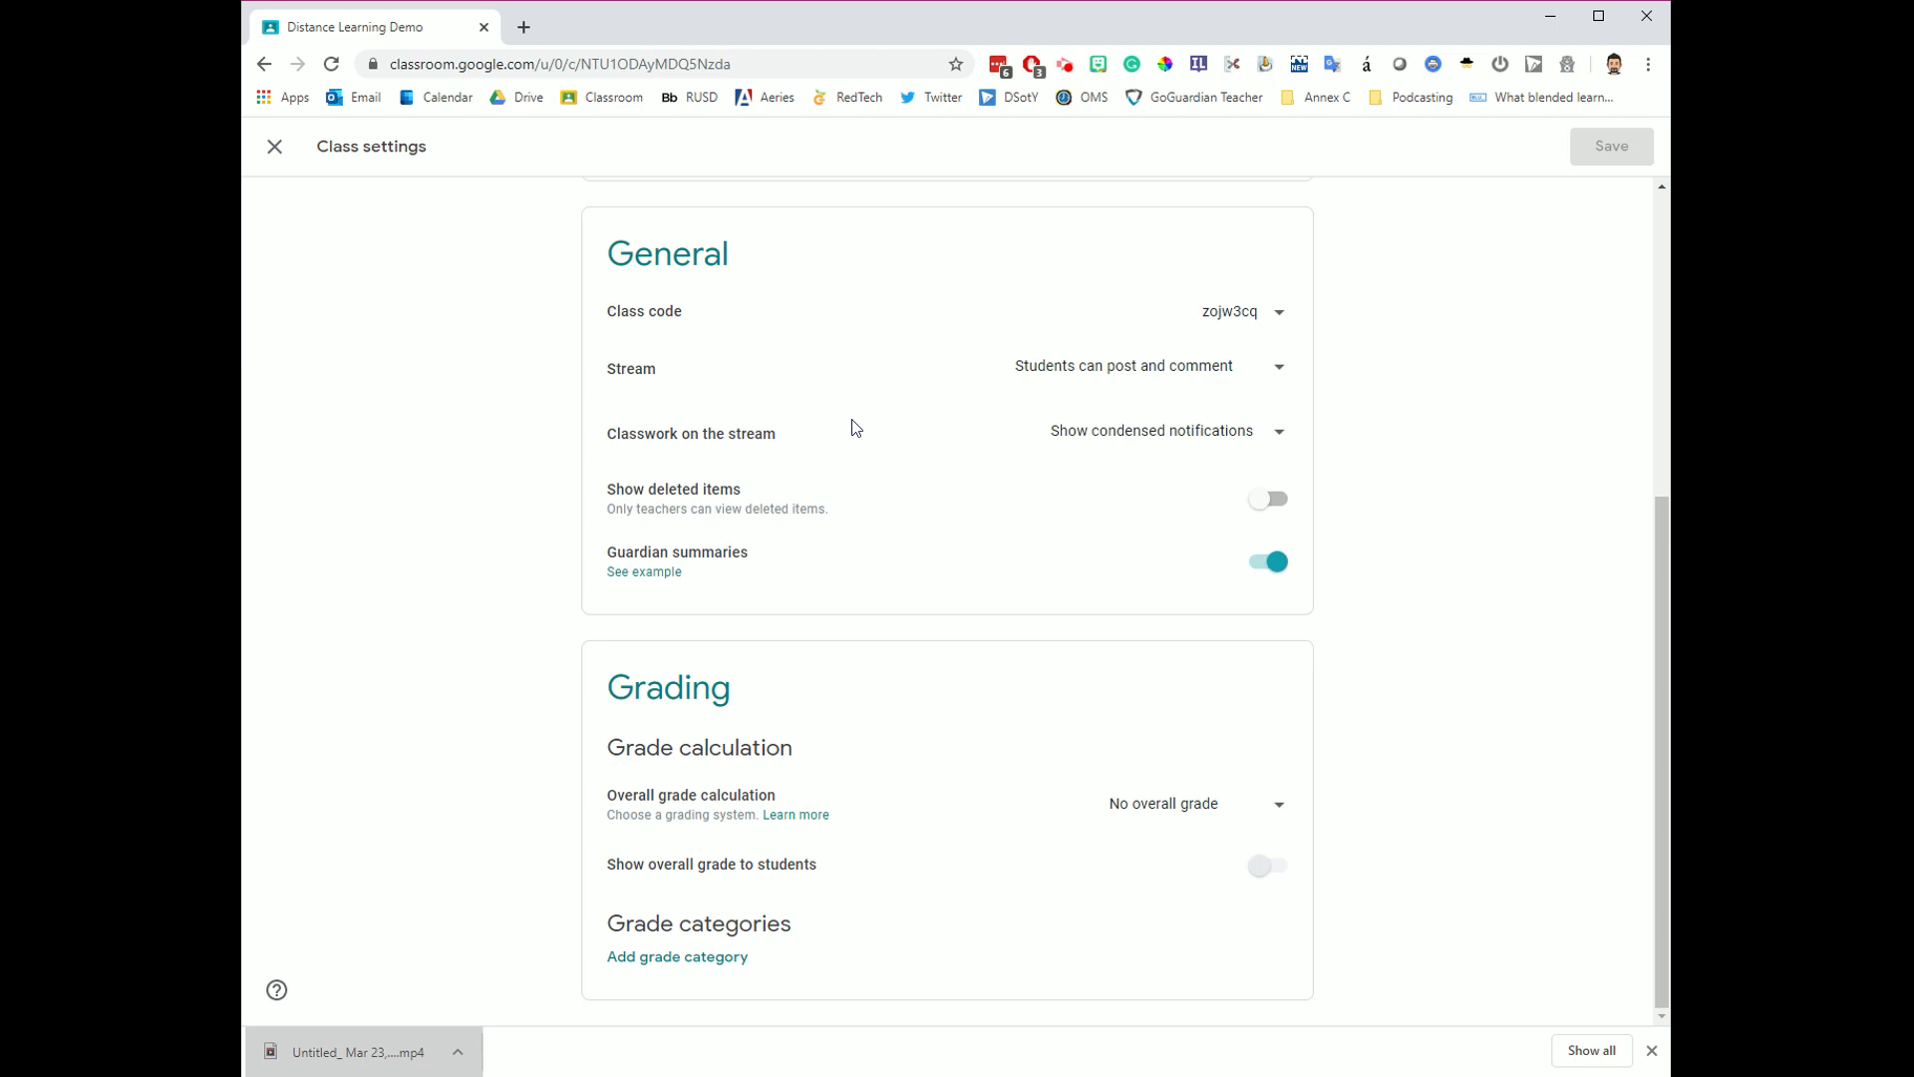
{"action": "mouse_move", "coordinate": [1054, 867]}
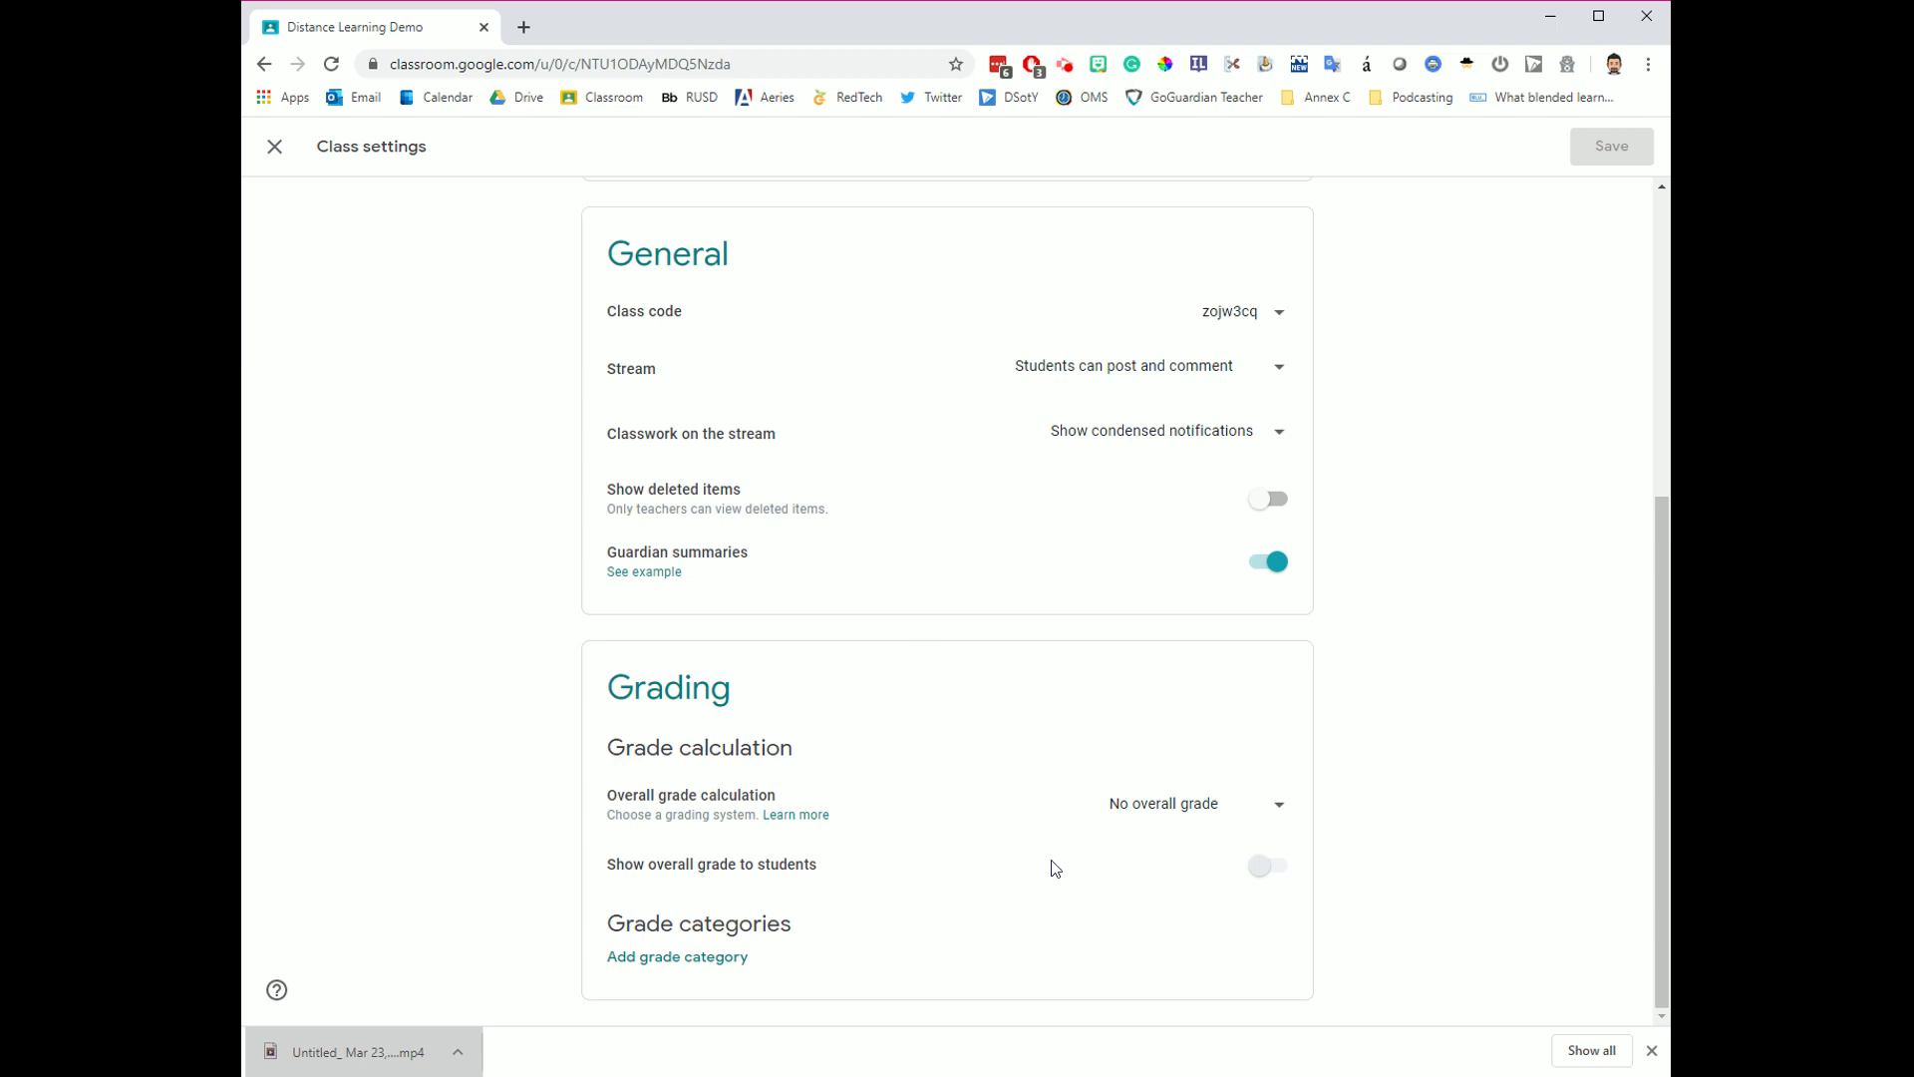